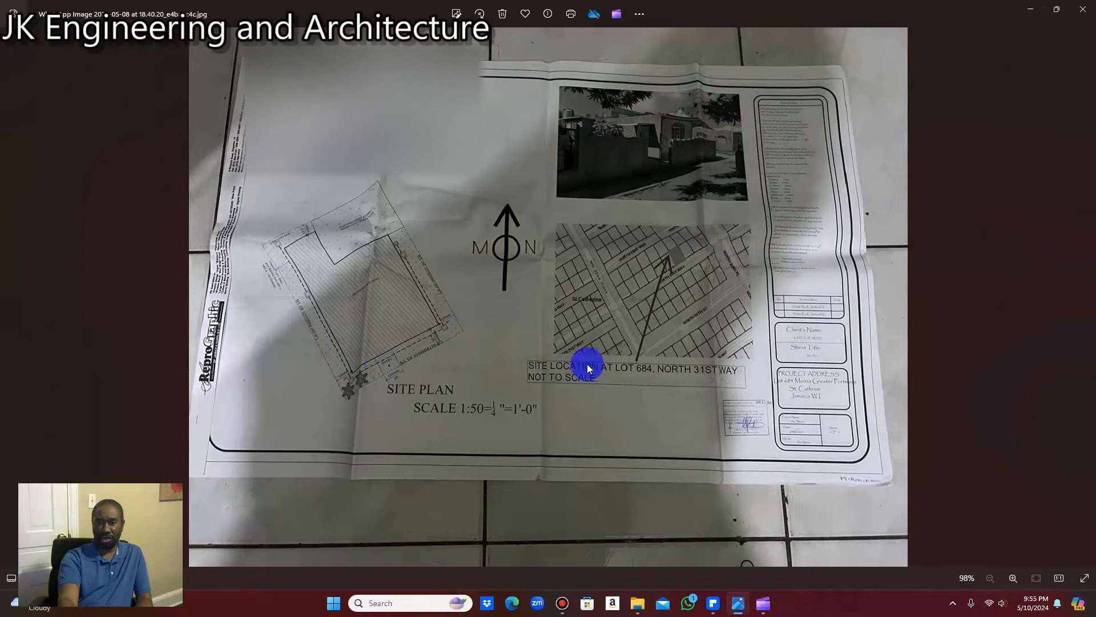
mouse_move(336, 183)
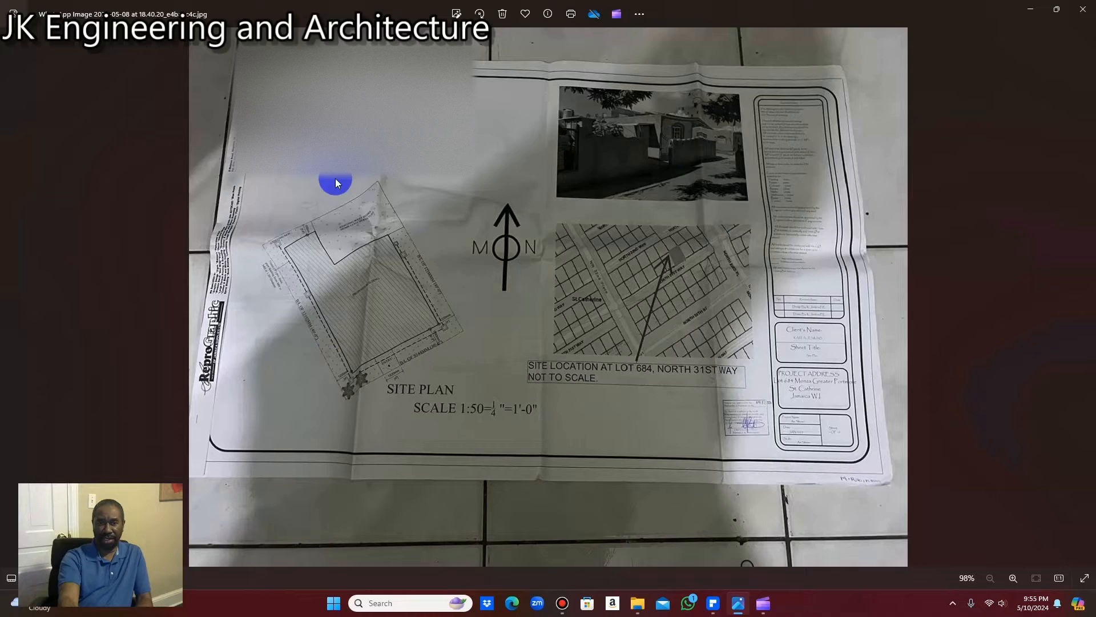
mouse_move(821, 160)
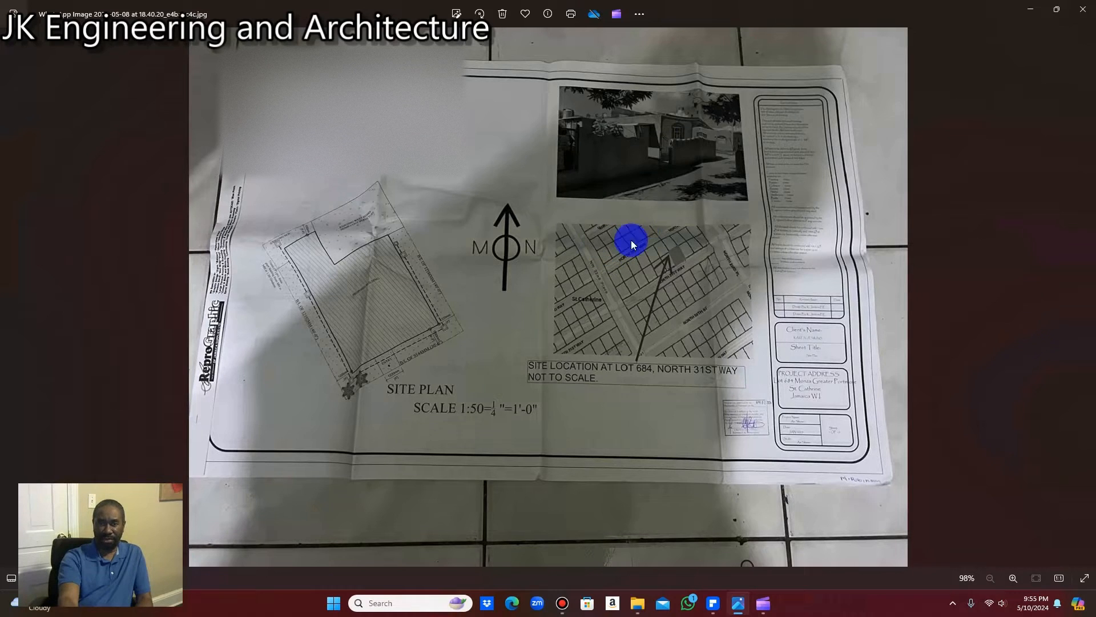
- Advance to the next photo showing the foundation, floor and first floor plans and enlarge it
left_click(1012, 578)
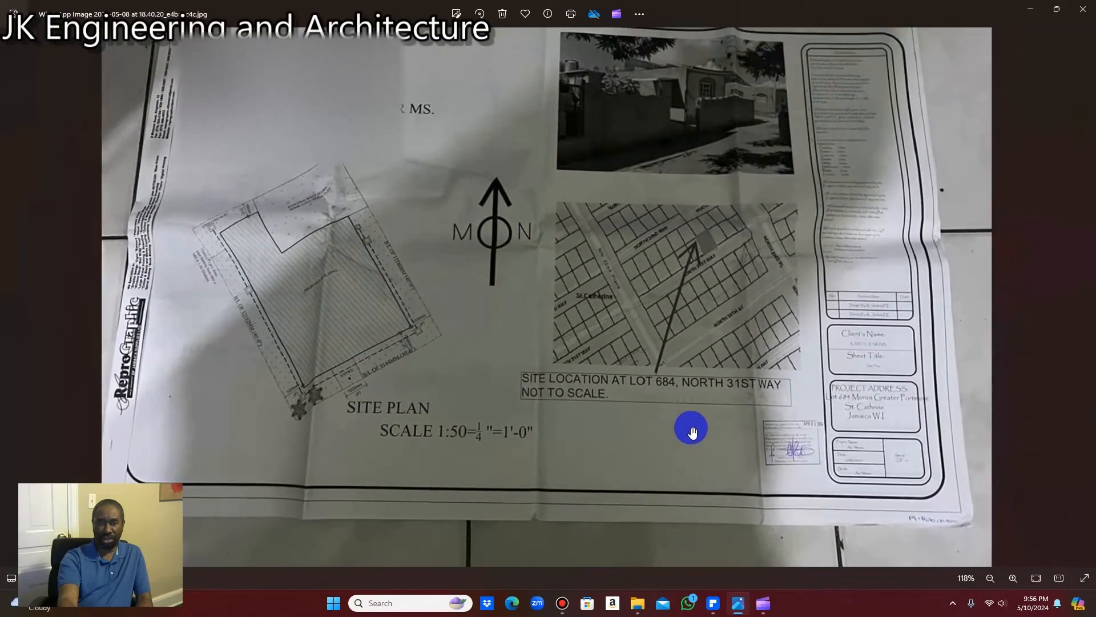
left_click_drag(691, 428, 832, 413)
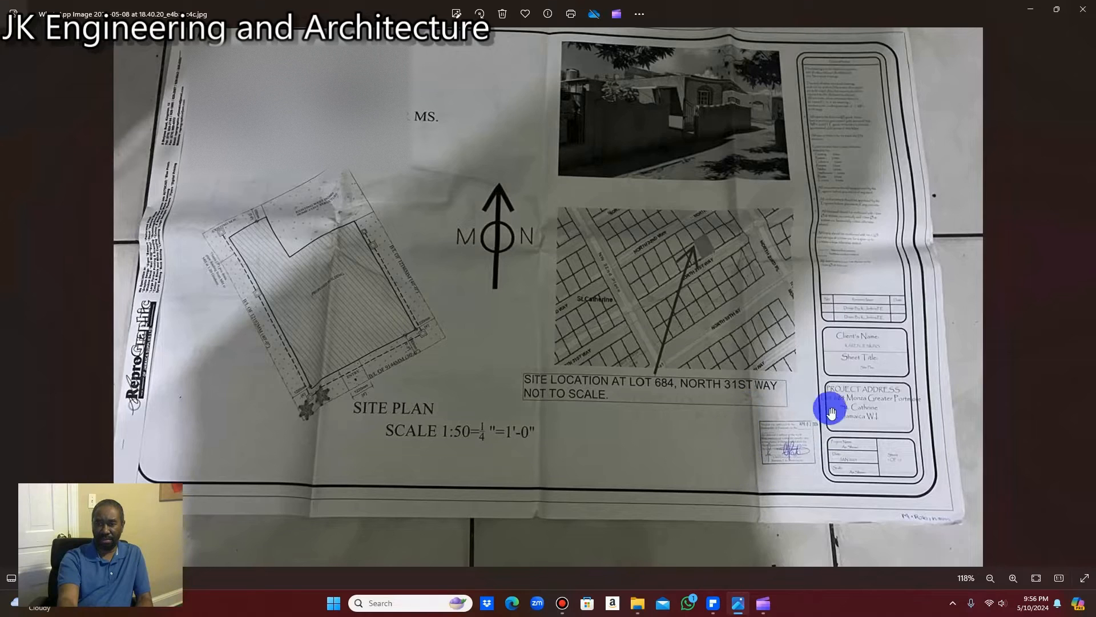
mouse_move(807, 439)
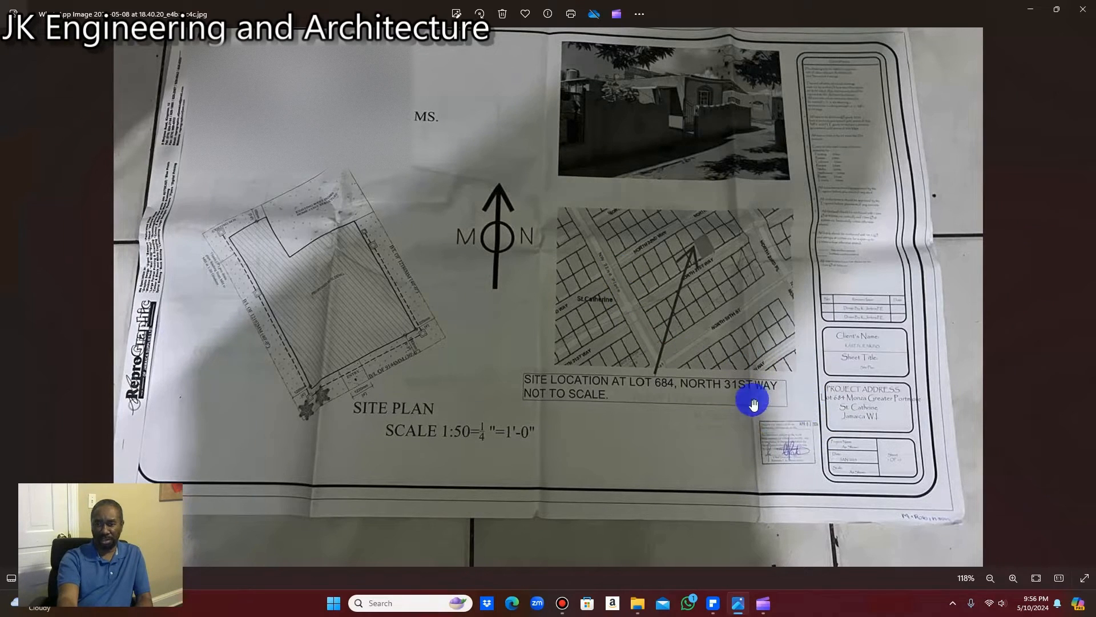
mouse_move(592, 206)
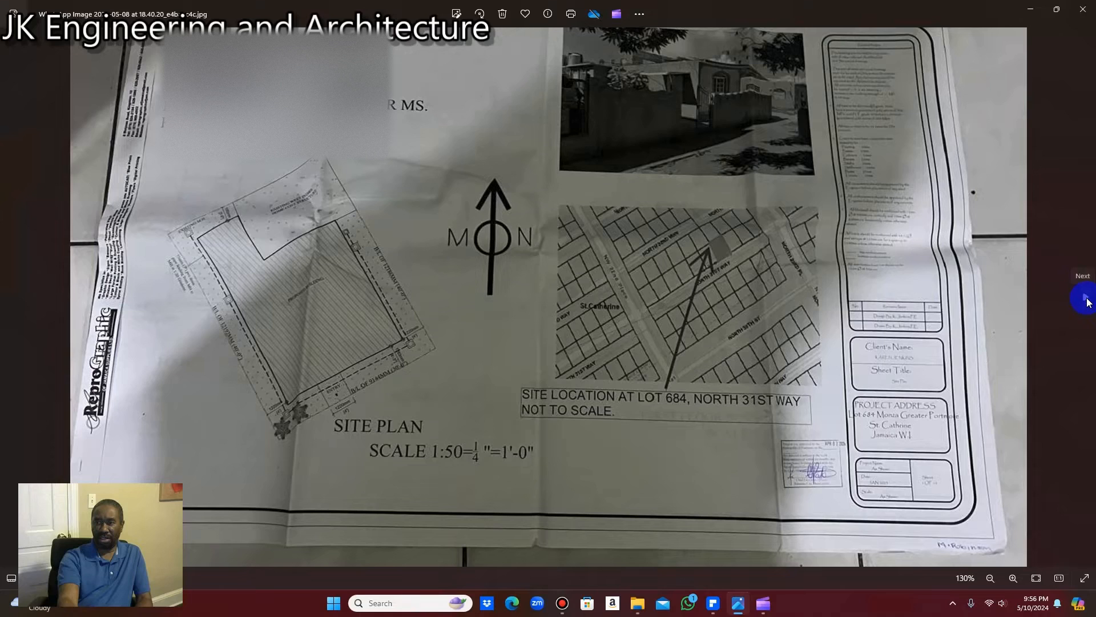
left_click(1083, 297)
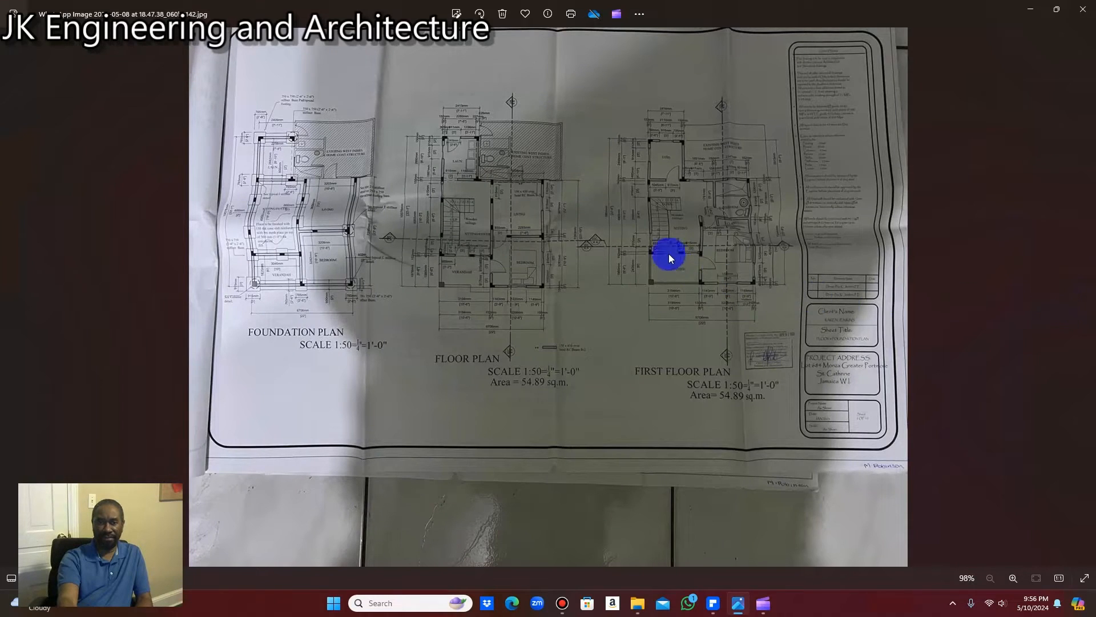
left_click(1013, 578)
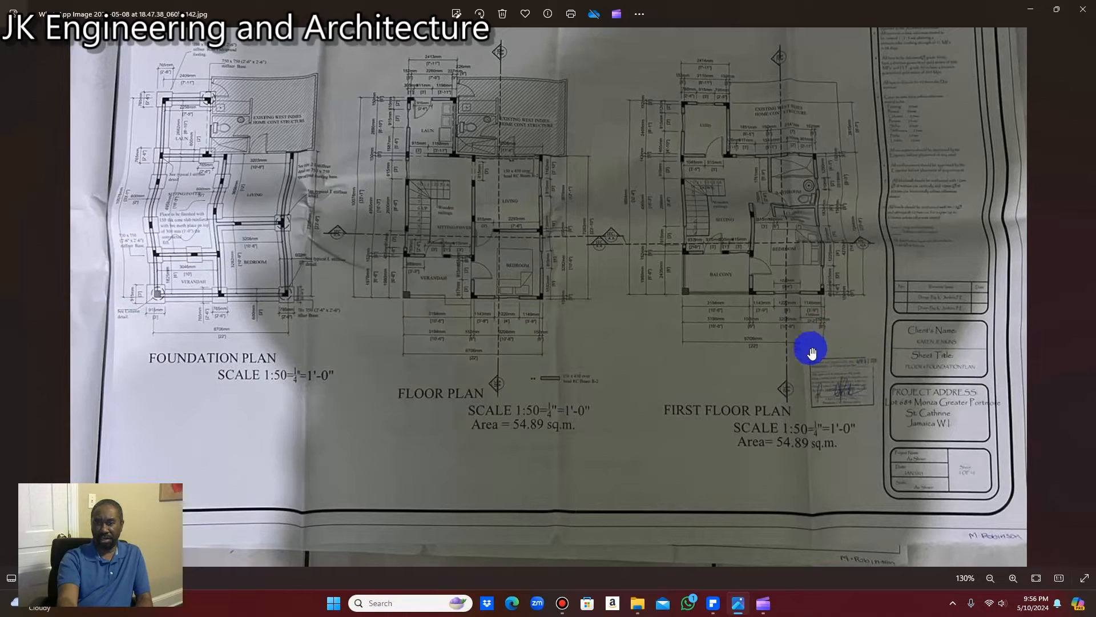
mouse_move(866, 430)
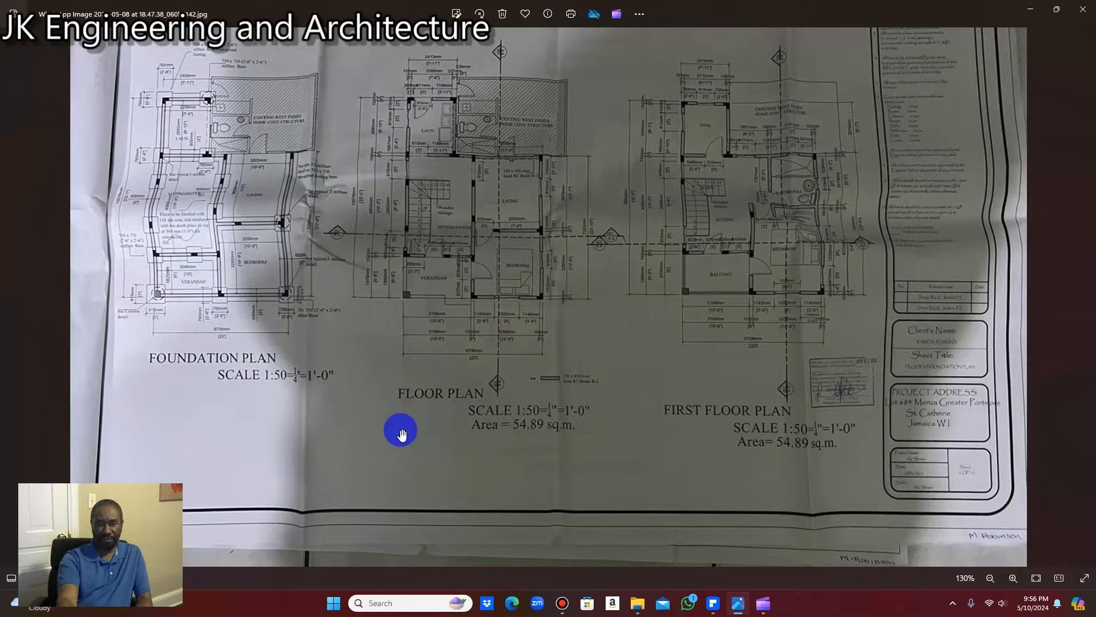
mouse_move(793, 401)
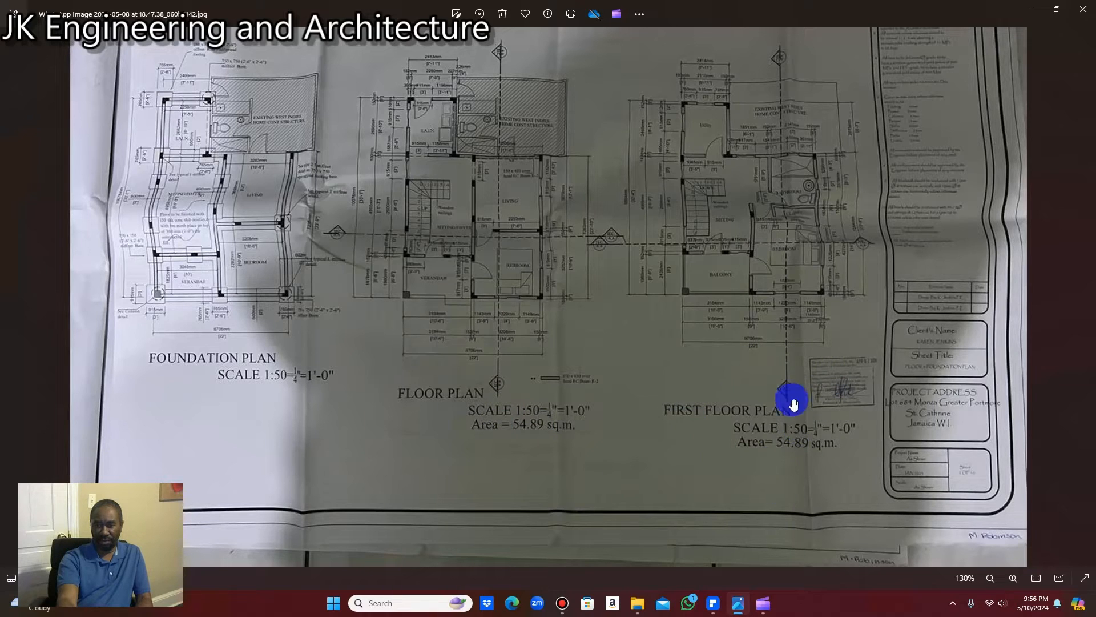
mouse_move(748, 437)
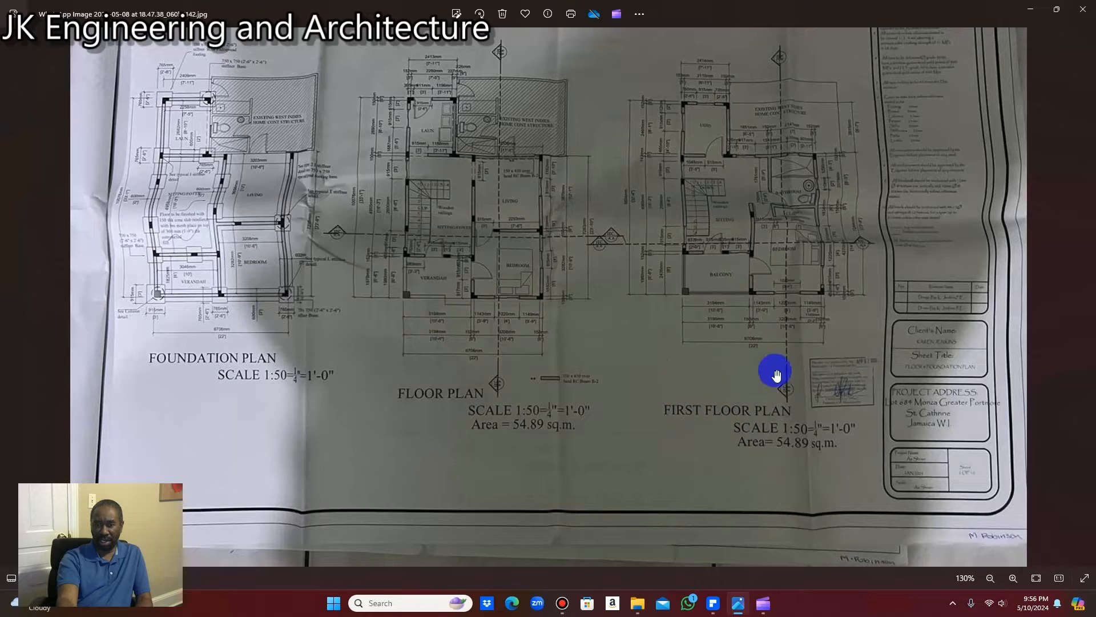
mouse_move(764, 316)
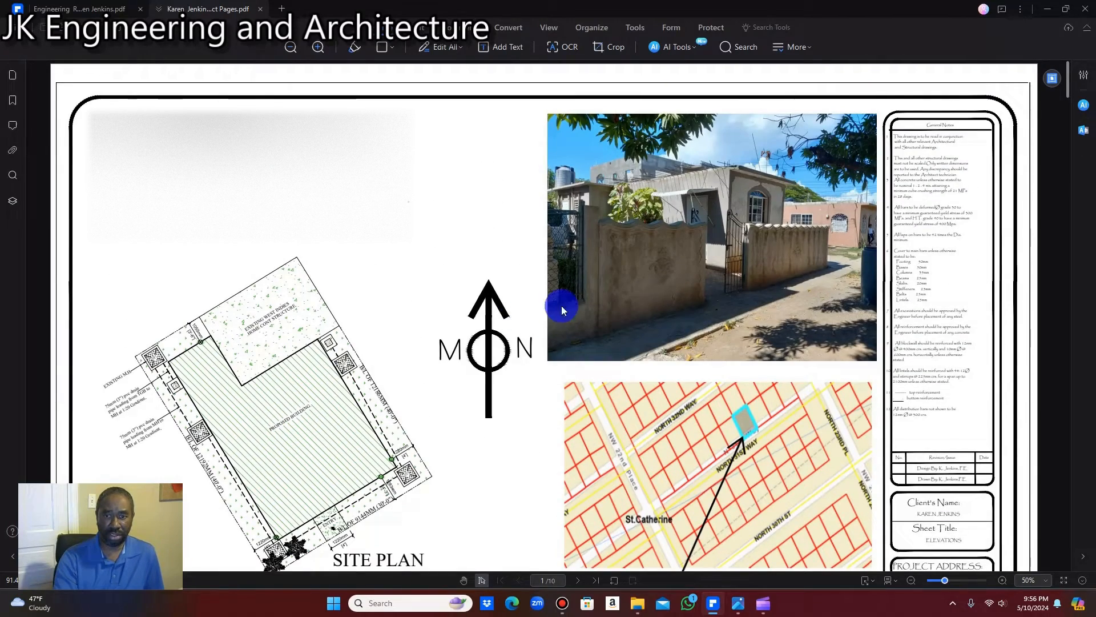
- Scroll through page 1's site plan, north arrow, house photo and site location map
scroll("down", 3)
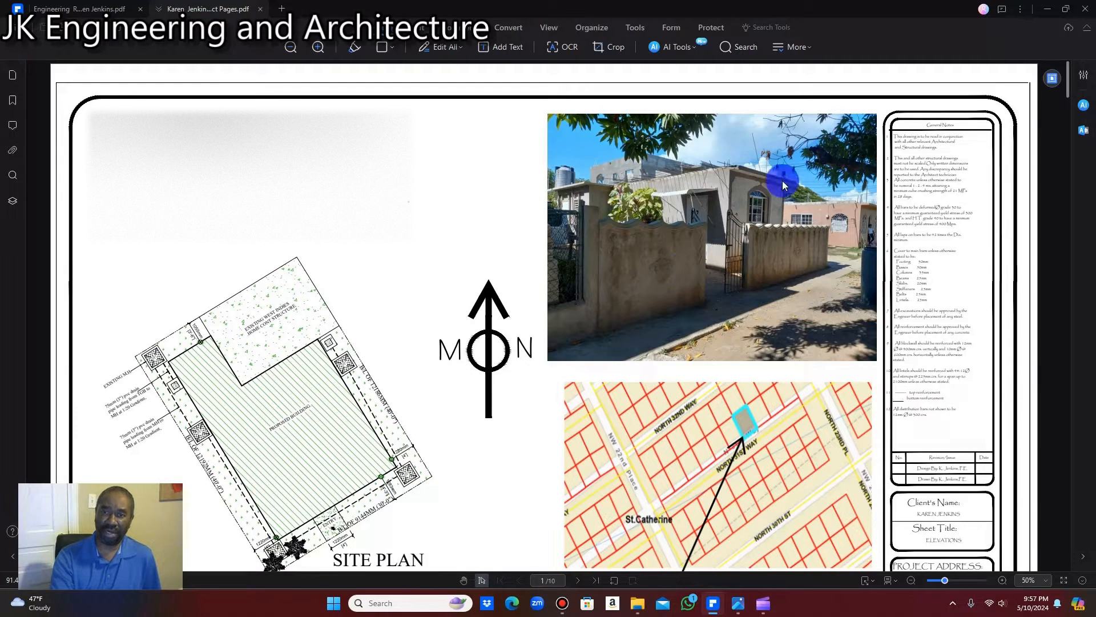
mouse_move(649, 168)
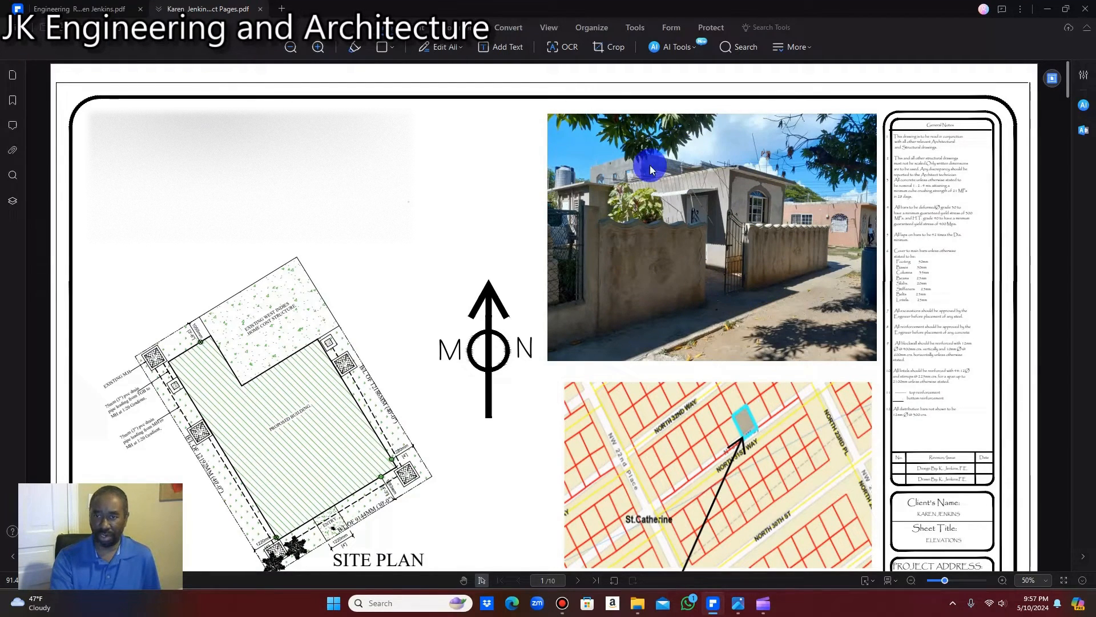
mouse_move(626, 203)
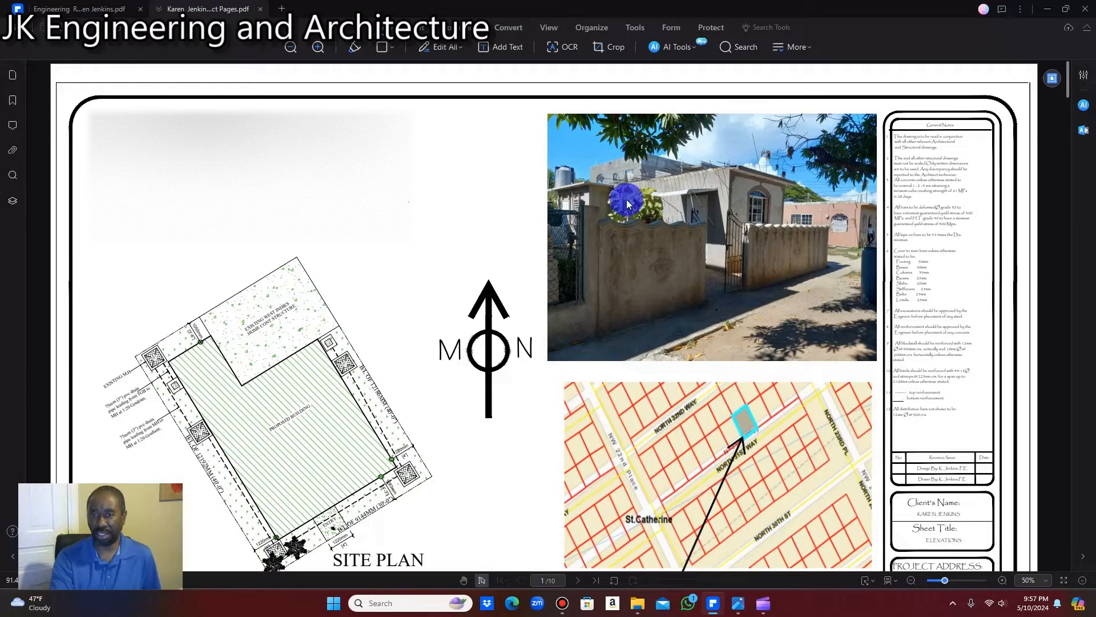
mouse_move(675, 234)
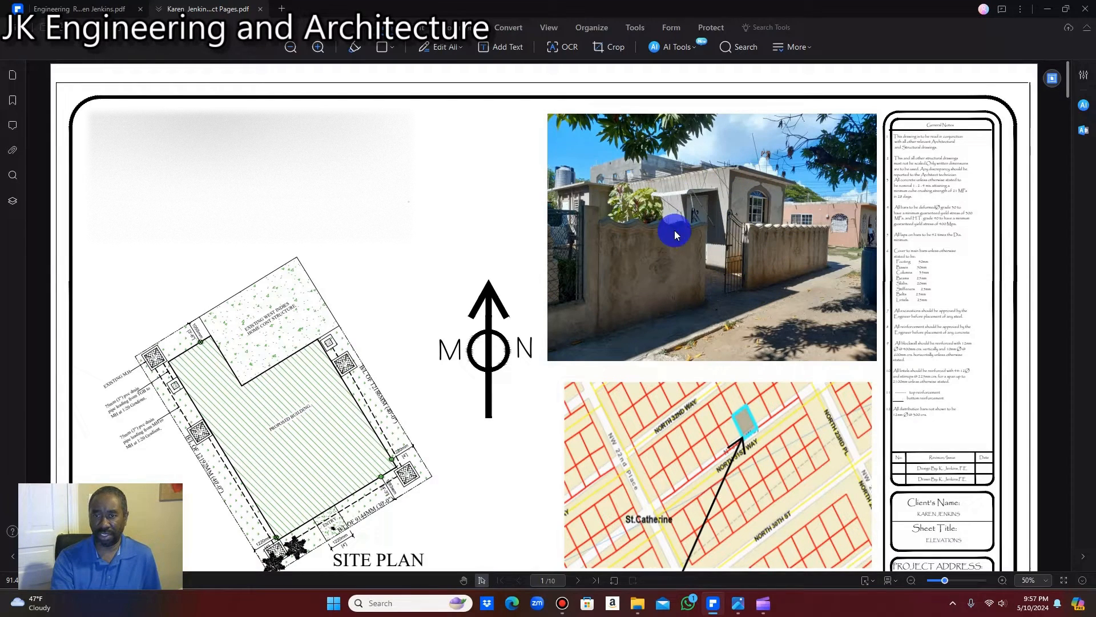
mouse_move(656, 167)
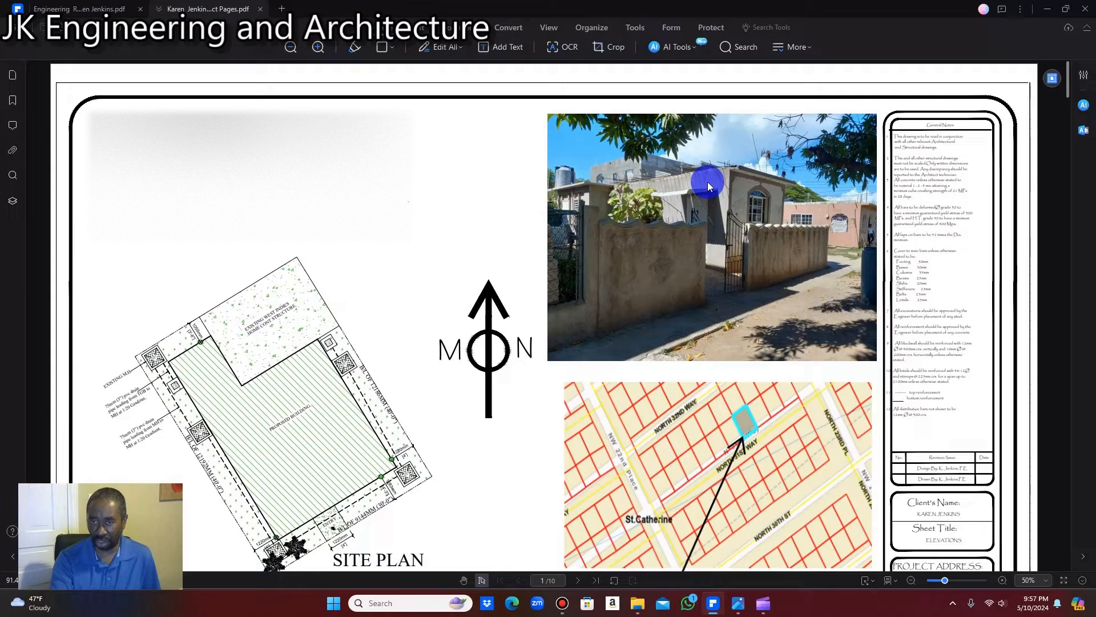
mouse_move(728, 237)
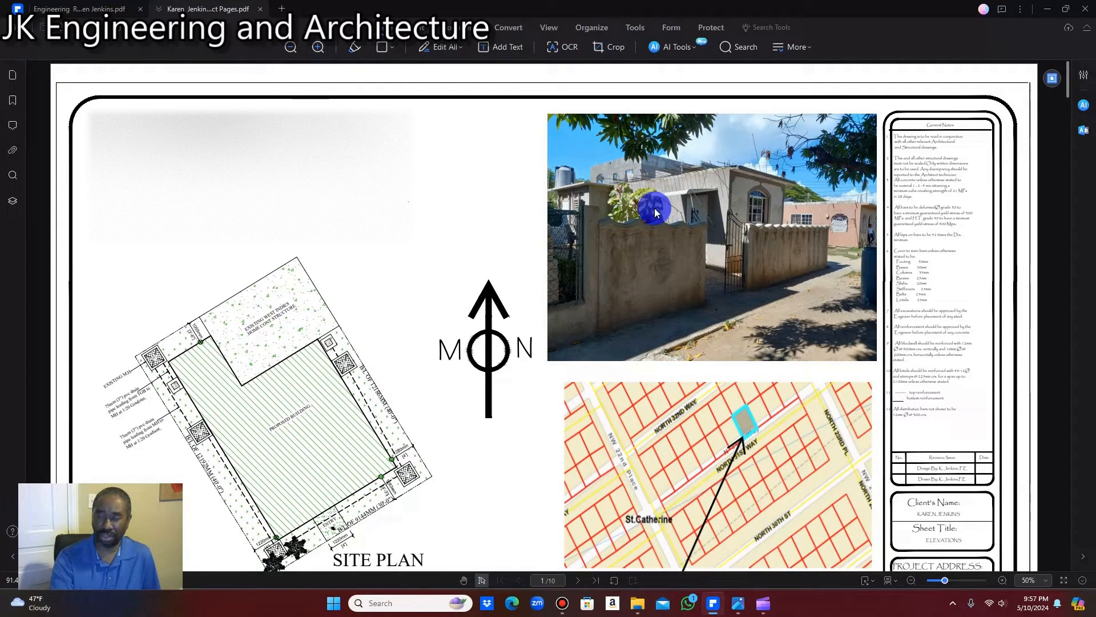
mouse_move(668, 280)
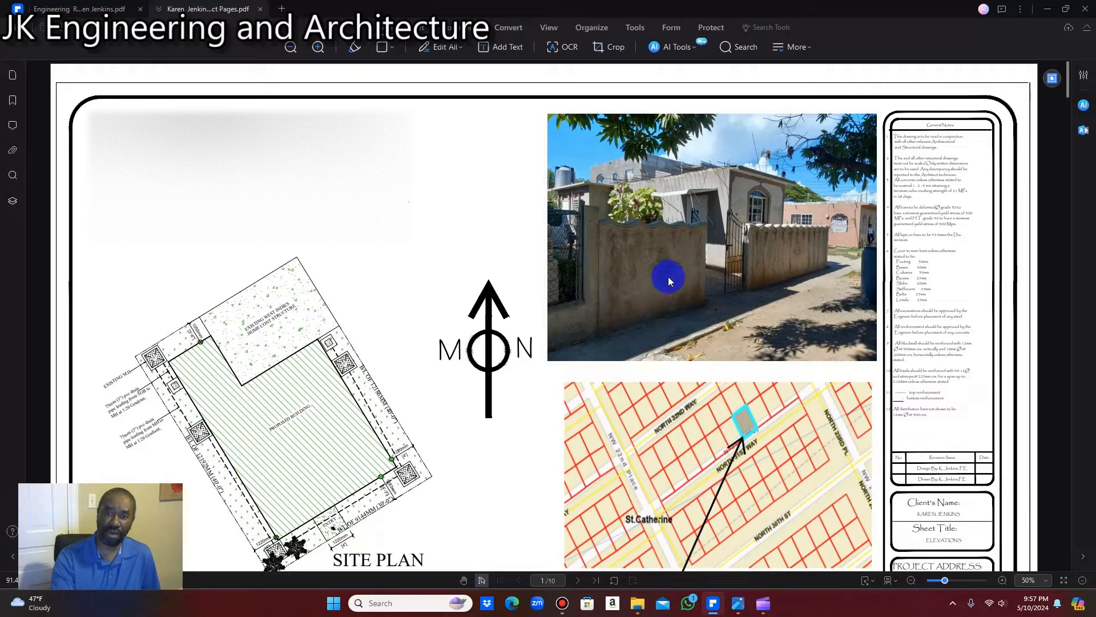
mouse_move(709, 254)
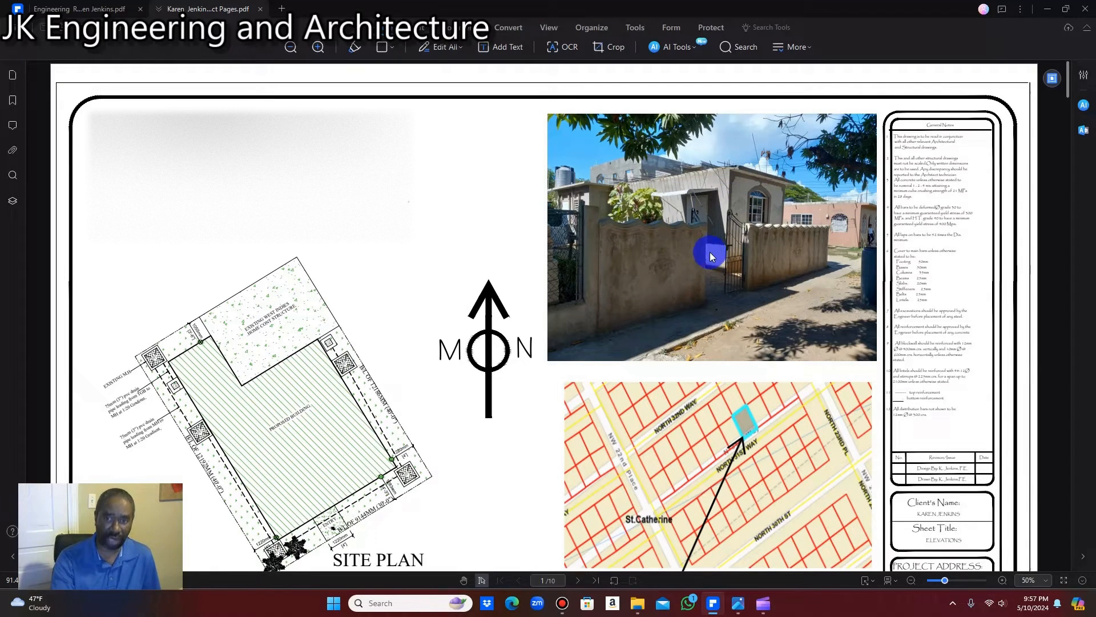
scroll("down", 3)
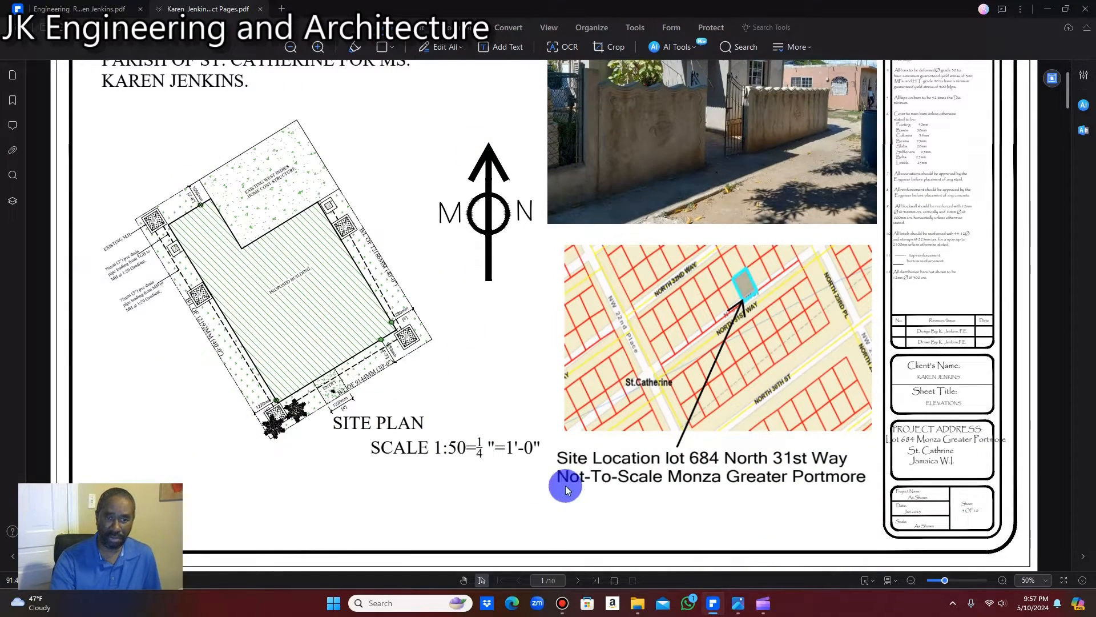
left_click(1003, 580)
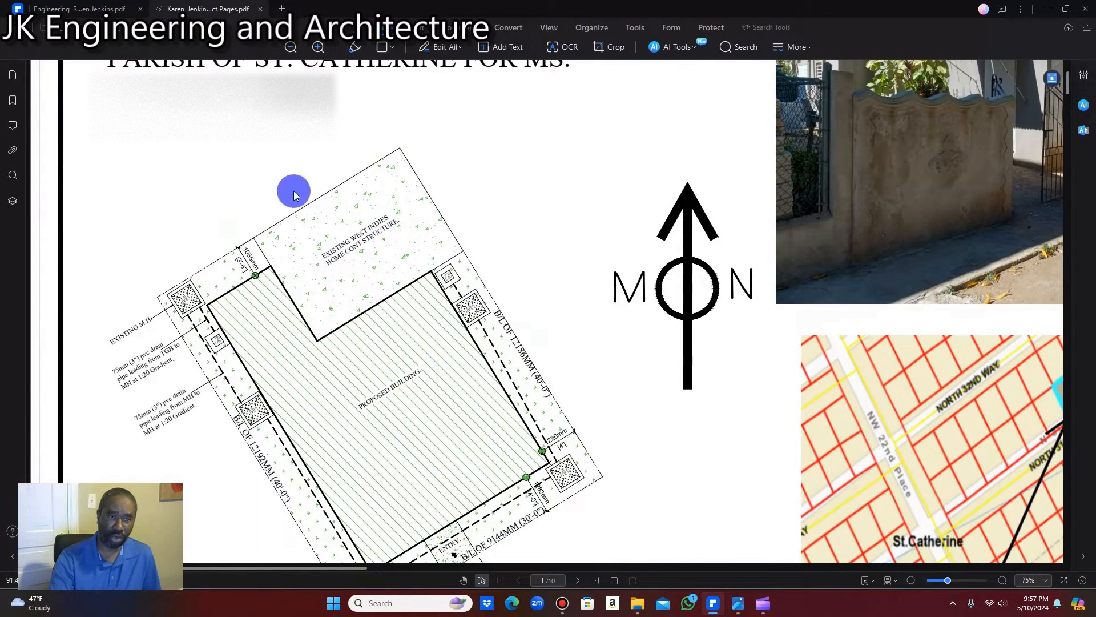
mouse_move(311, 272)
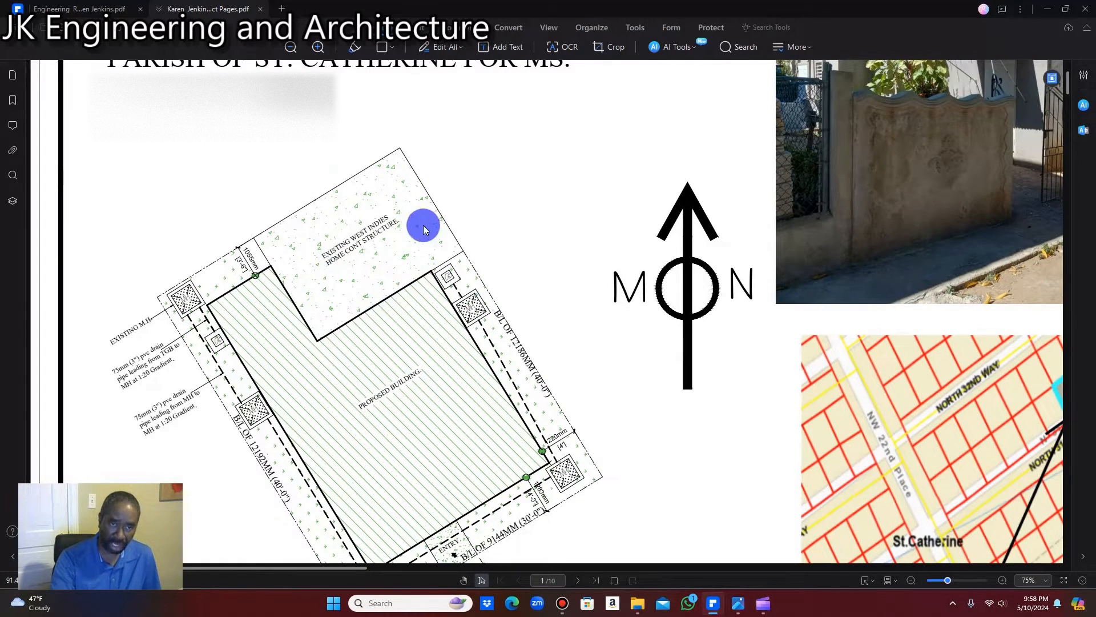
mouse_move(363, 141)
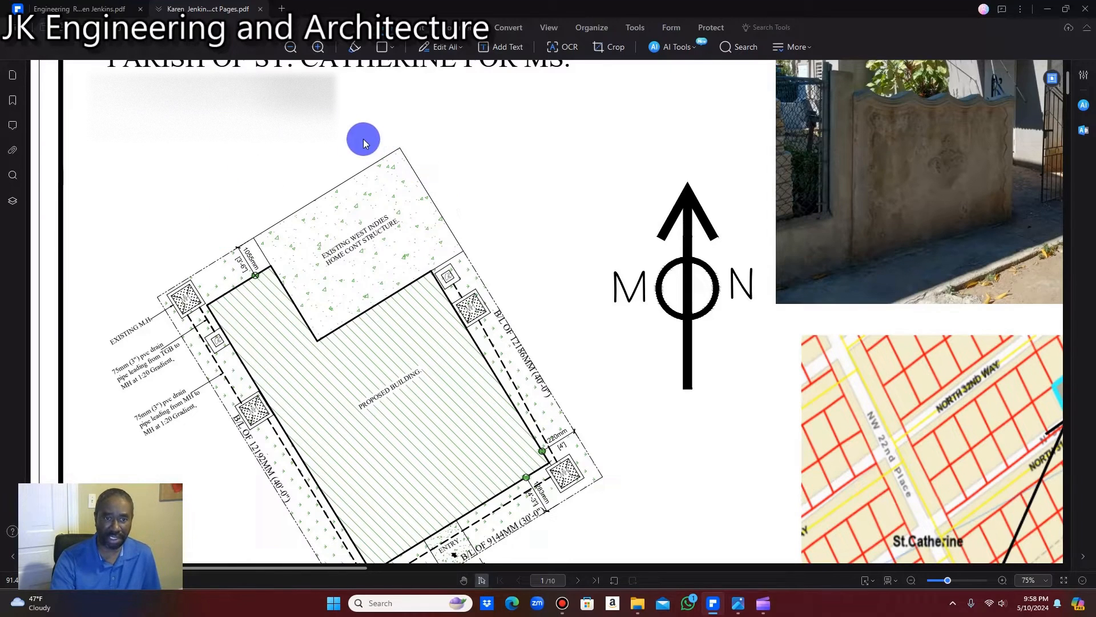
mouse_move(452, 217)
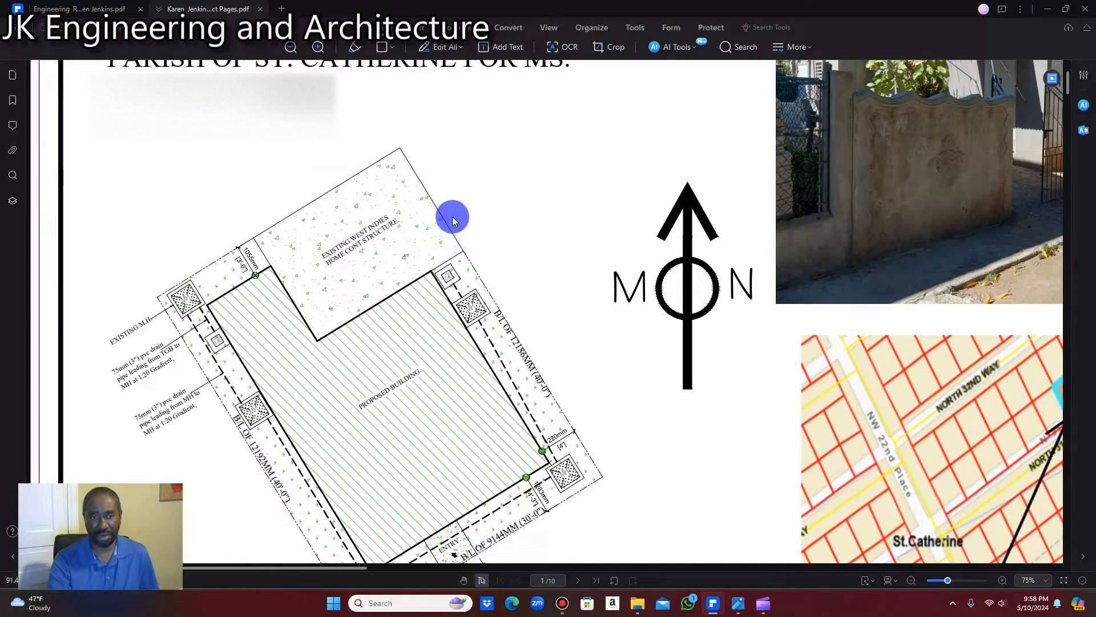
mouse_move(481, 217)
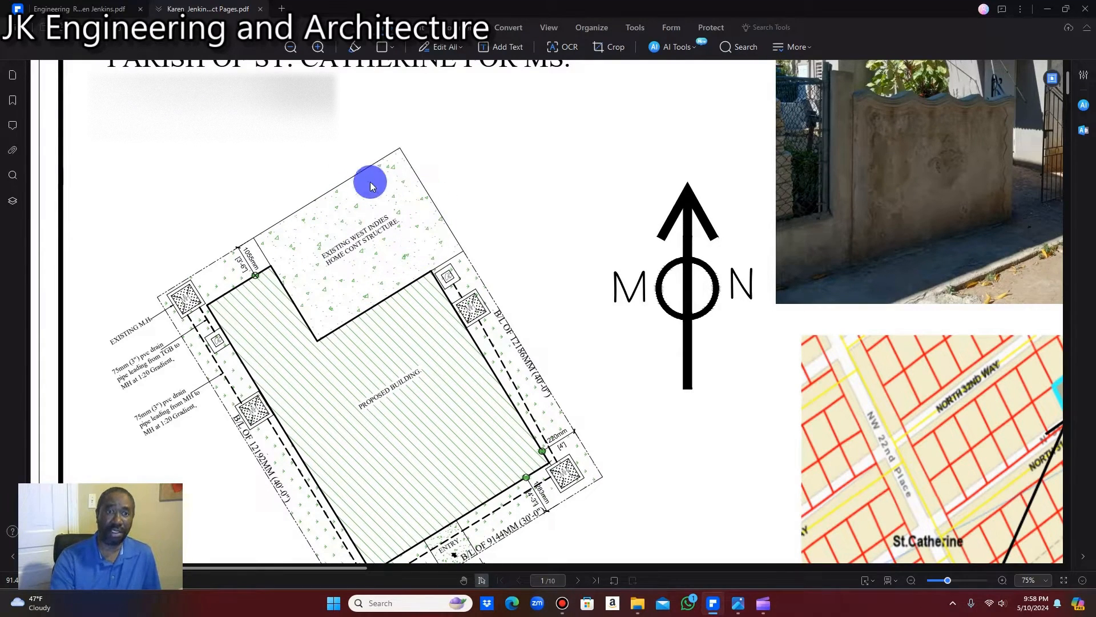
mouse_move(335, 278)
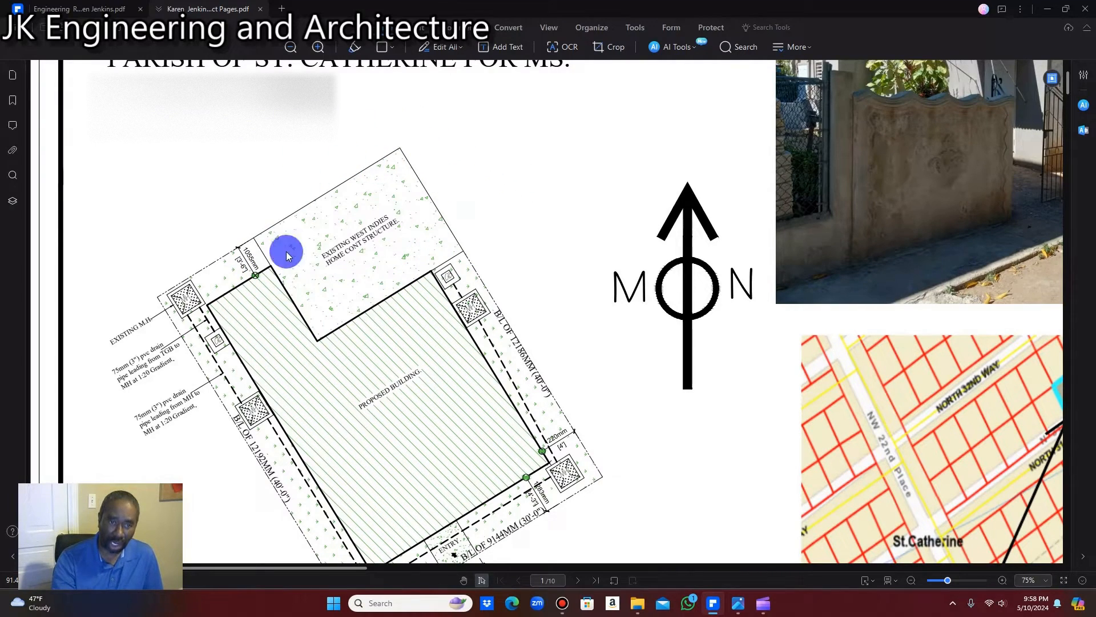
mouse_move(292, 233)
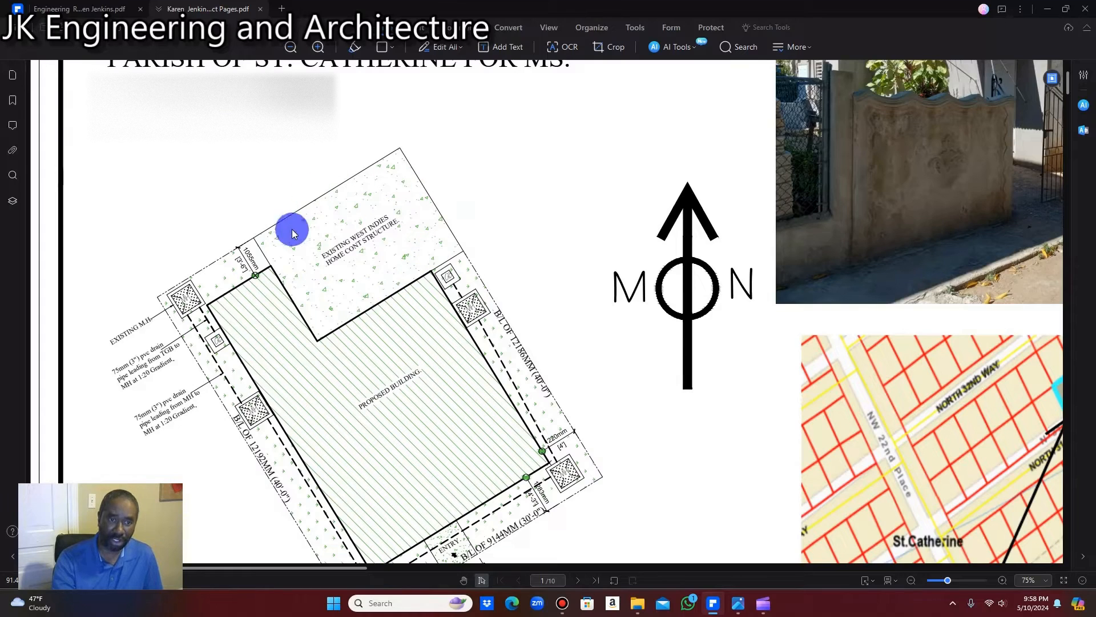
mouse_move(362, 294)
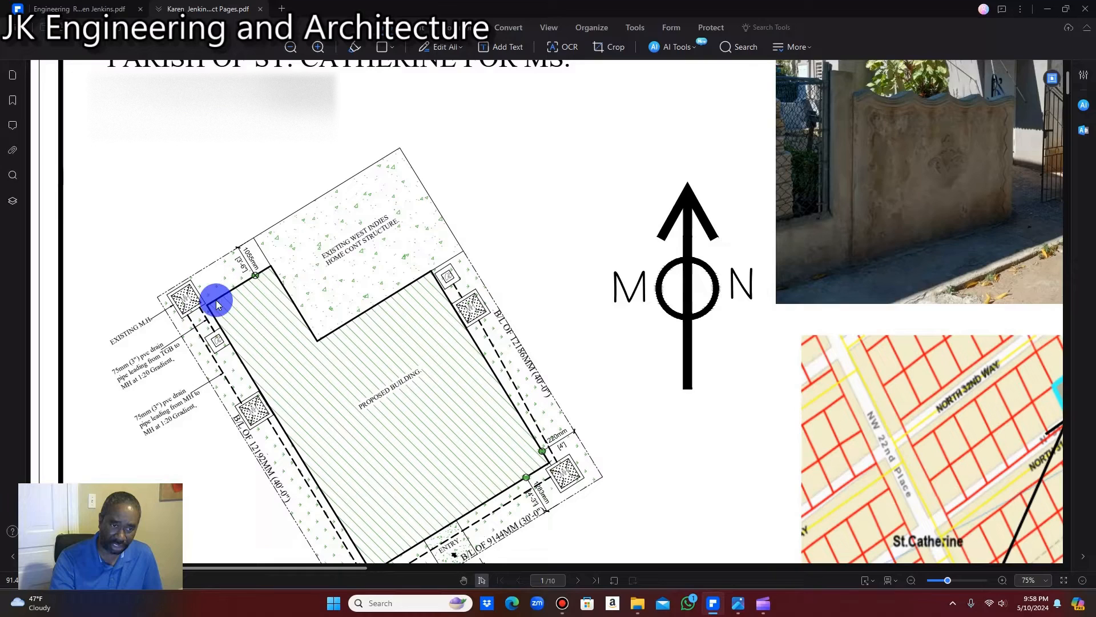
mouse_move(416, 375)
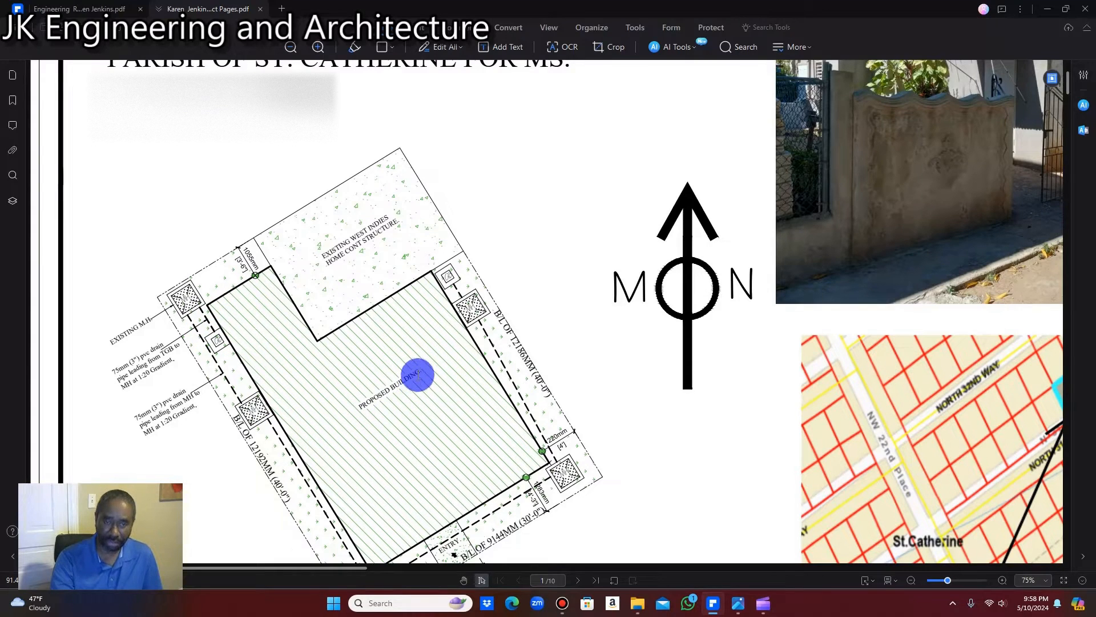
- Zoom the site plan to 100% so boundary dimensions and drain pipe notes are legible
scroll("down", 3)
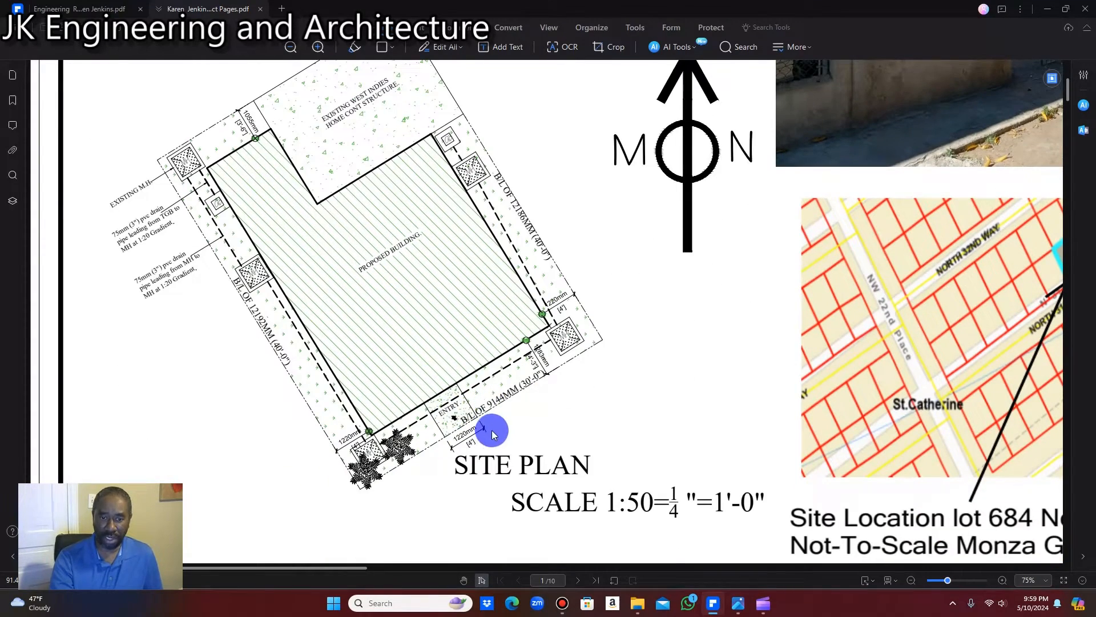
mouse_move(490, 353)
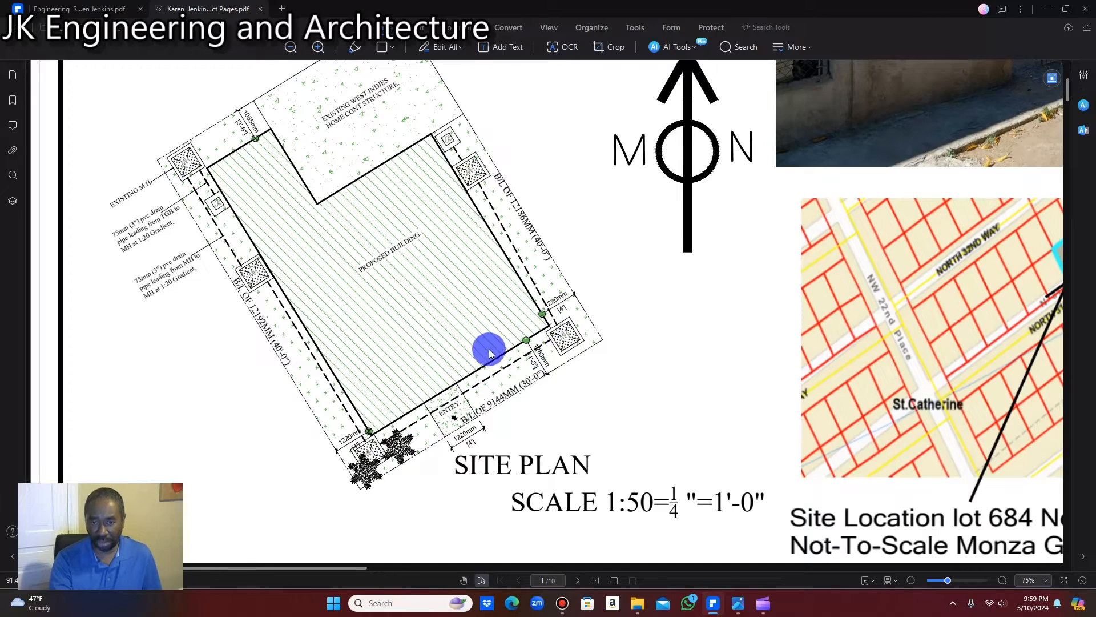
mouse_move(600, 454)
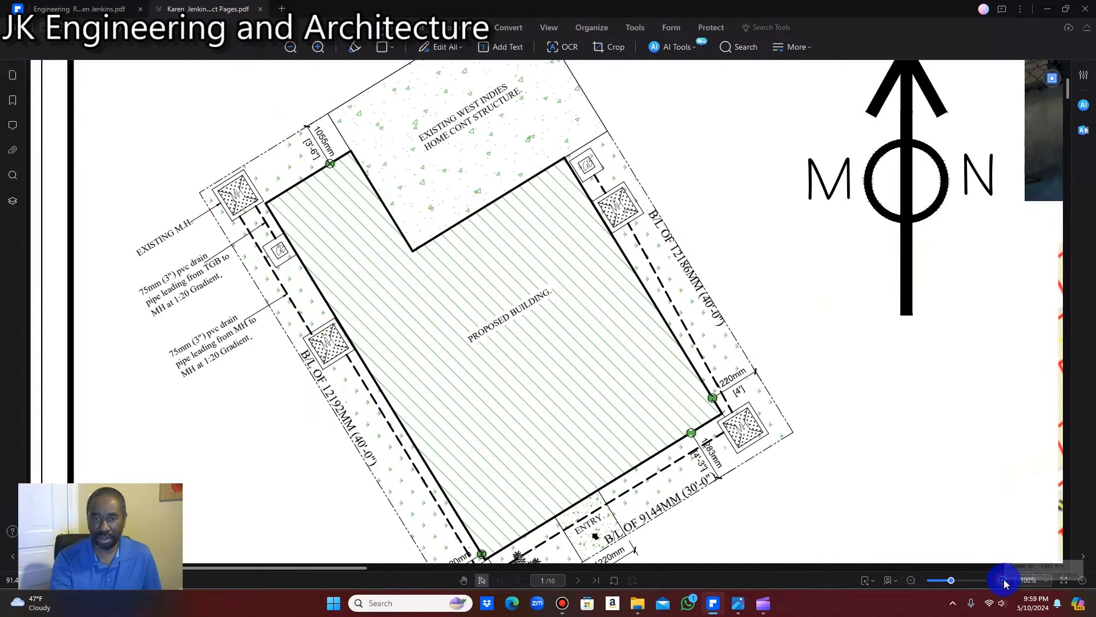
left_click(696, 431)
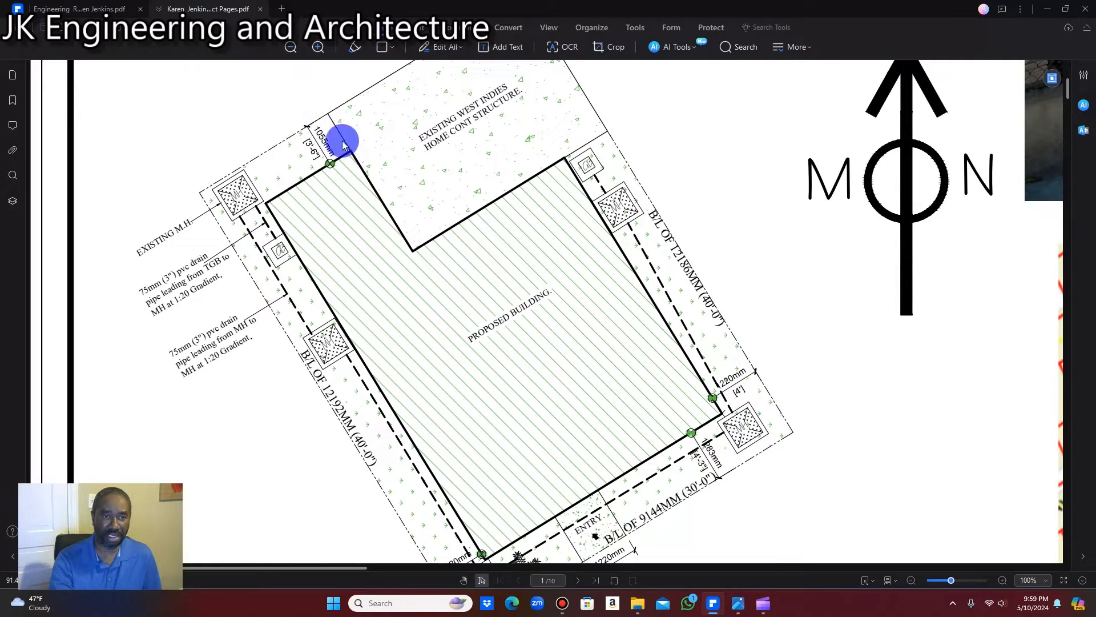
mouse_move(350, 192)
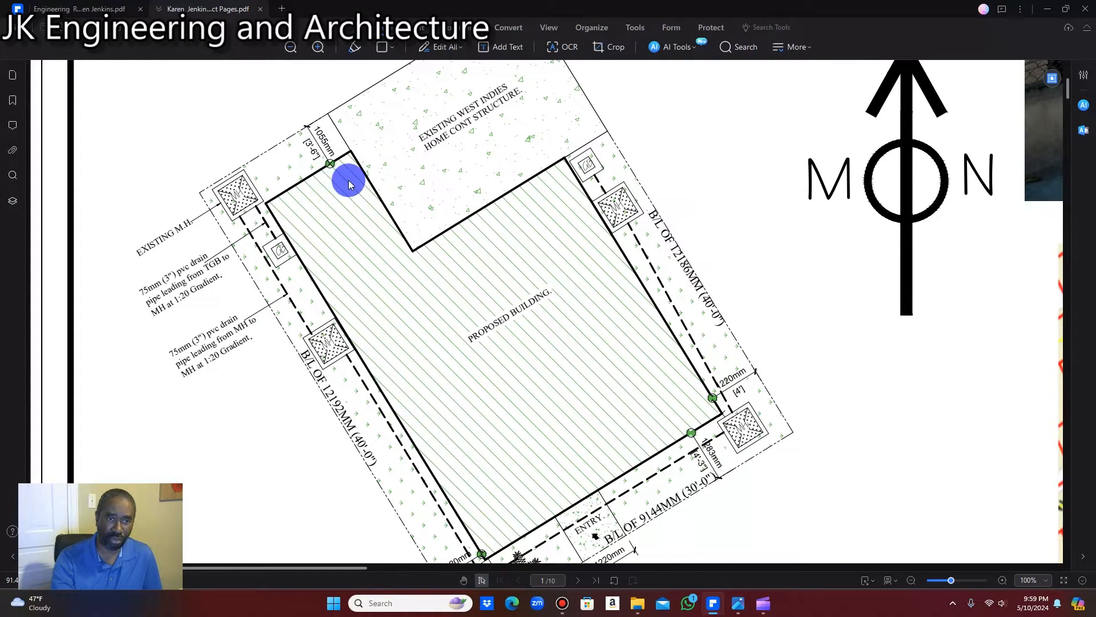
mouse_move(380, 176)
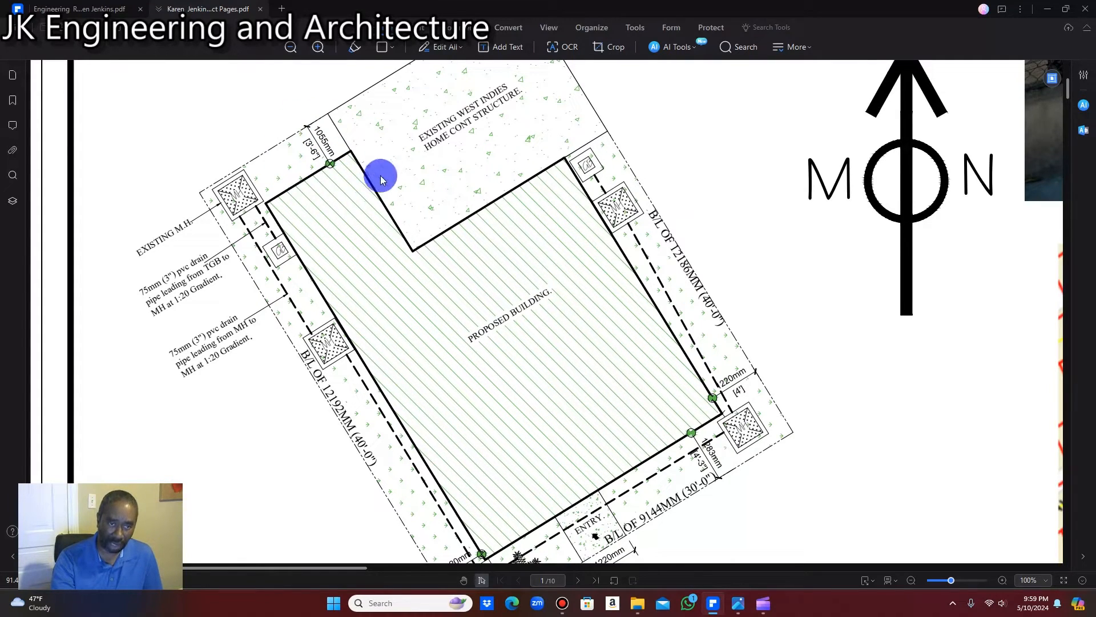
mouse_move(342, 122)
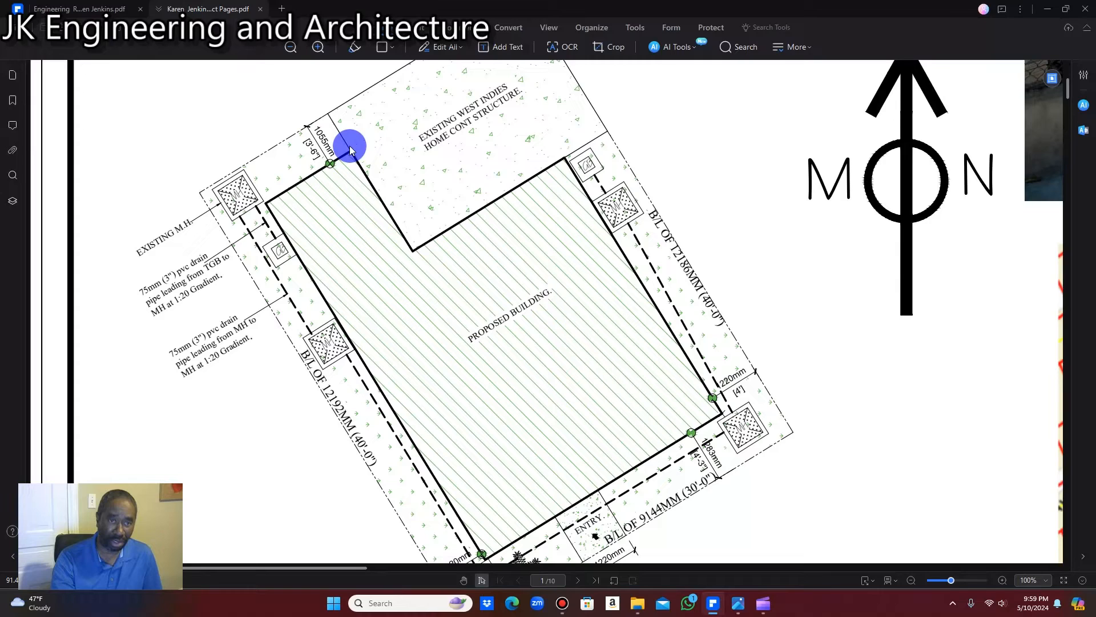
mouse_move(370, 146)
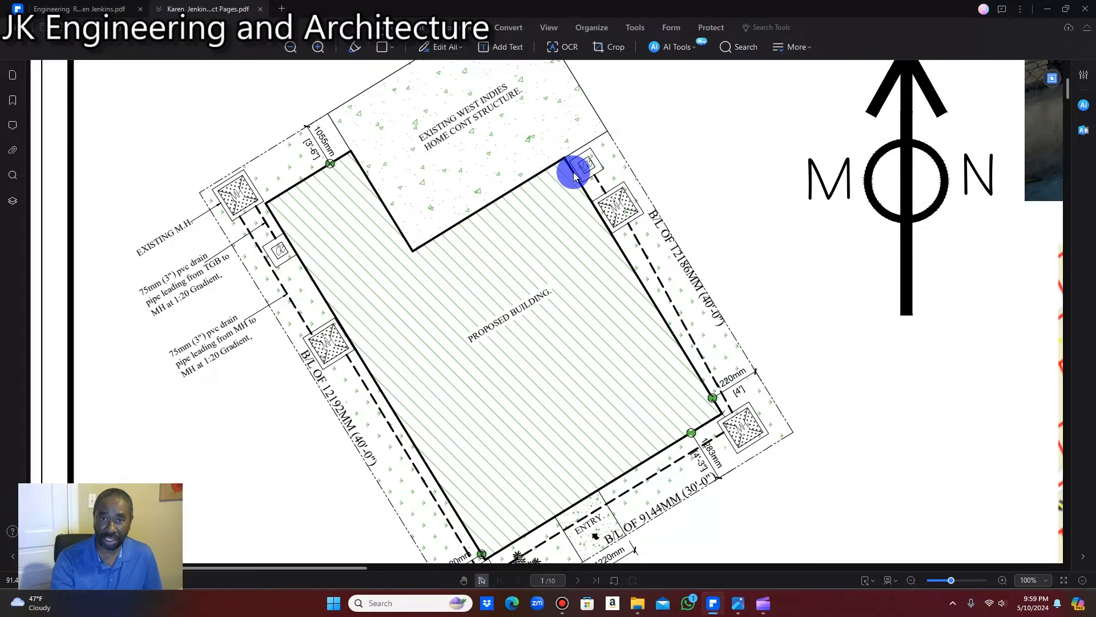
mouse_move(712, 432)
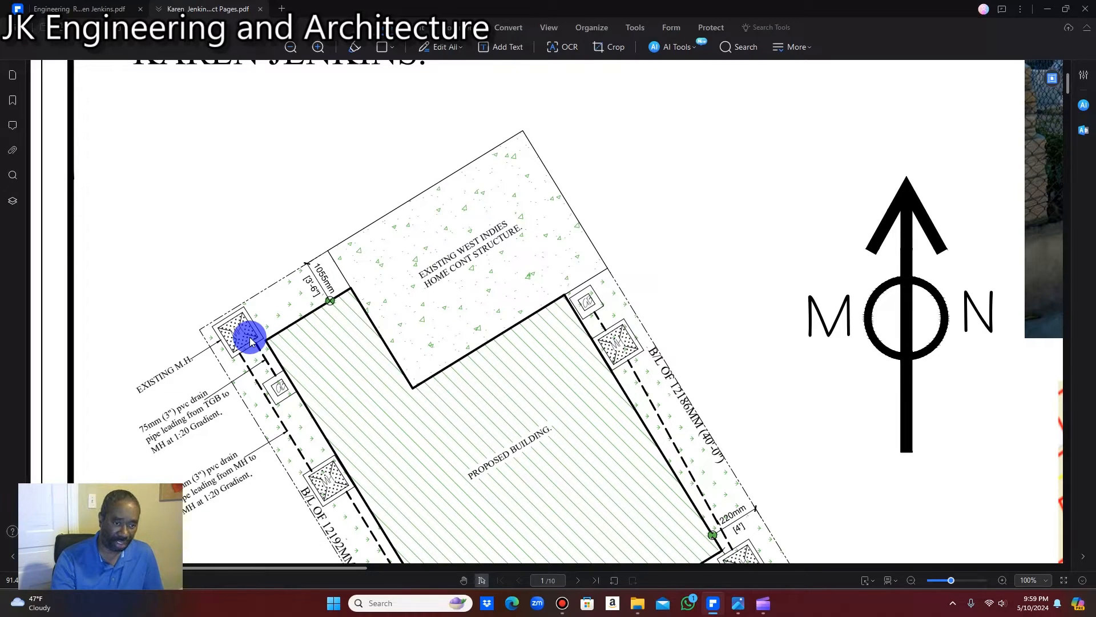
mouse_move(254, 349)
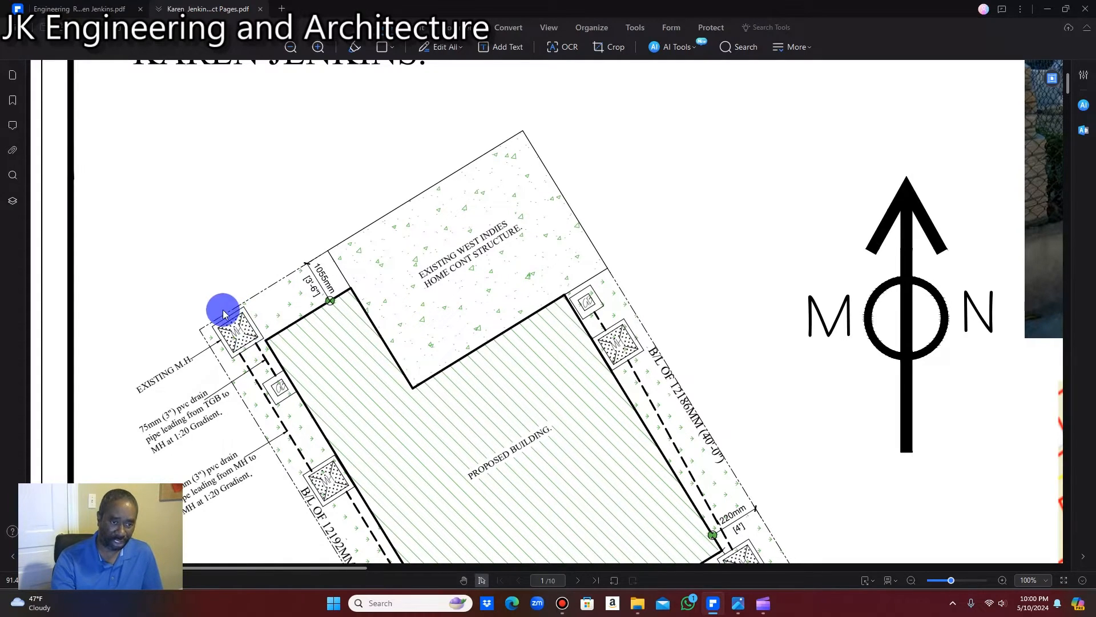
- Bring the whole first sheet with site plan, north arrow and location map into view at 50%
scroll("down", 3)
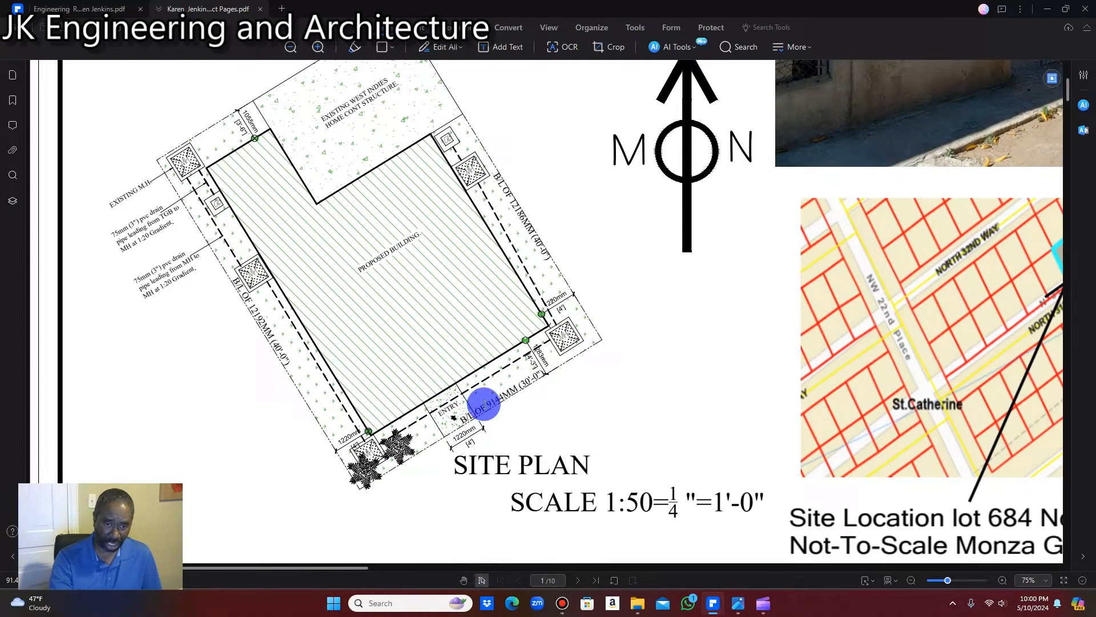
mouse_move(405, 458)
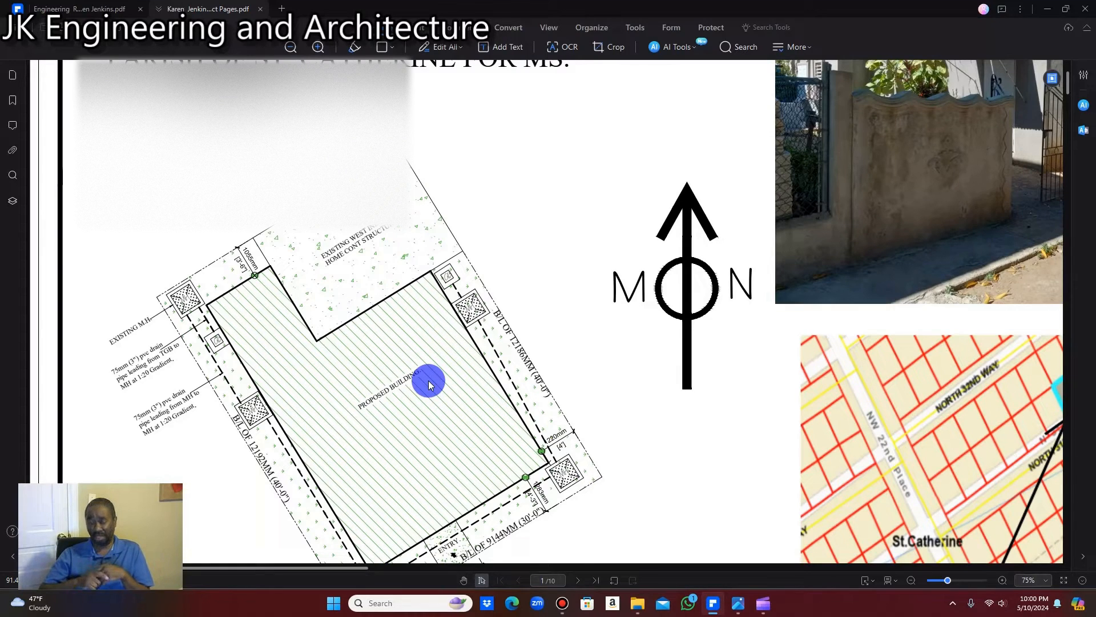
mouse_move(742, 132)
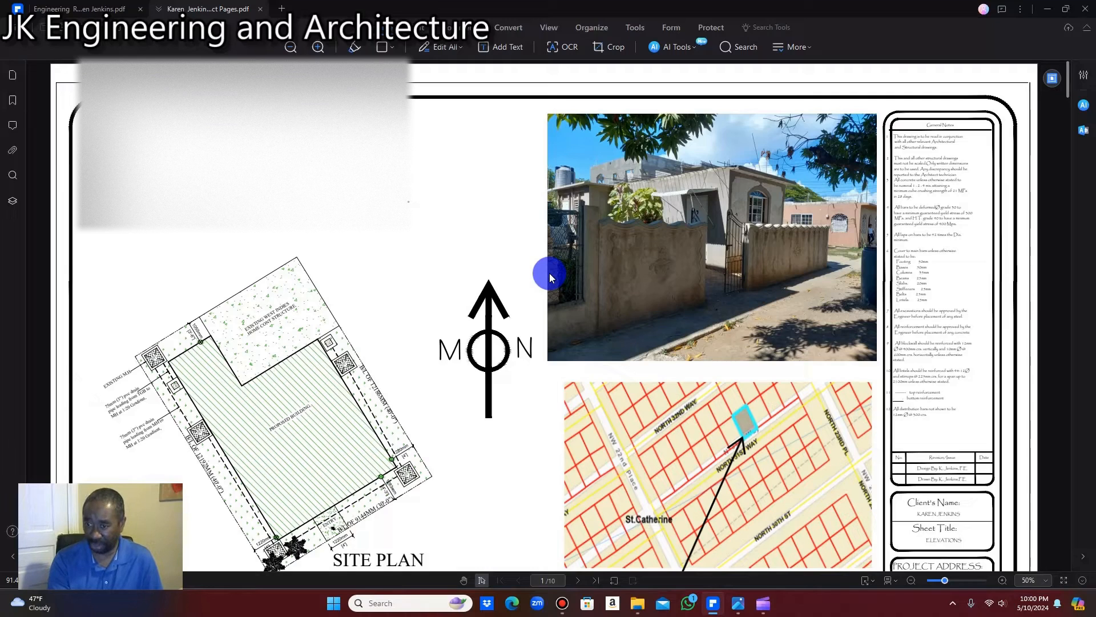
mouse_move(538, 264)
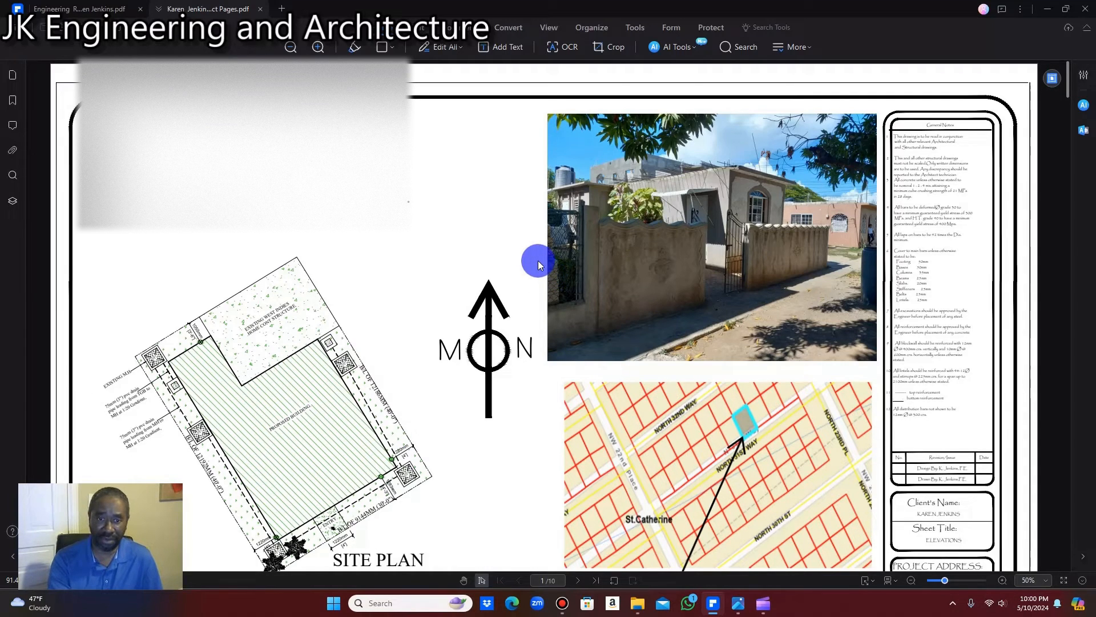
- Scroll down to page 2 with the foundation plan, floor plan and first floor plan
scroll("down", 3)
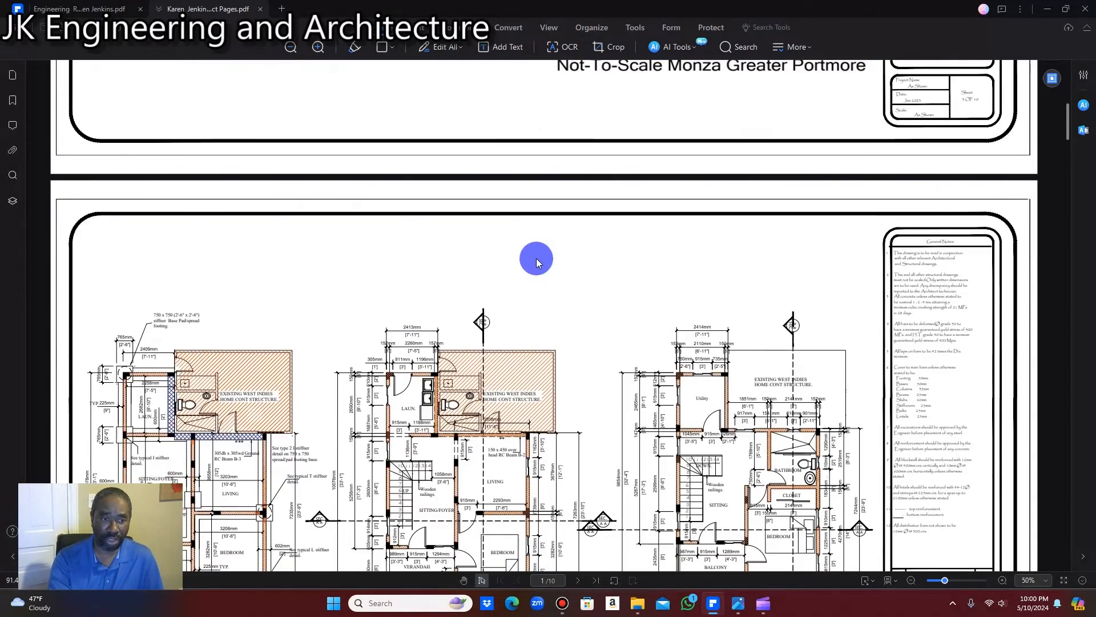
scroll("down", 3)
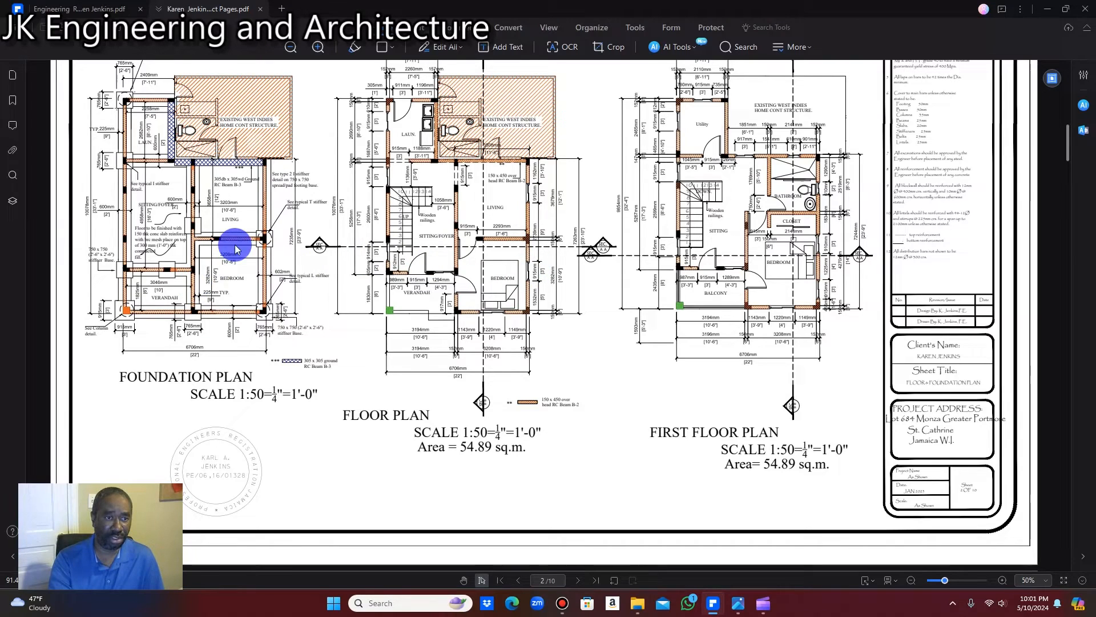
mouse_move(318, 316)
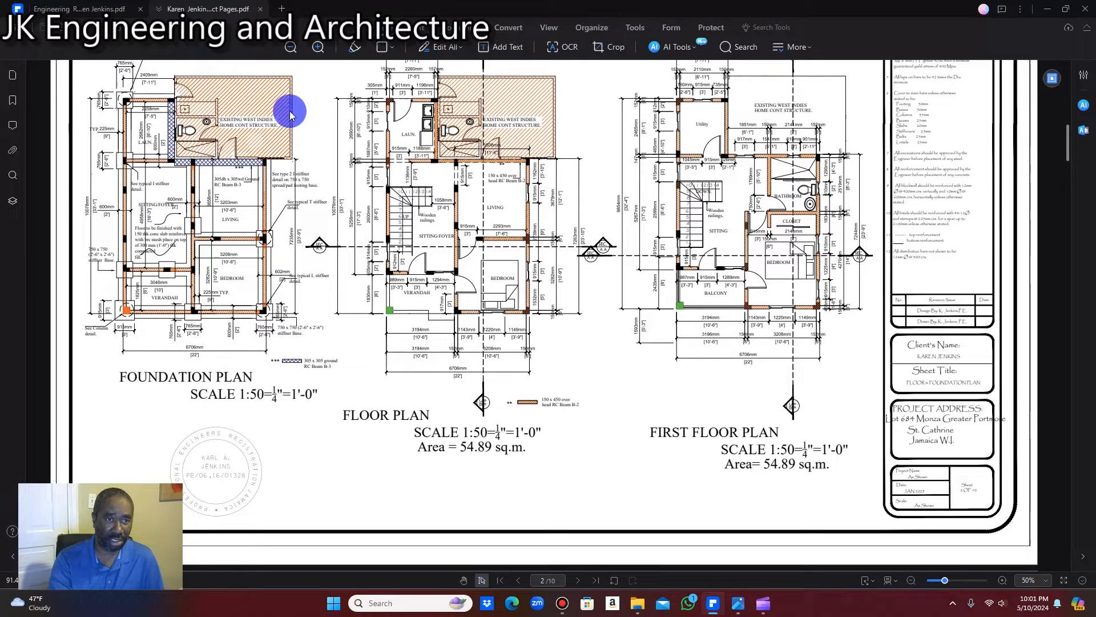
mouse_move(233, 163)
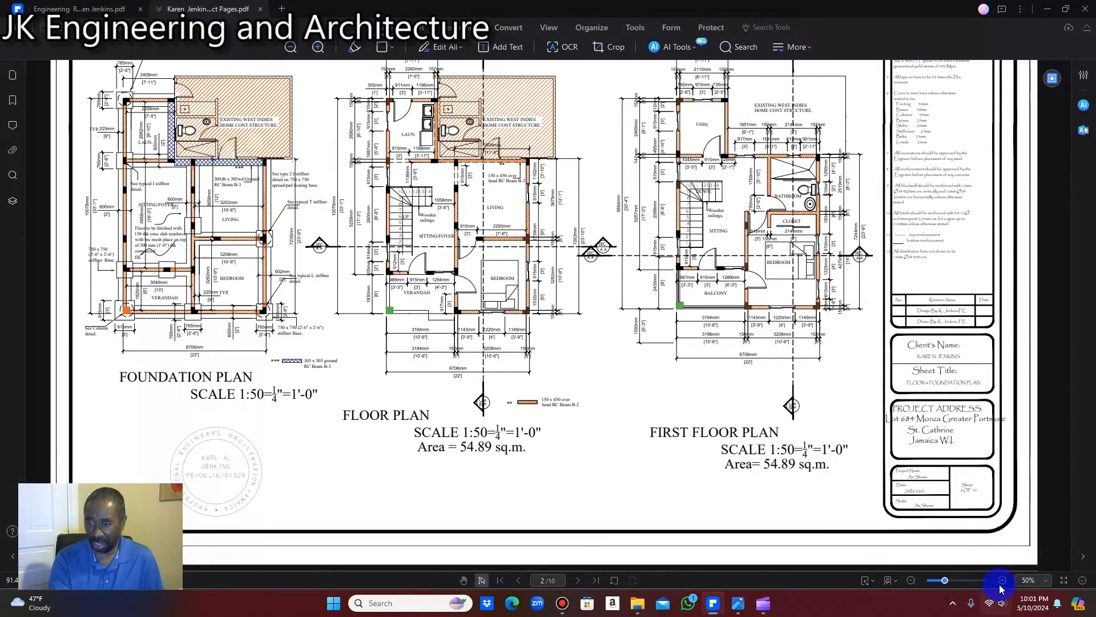
- Zoom page 2 to 75% so the floor plan room labels and dimensions are readable
left_click(1001, 580)
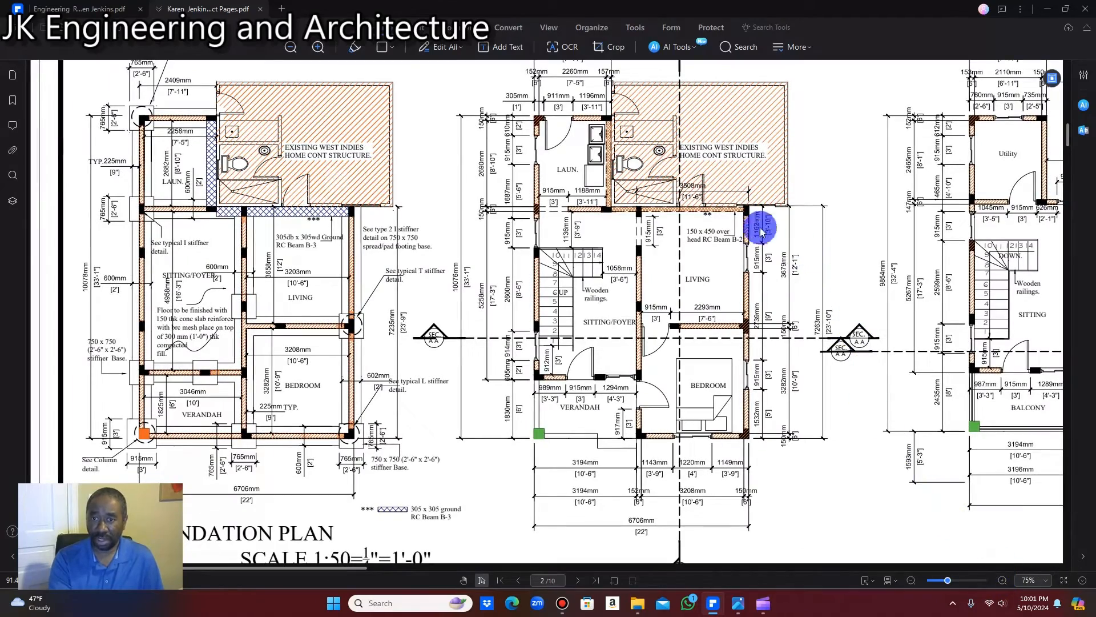
mouse_move(755, 319)
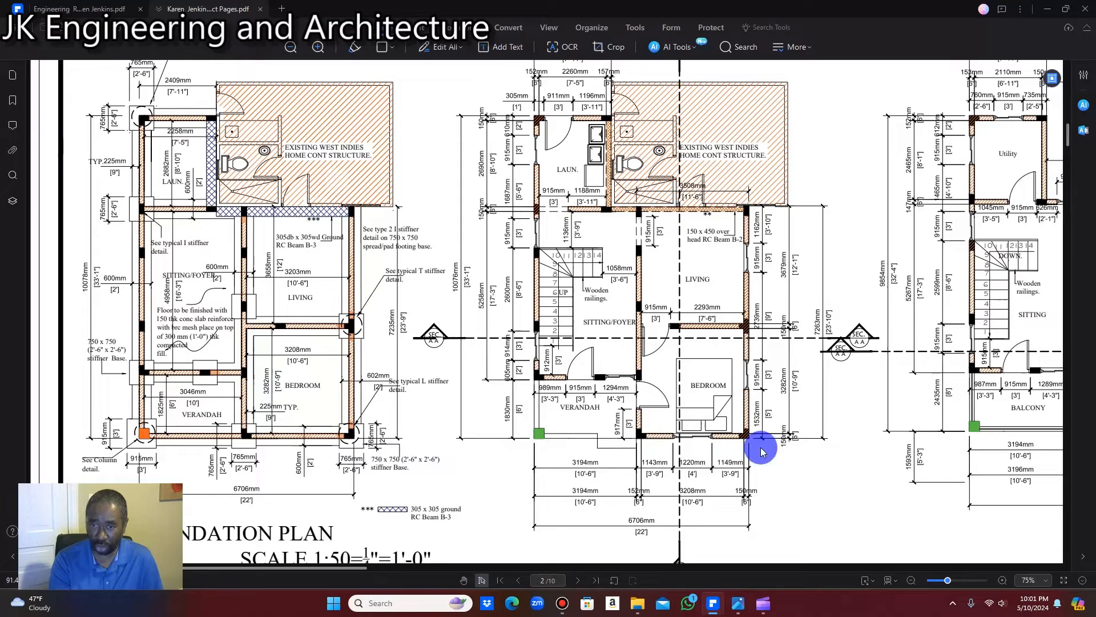
mouse_move(670, 372)
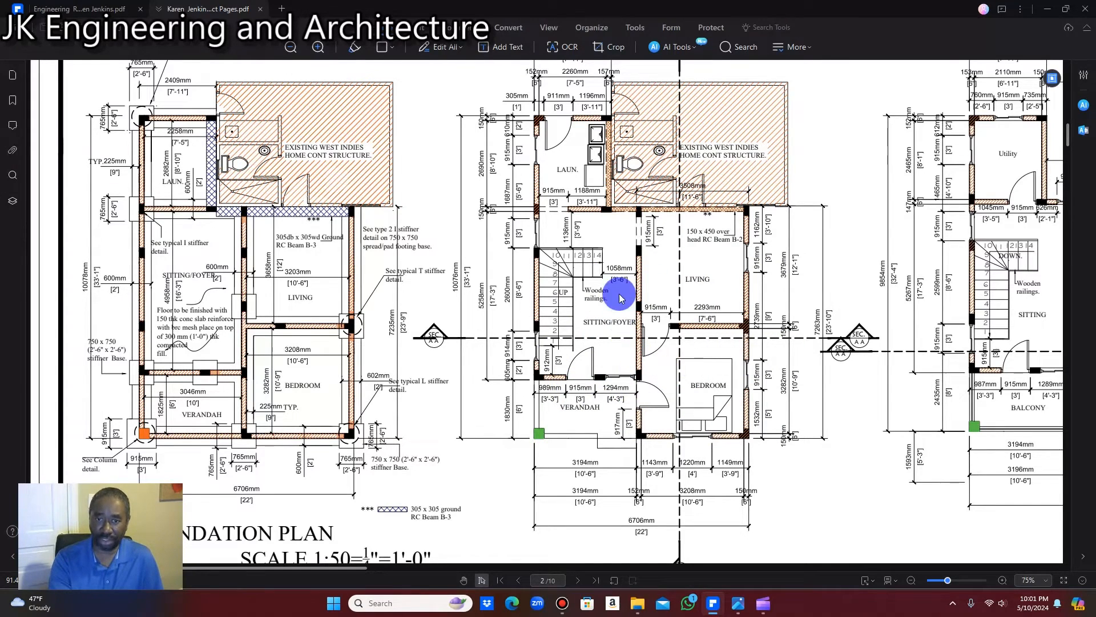
mouse_move(627, 293)
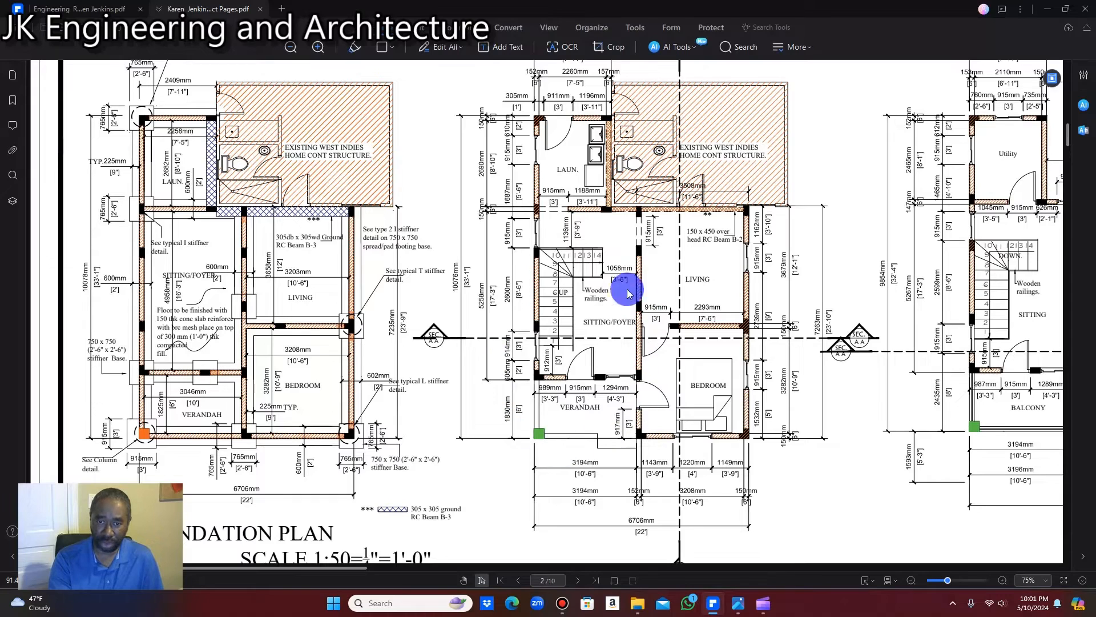
mouse_move(594, 363)
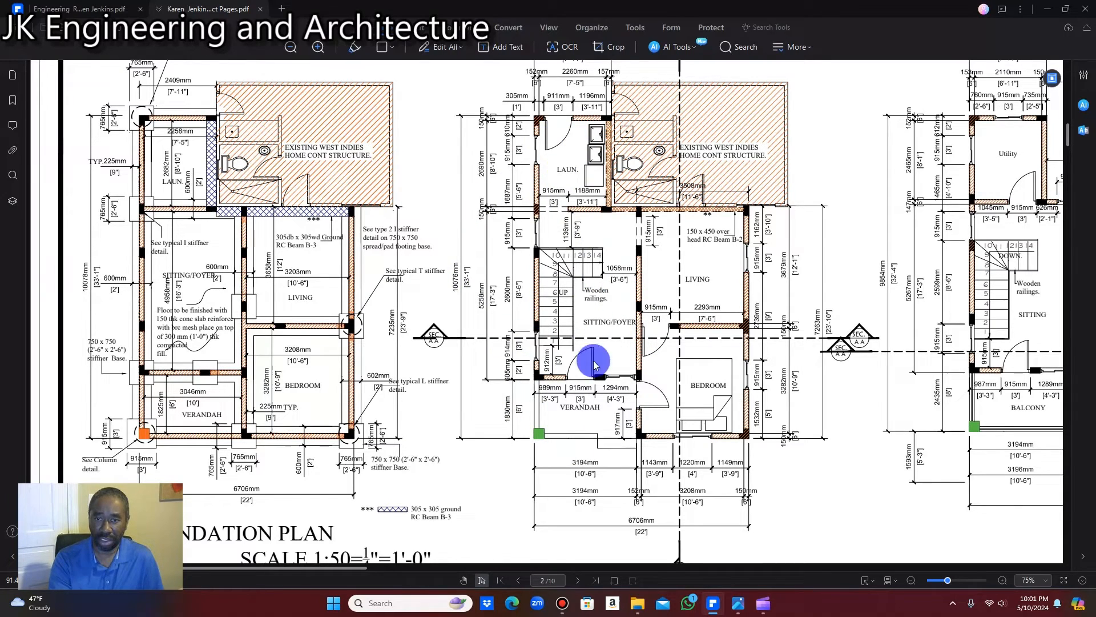
mouse_move(353, 573)
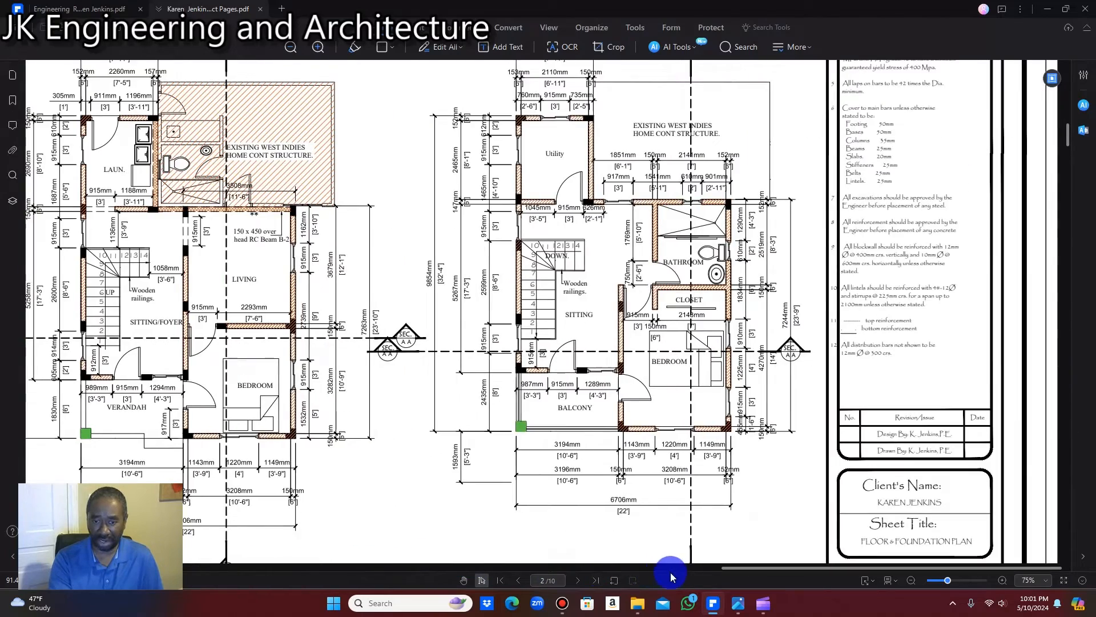
scroll("down", 3)
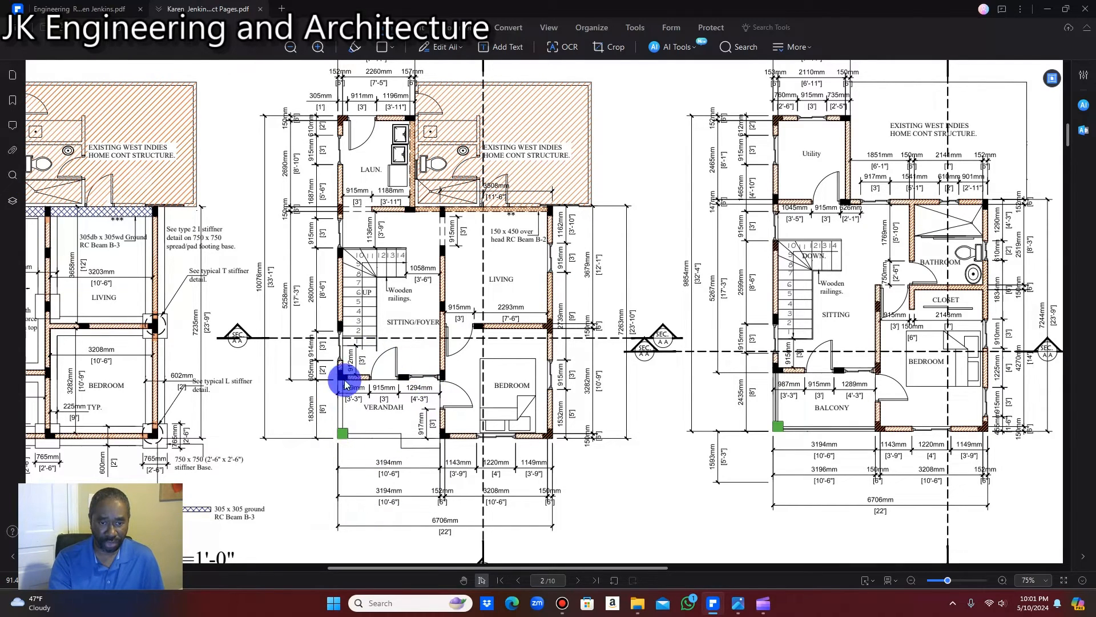
mouse_move(402, 367)
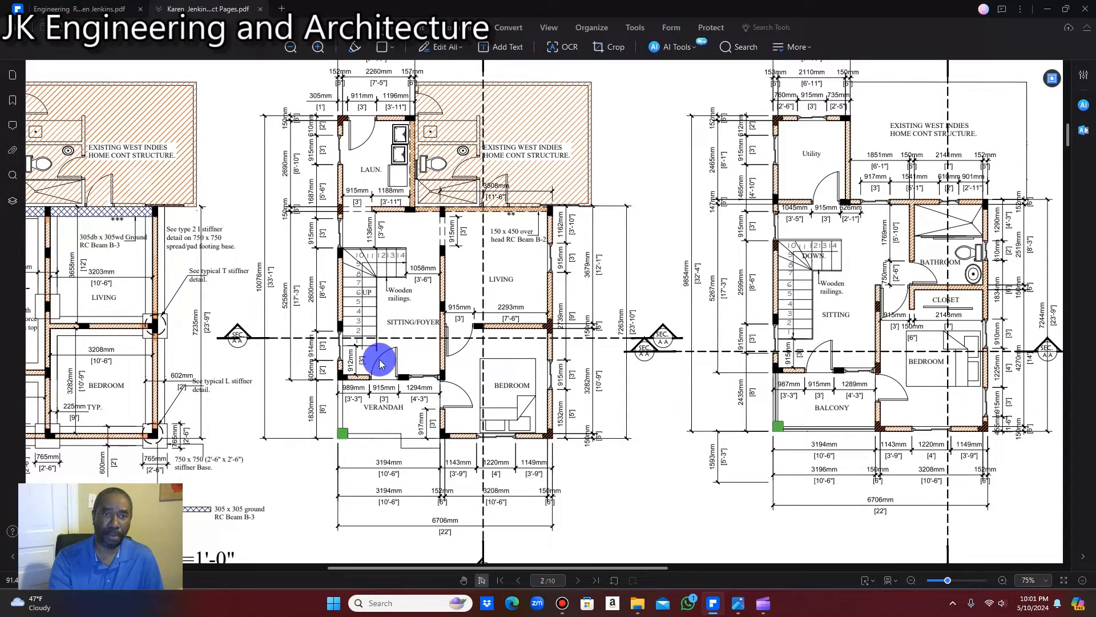
mouse_move(425, 280)
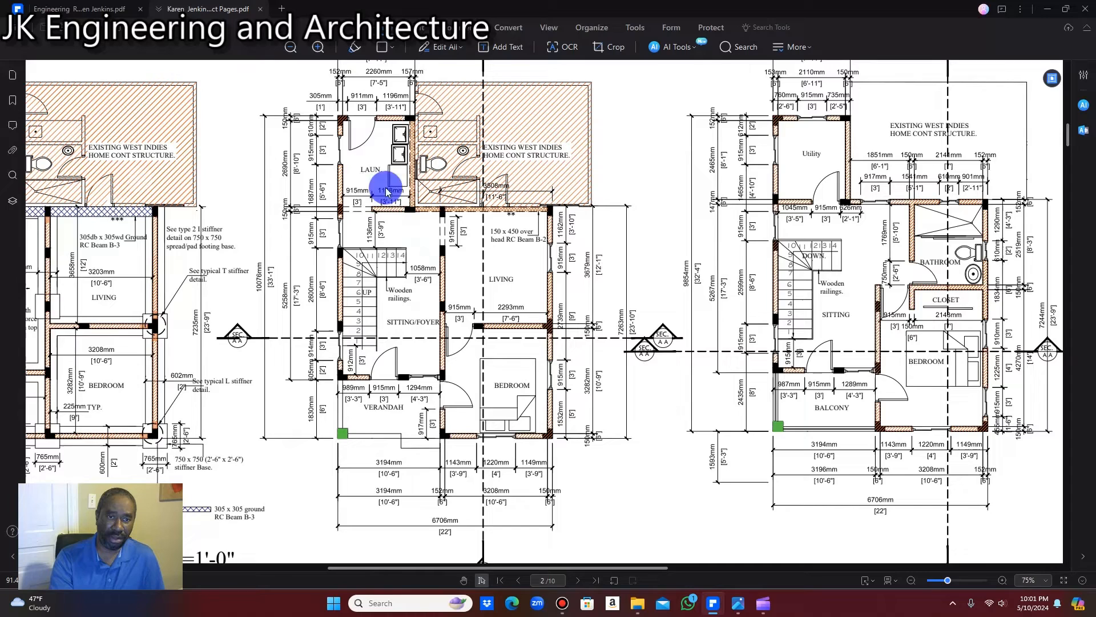
mouse_move(336, 152)
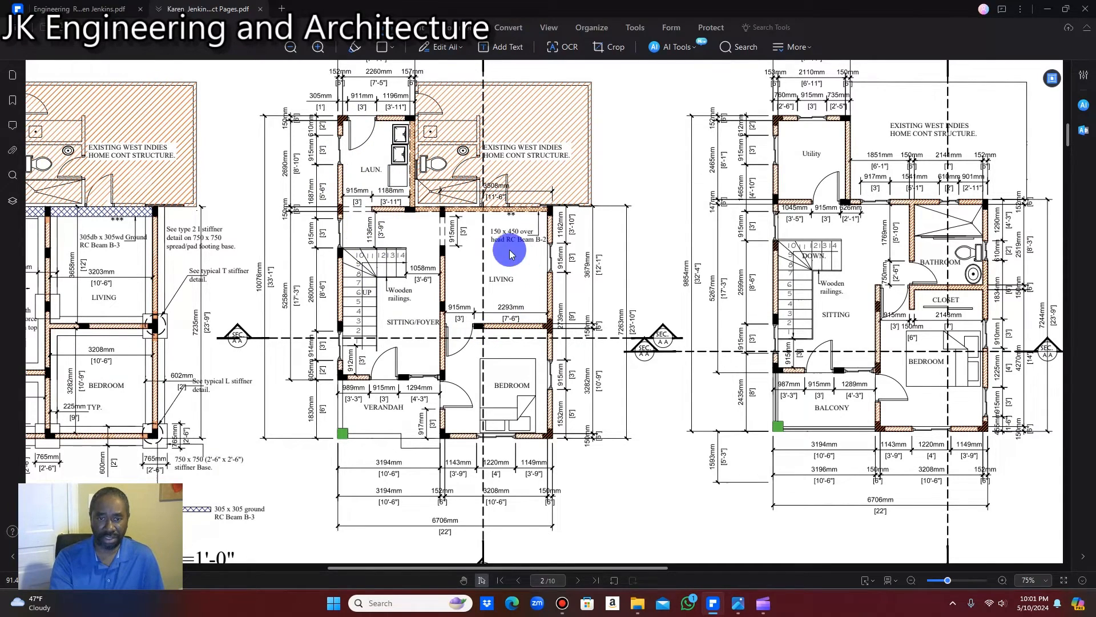
mouse_move(497, 418)
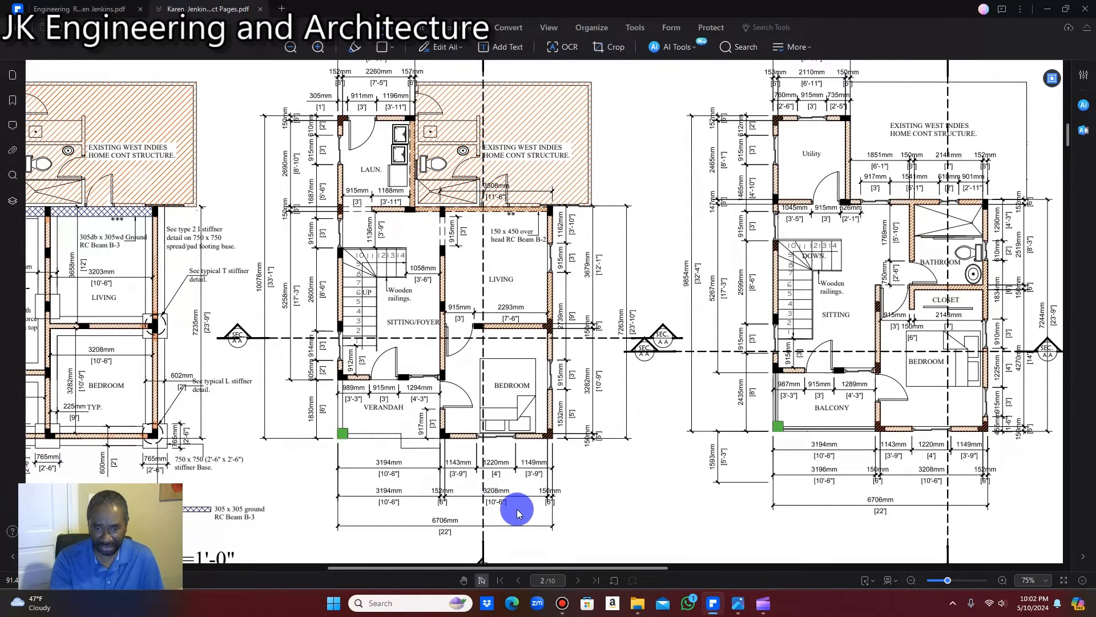
mouse_move(622, 375)
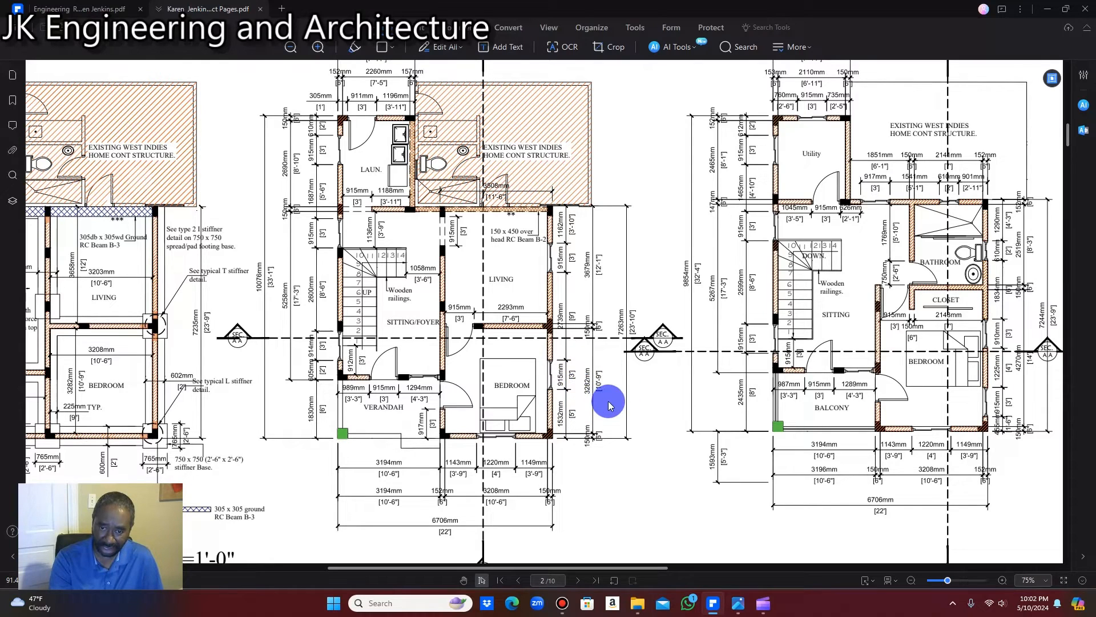
mouse_move(614, 398)
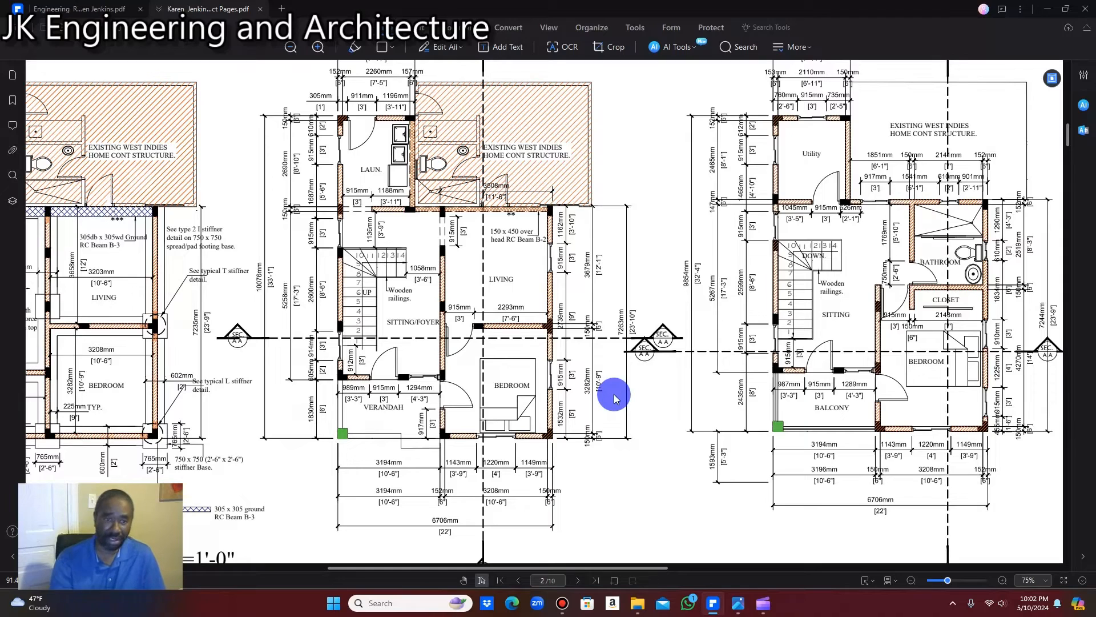
mouse_move(406, 370)
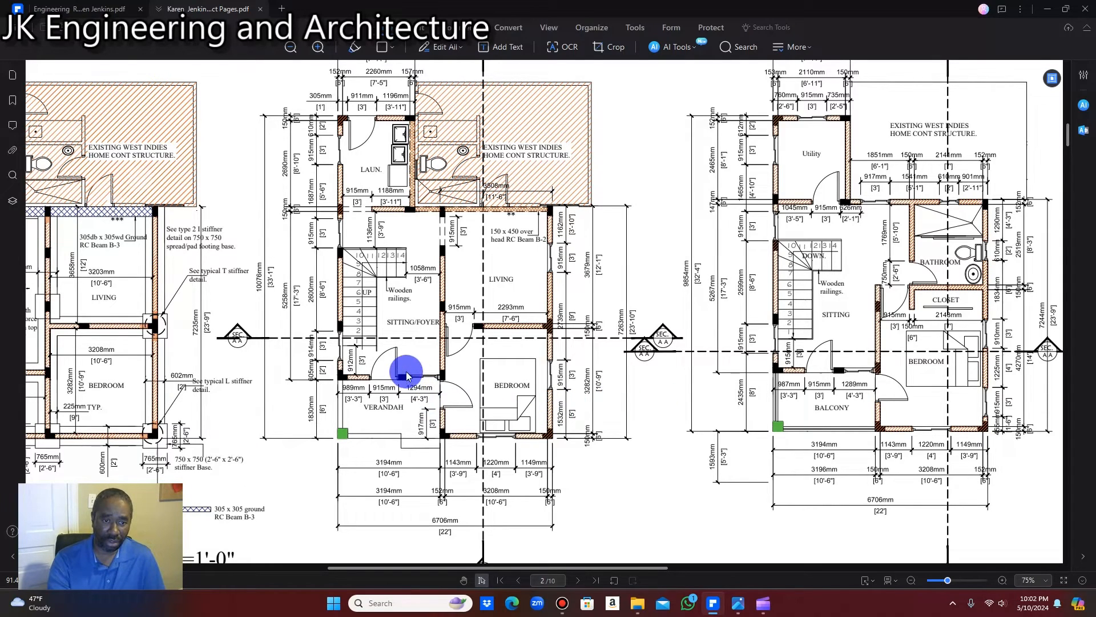
mouse_move(366, 276)
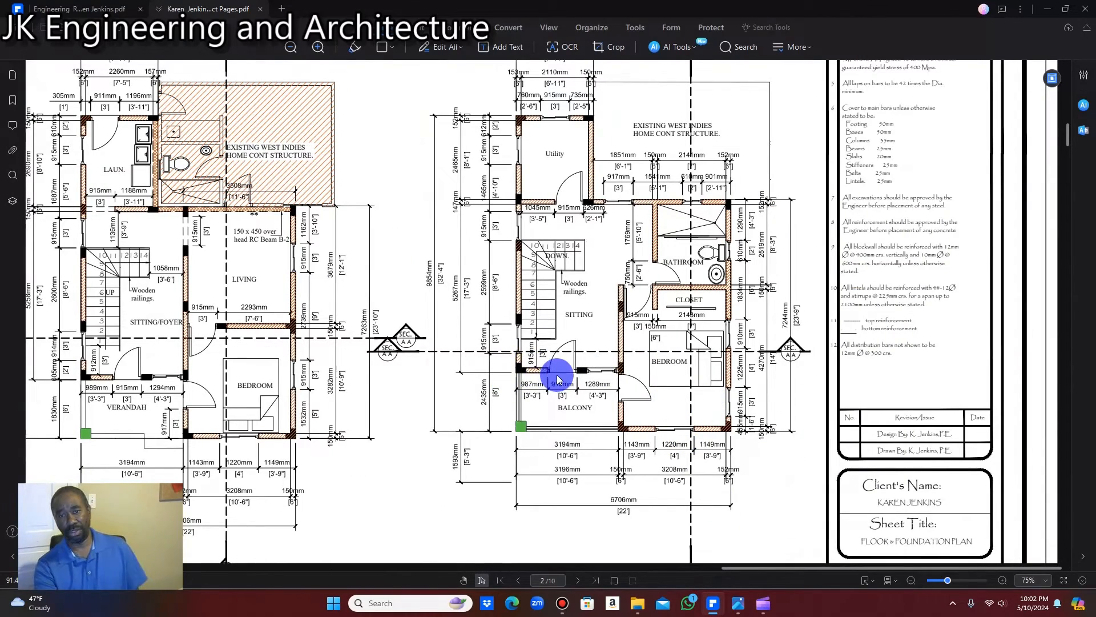
mouse_move(607, 264)
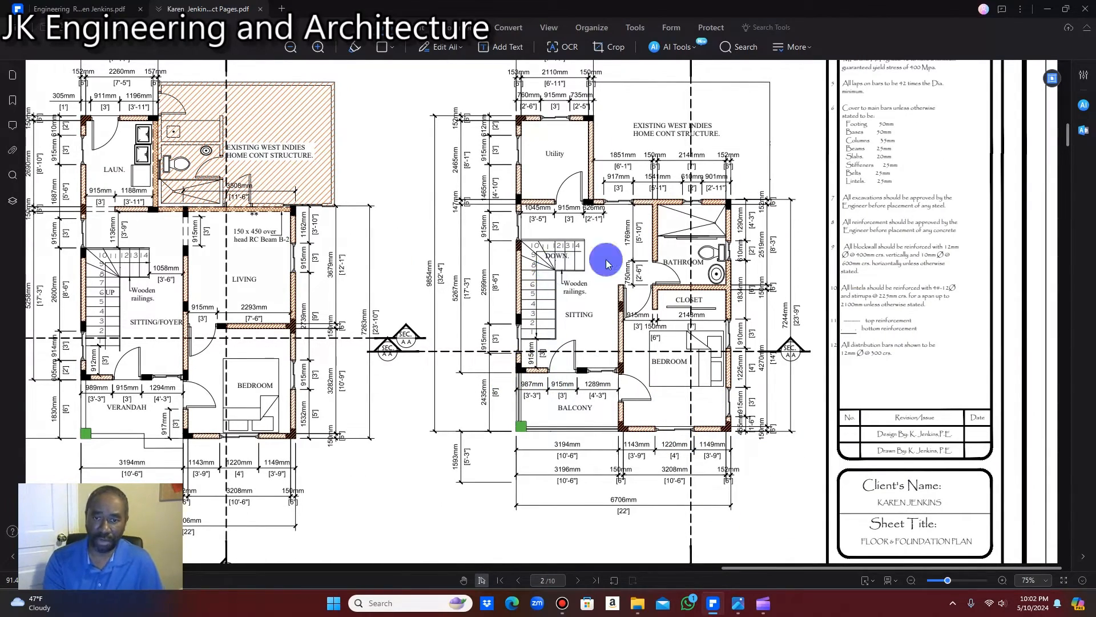
mouse_move(607, 295)
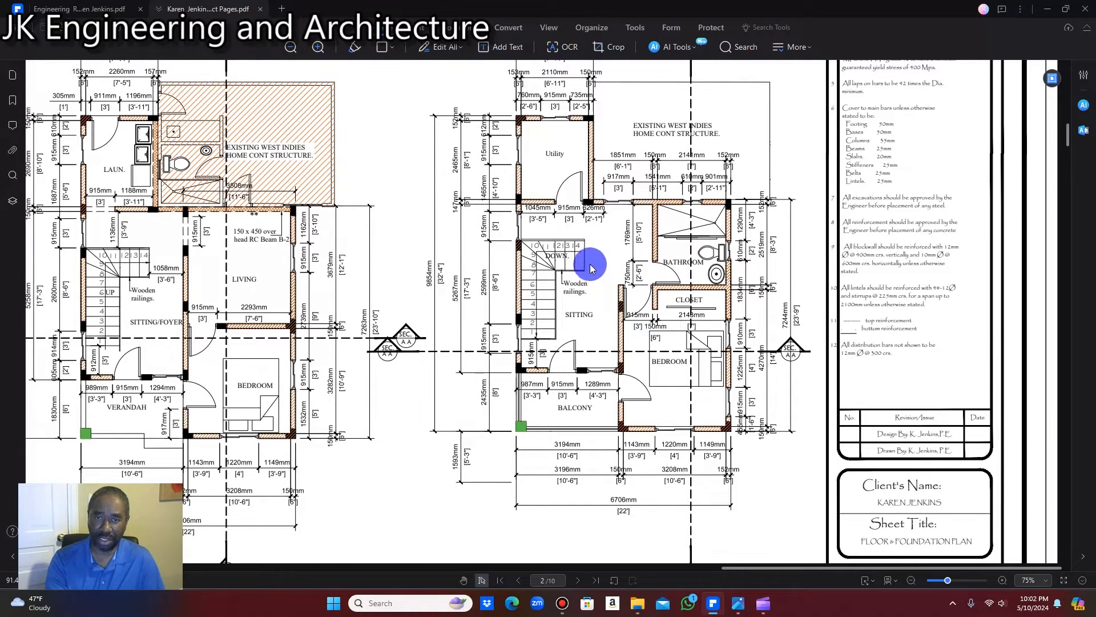
mouse_move(566, 198)
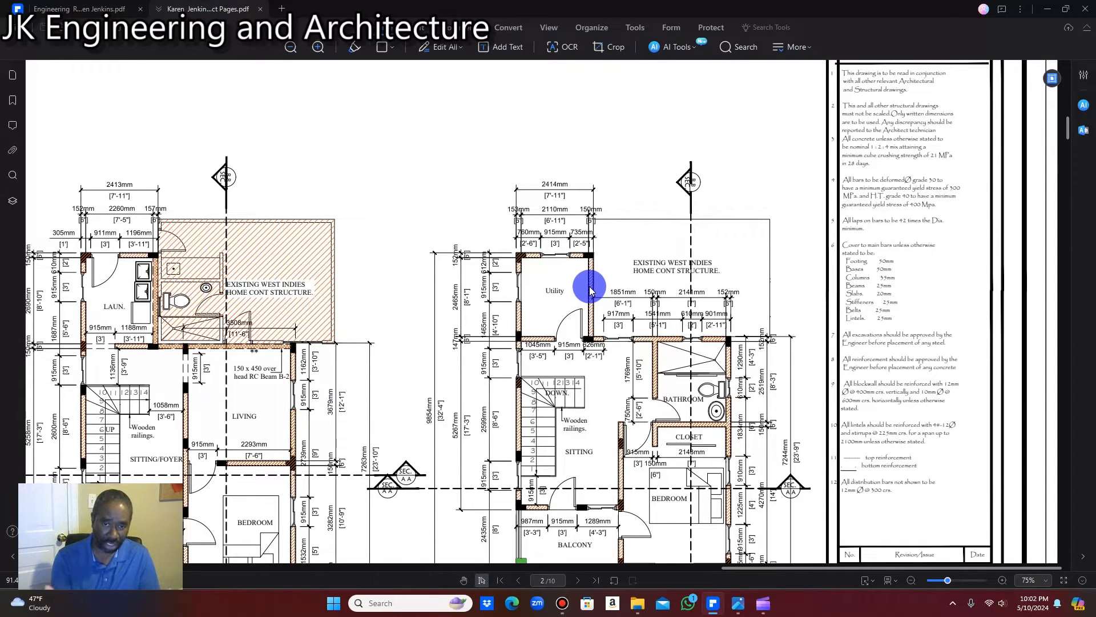
scroll("down", 3)
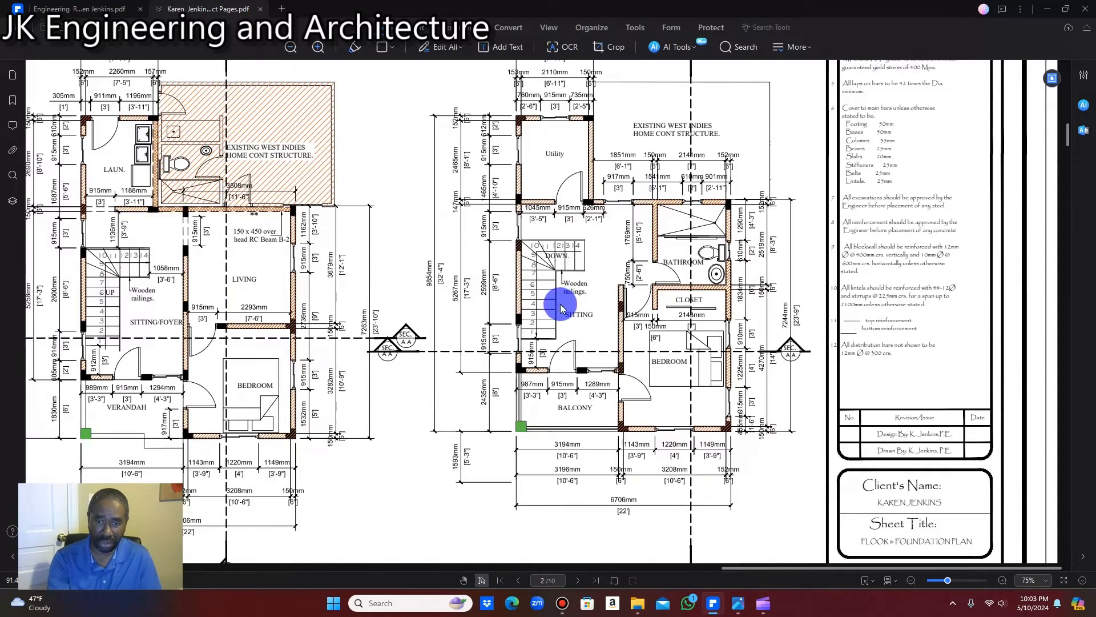
mouse_move(633, 399)
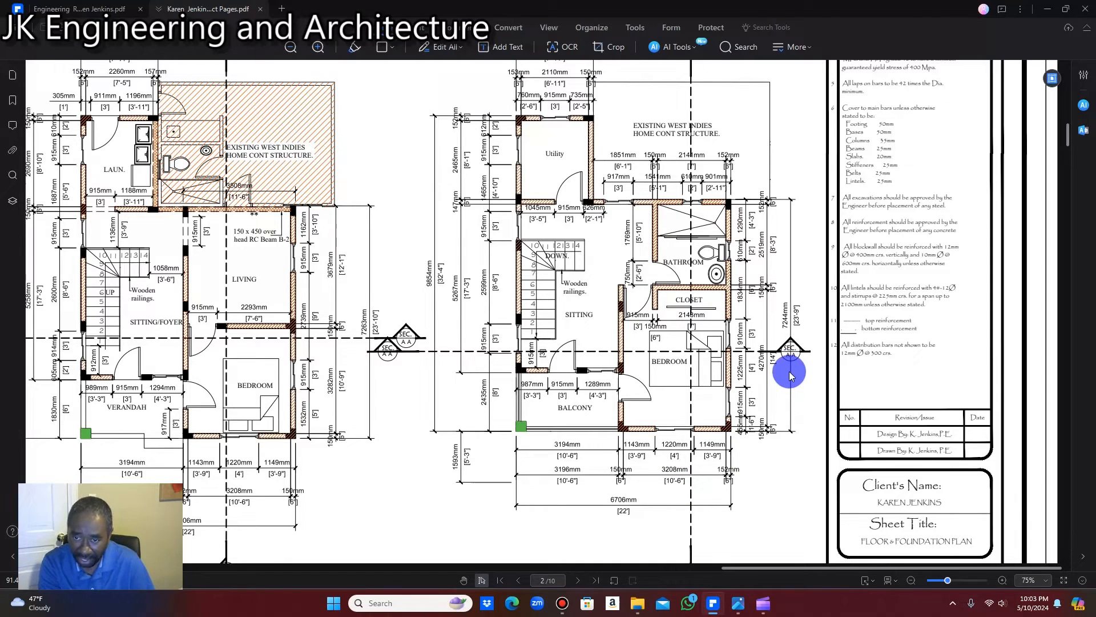
mouse_move(768, 380)
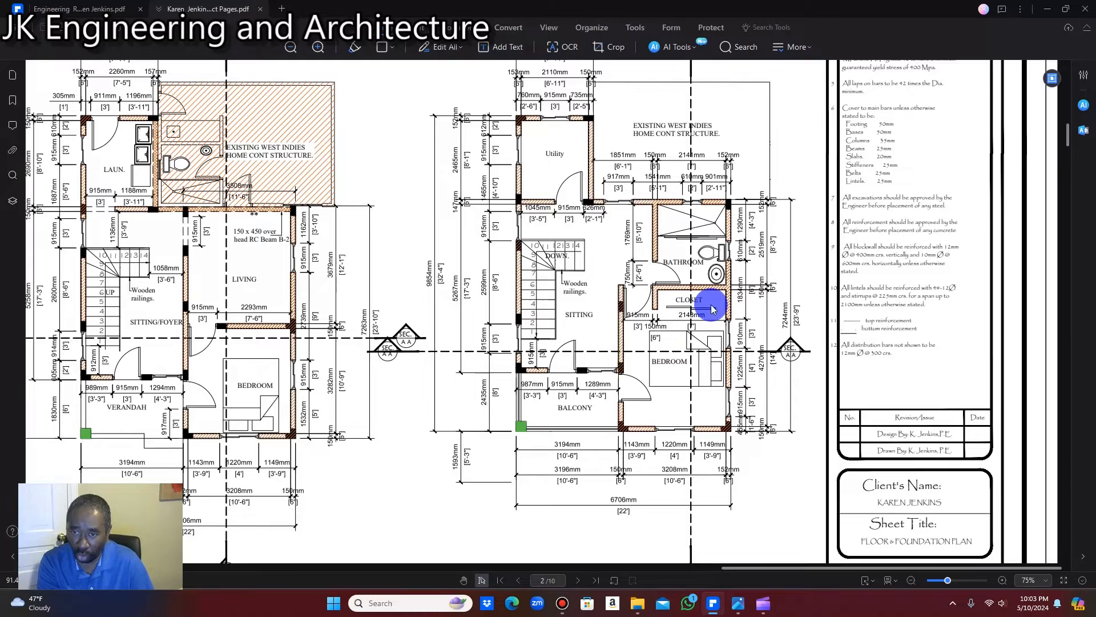
mouse_move(678, 326)
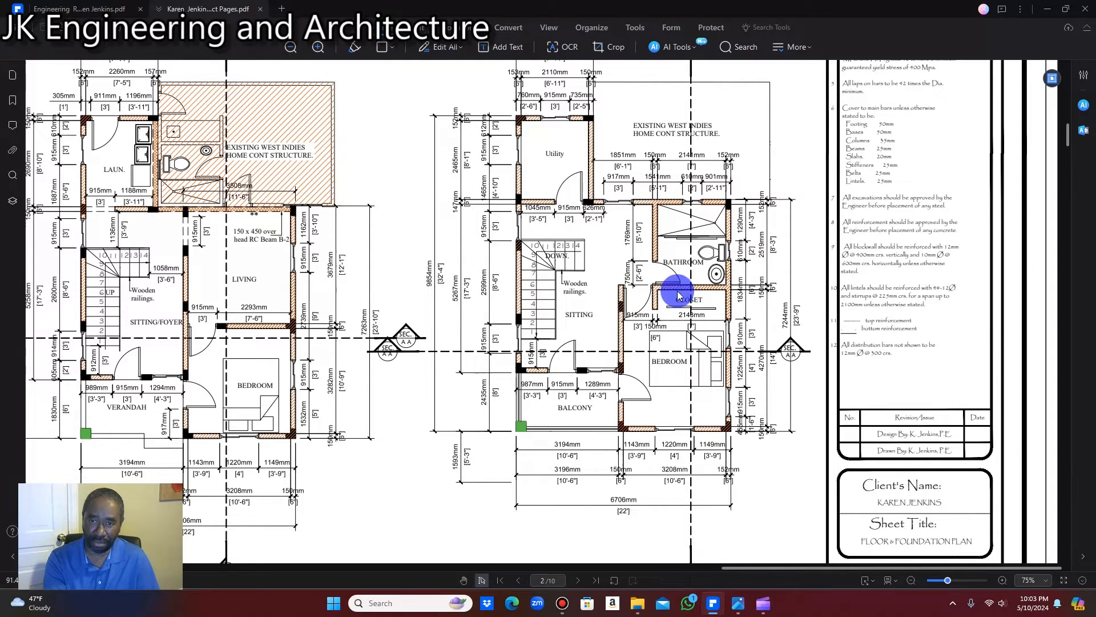
mouse_move(601, 295)
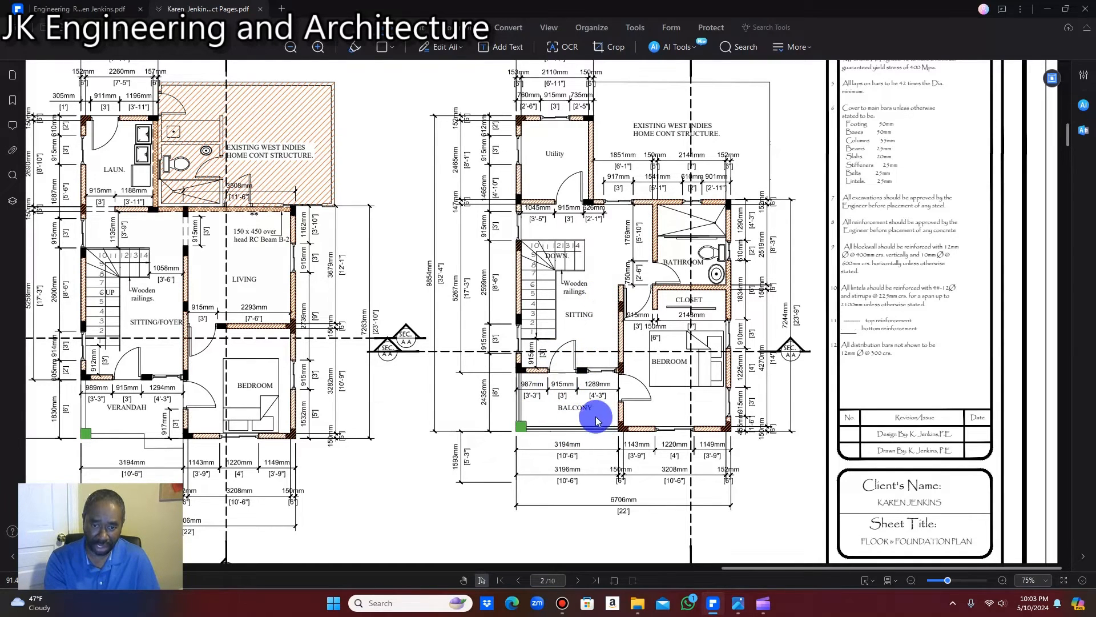
mouse_move(287, 394)
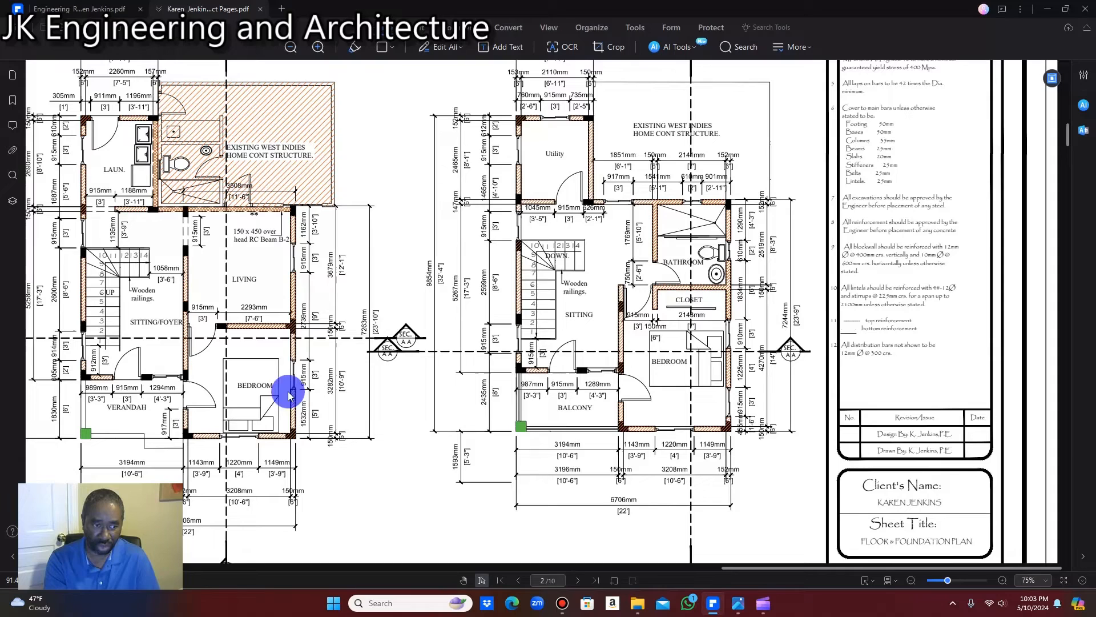
mouse_move(619, 391)
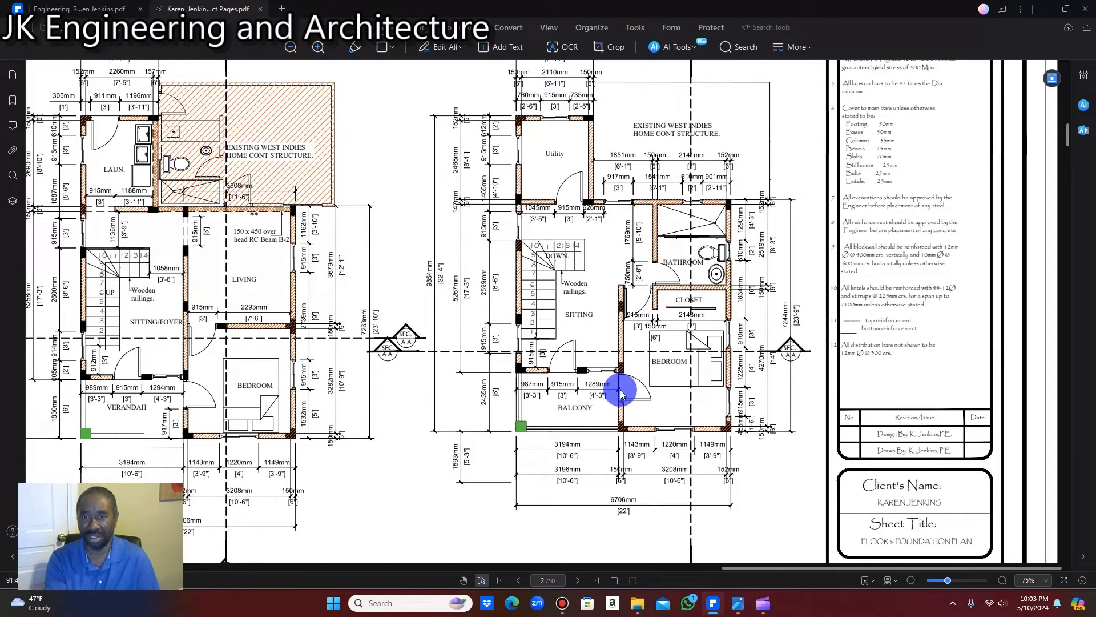
mouse_move(773, 447)
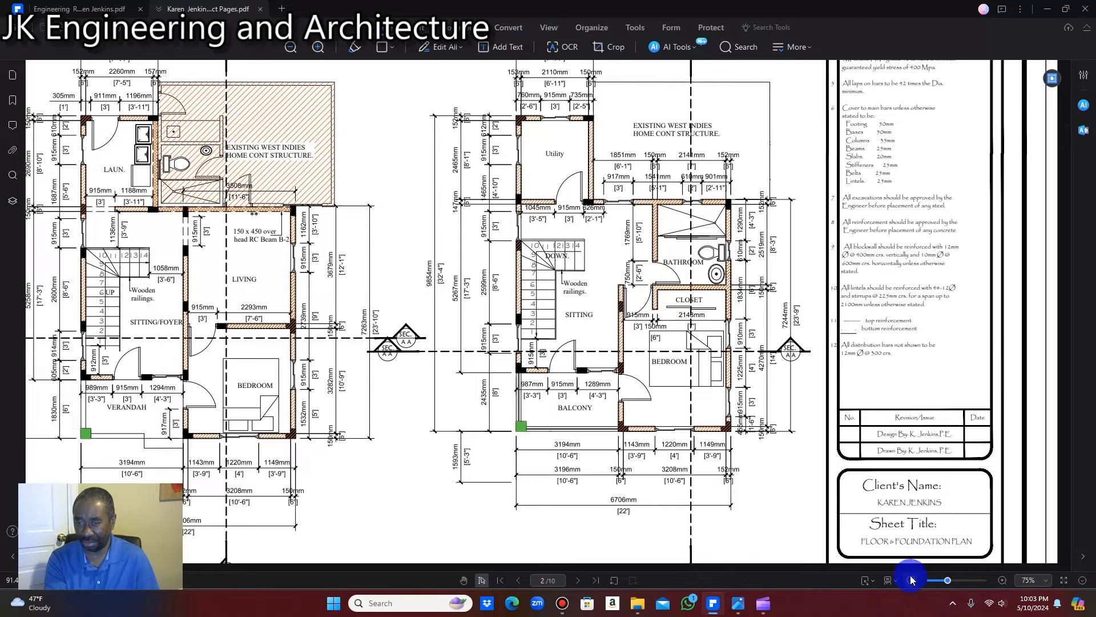
- Zoom page 2 back out to 50% to show the whole floor and foundation plan sheet
left_click(910, 579)
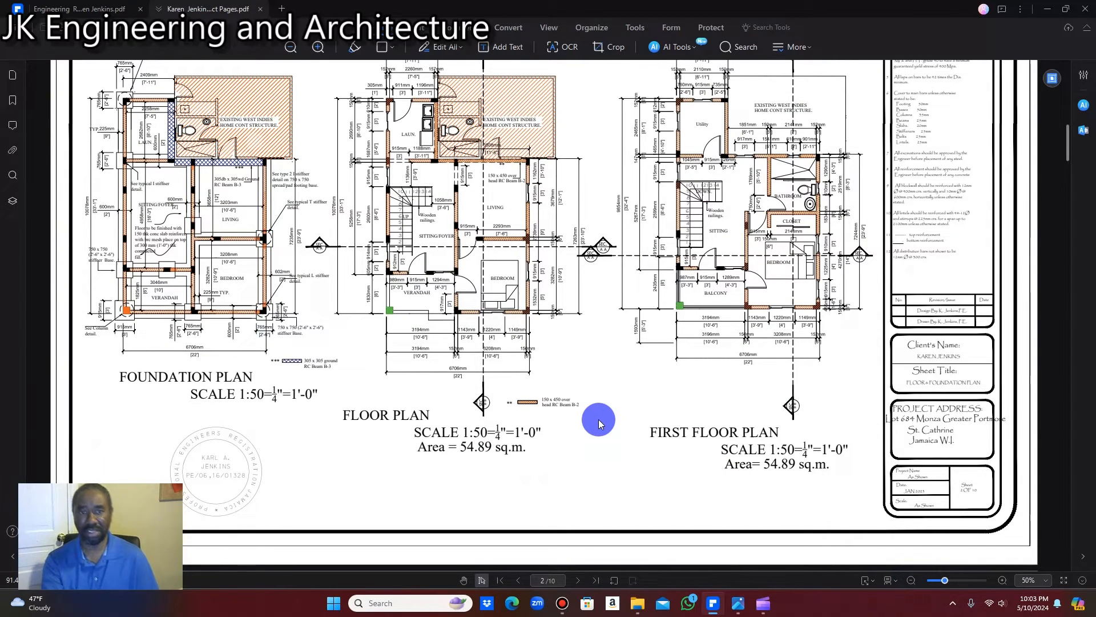
mouse_move(599, 348)
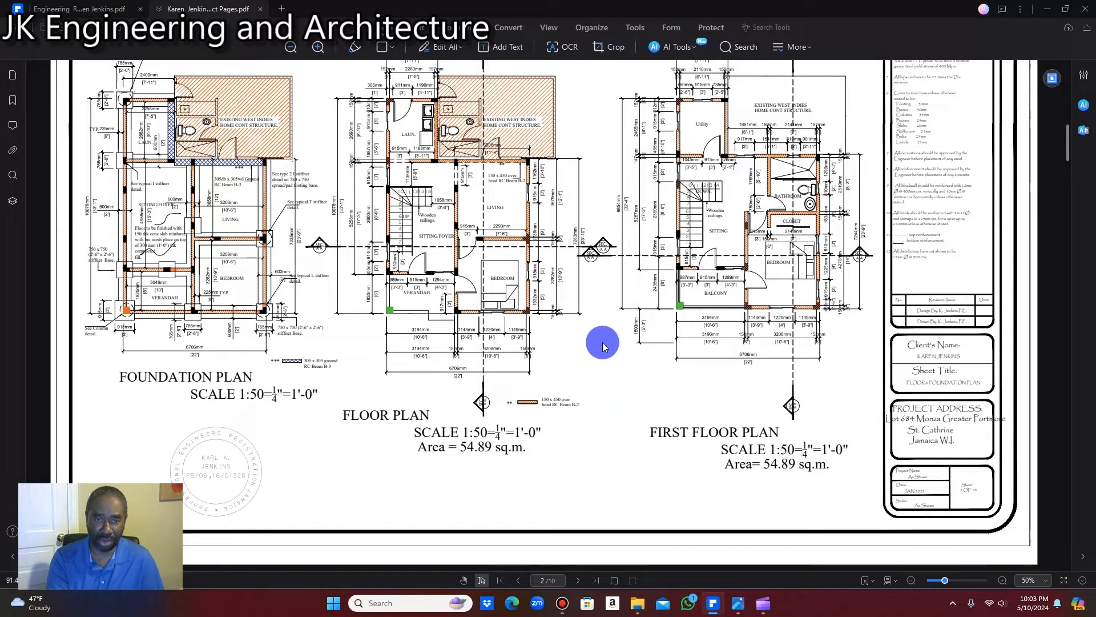
mouse_move(571, 324)
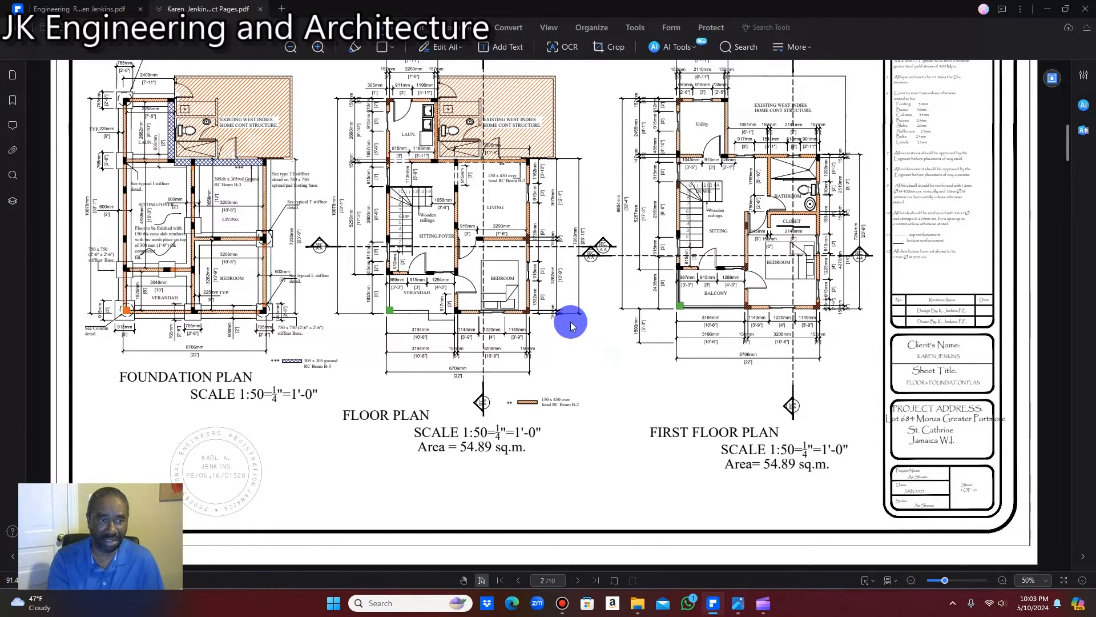
mouse_move(561, 322)
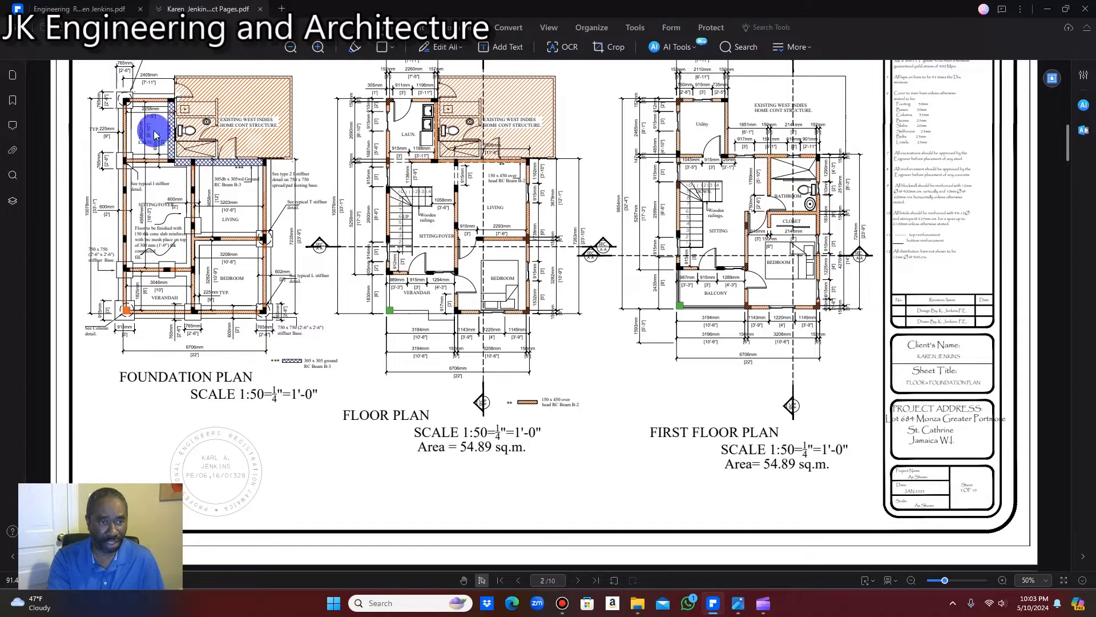
mouse_move(556, 220)
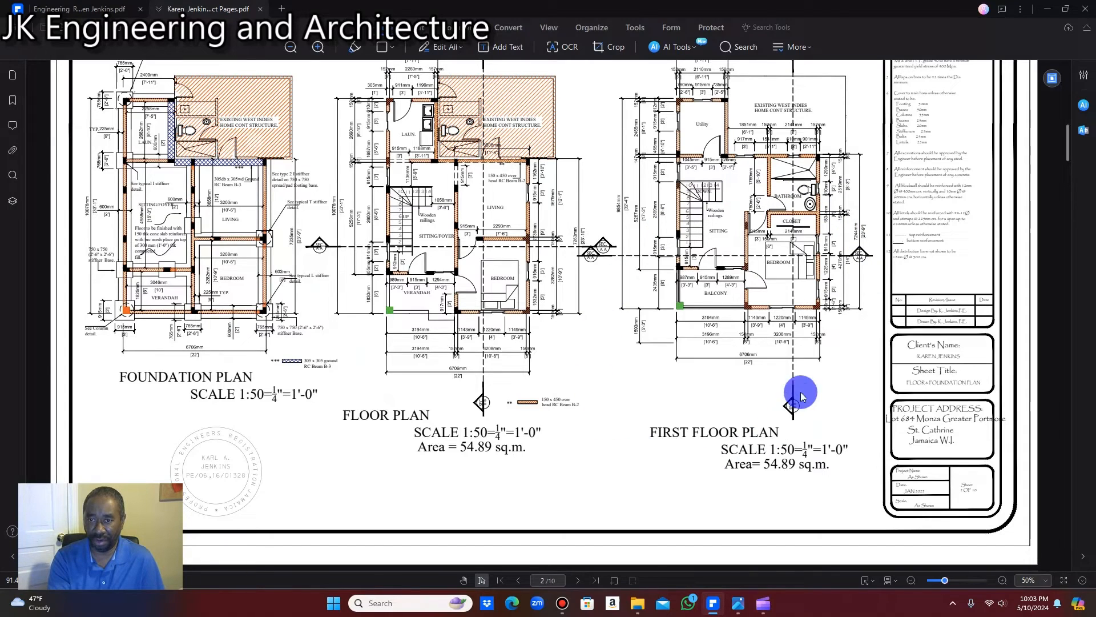
mouse_move(682, 367)
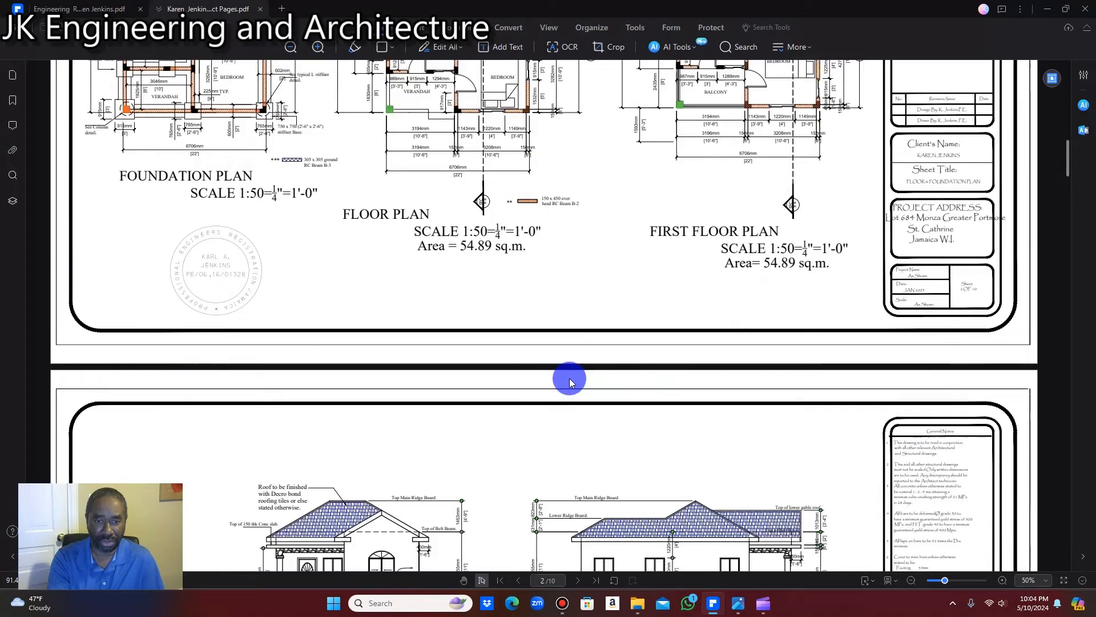
- Scroll down page 3 past the front and left elevations to the Right Elevation drawing
scroll("down", 3)
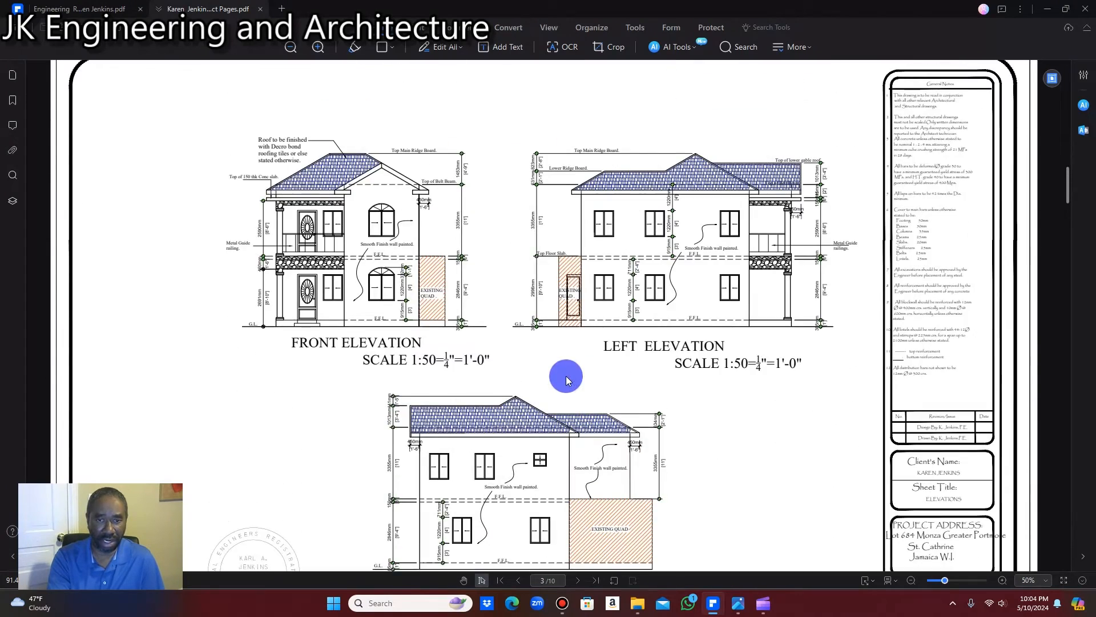
mouse_move(173, 241)
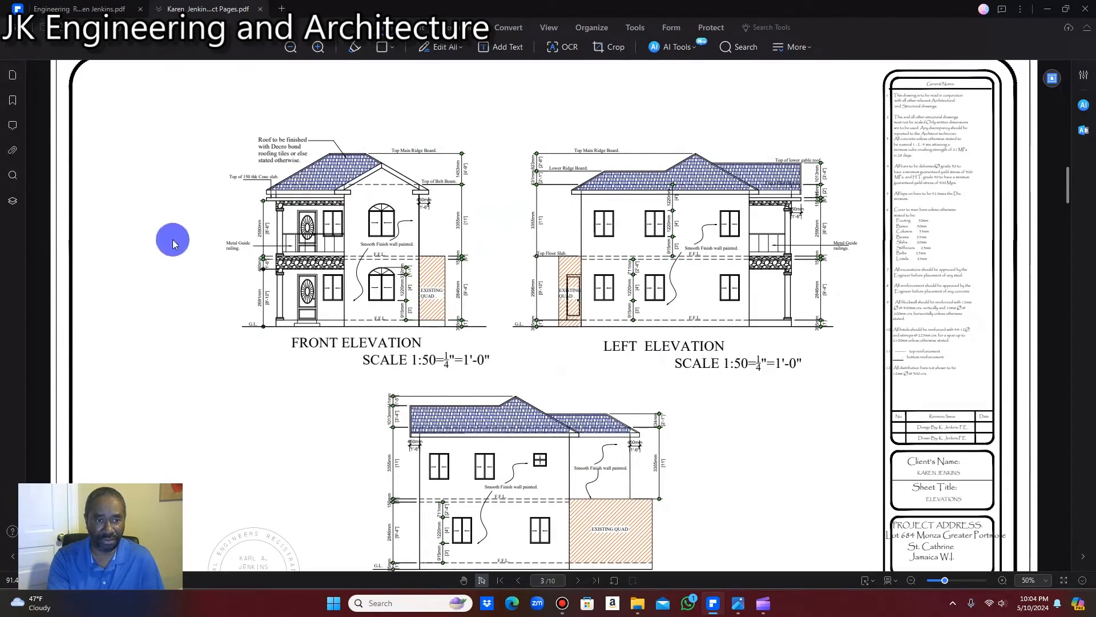
mouse_move(758, 418)
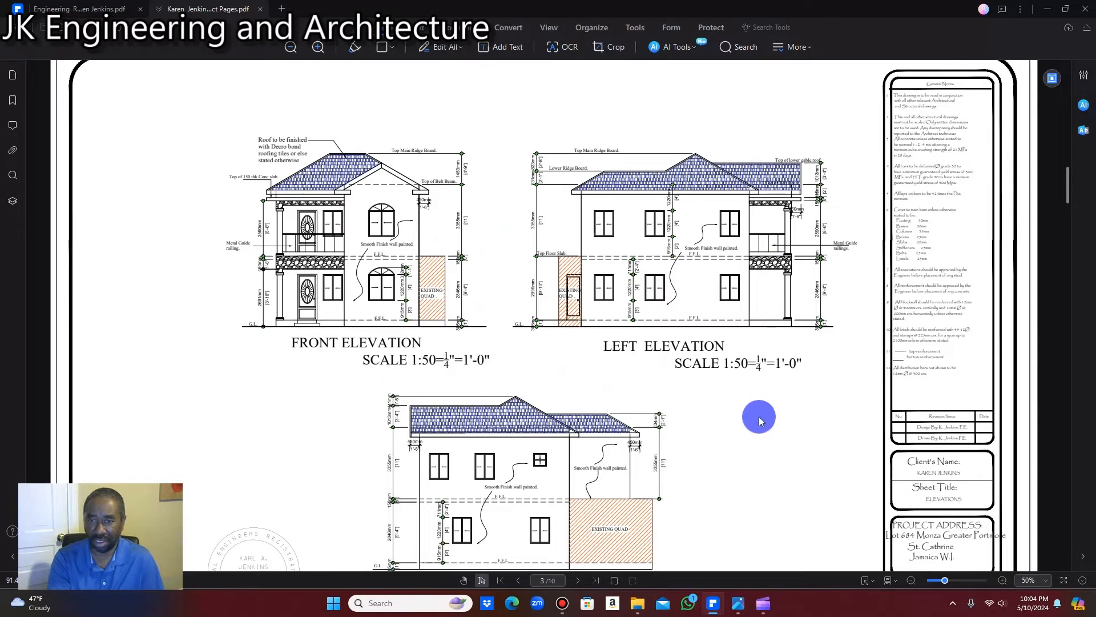
mouse_move(643, 434)
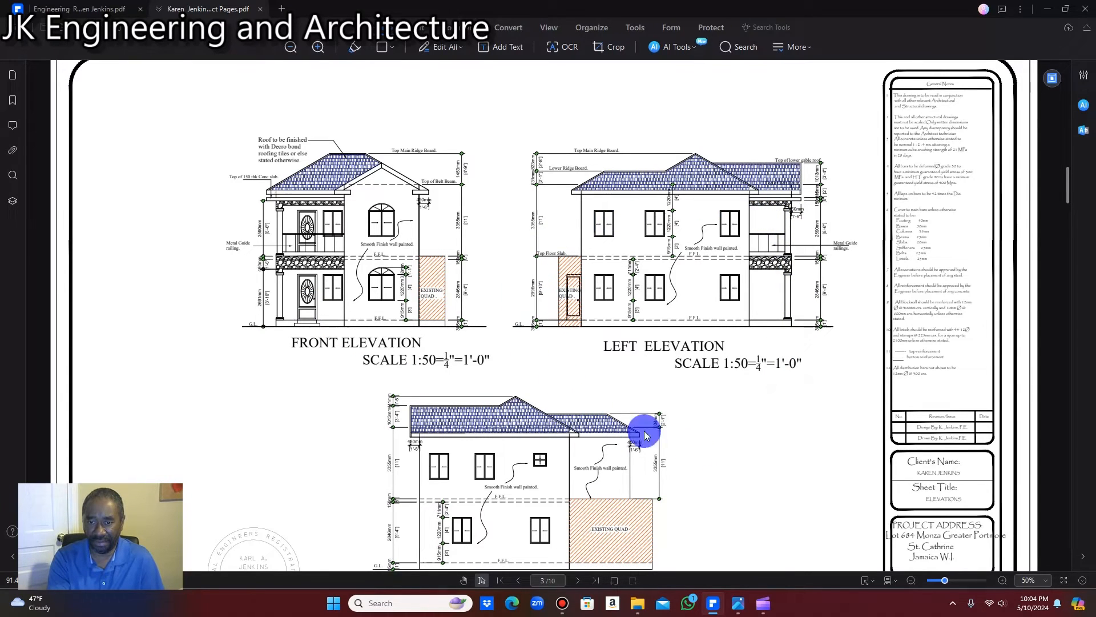
scroll("down", 3)
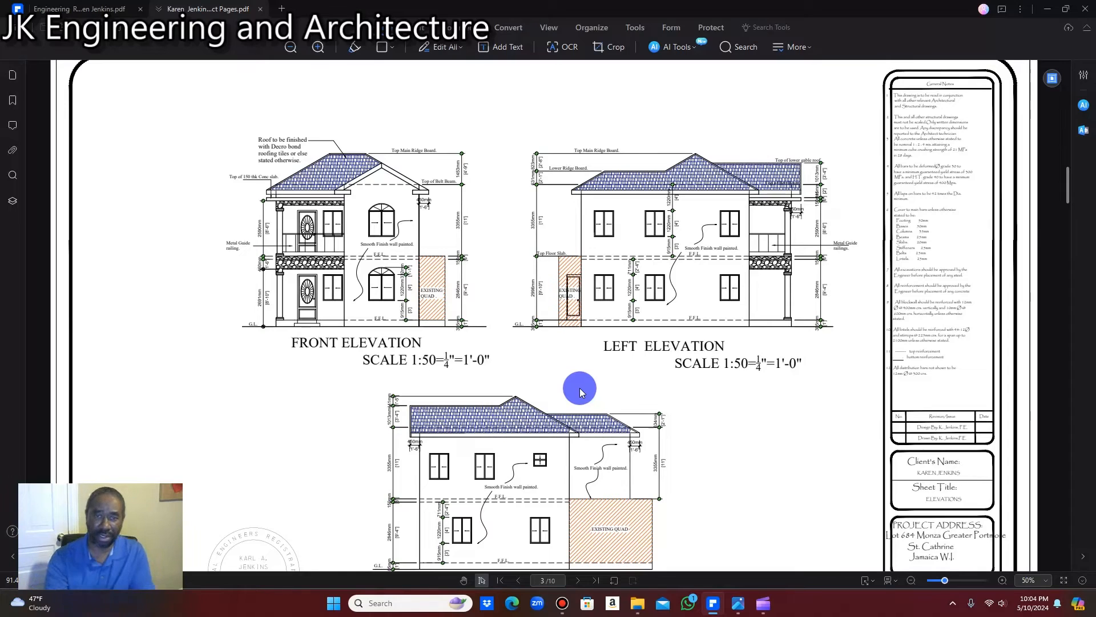
scroll("down", 3)
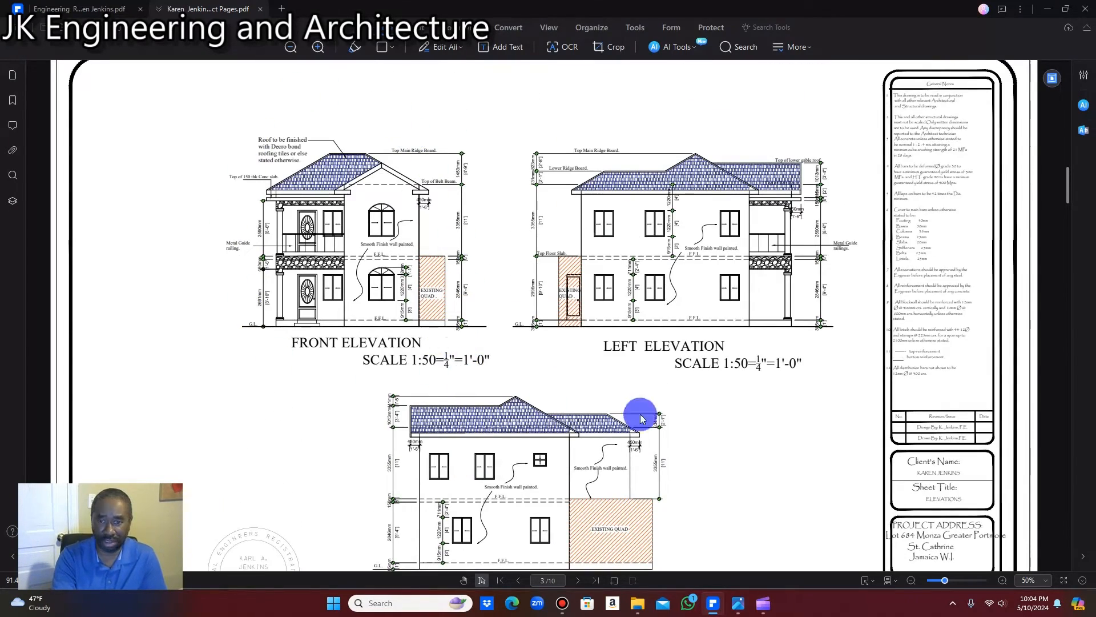
scroll("down", 3)
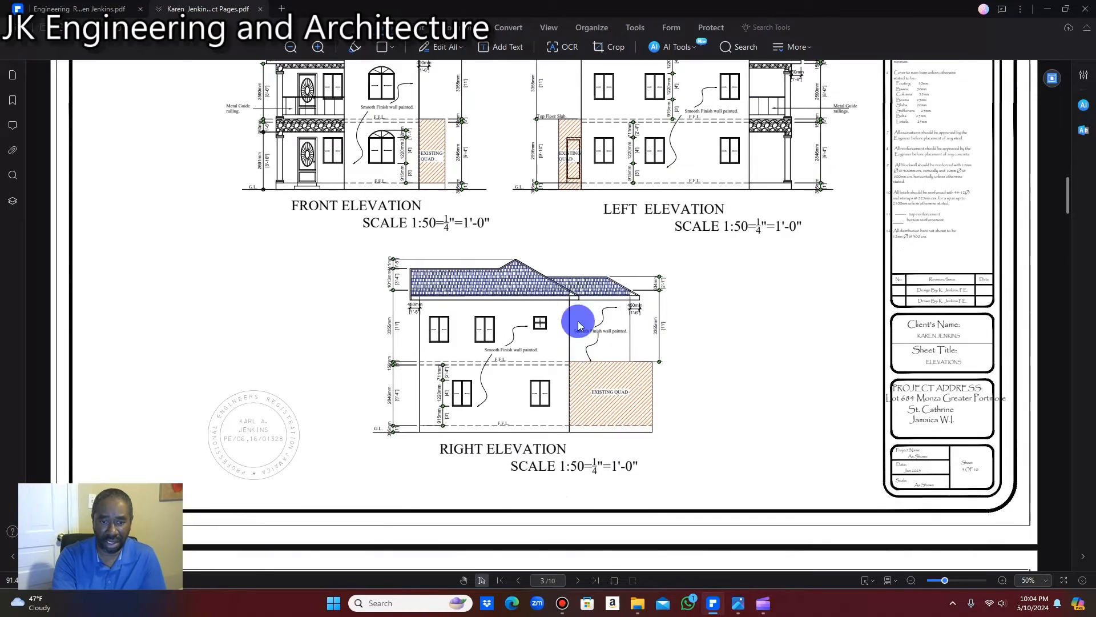
- Move through the Electrical and Drainage Layout sheet to its manhole details and legends
left_click(578, 579)
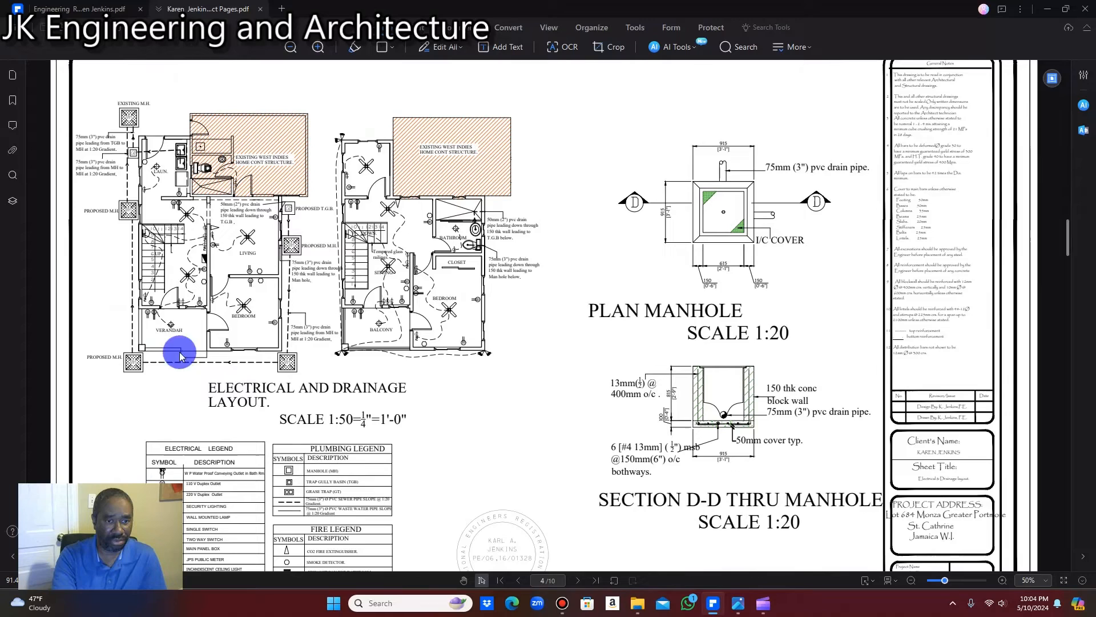
mouse_move(505, 201)
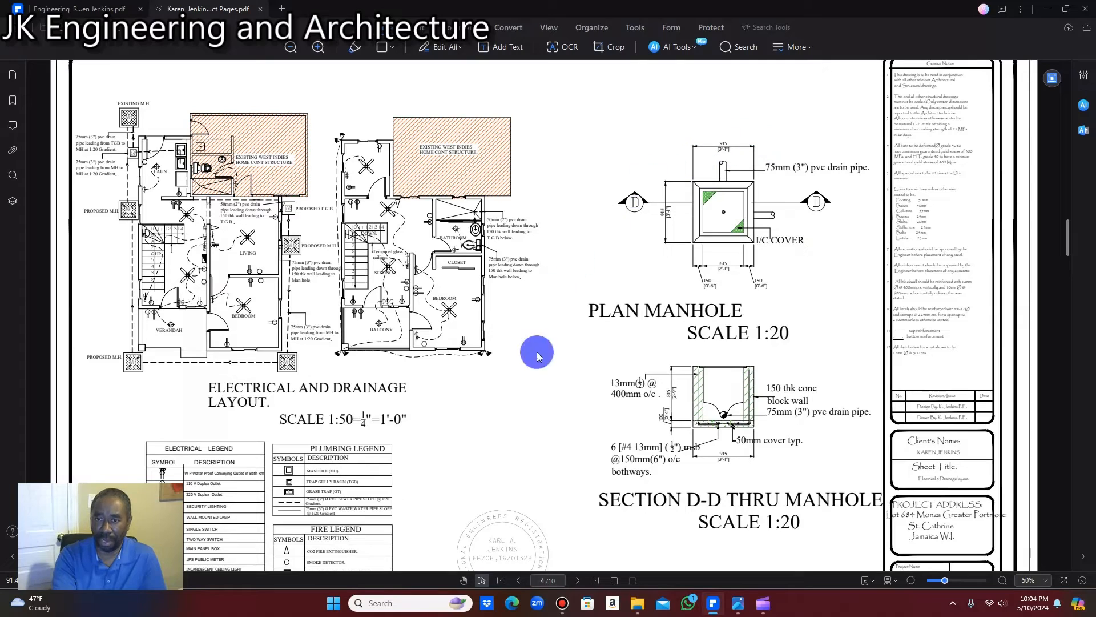
mouse_move(658, 557)
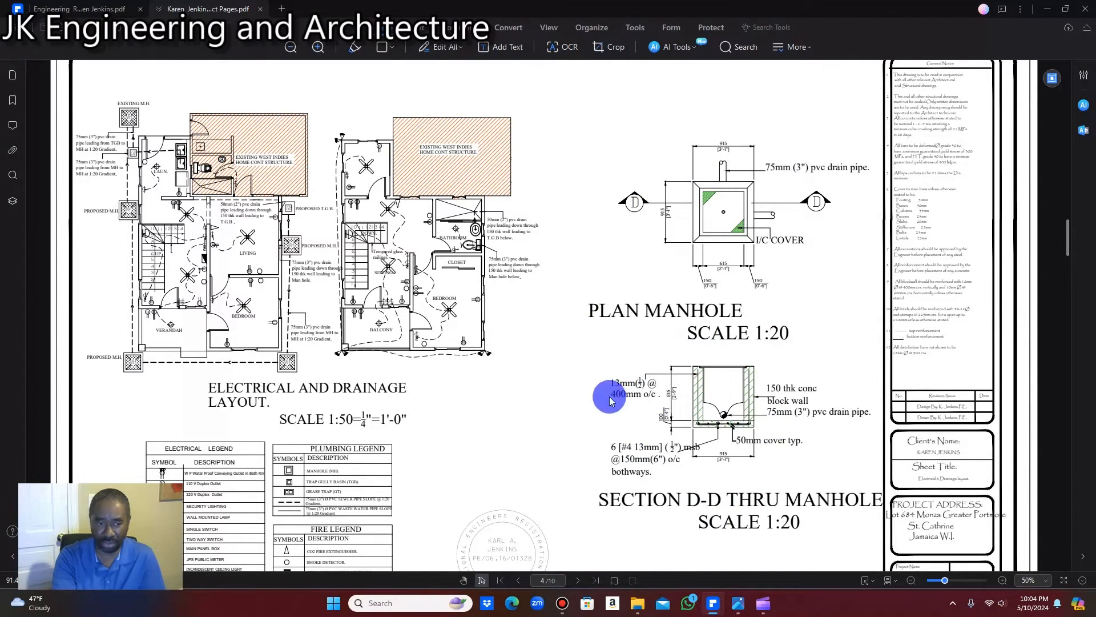
scroll("down", 3)
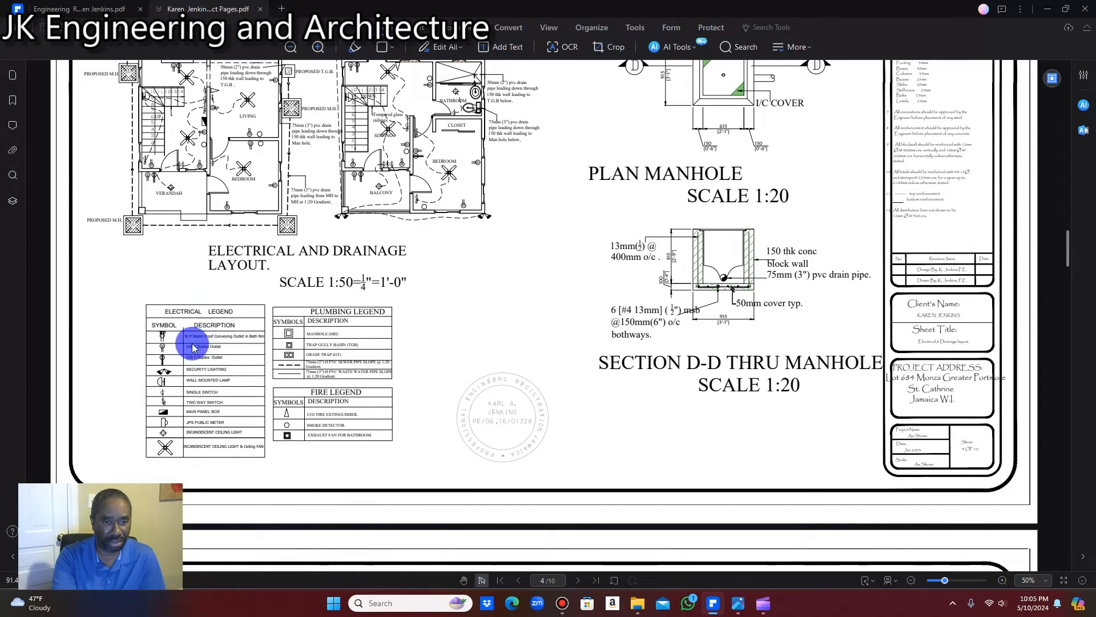
mouse_move(356, 379)
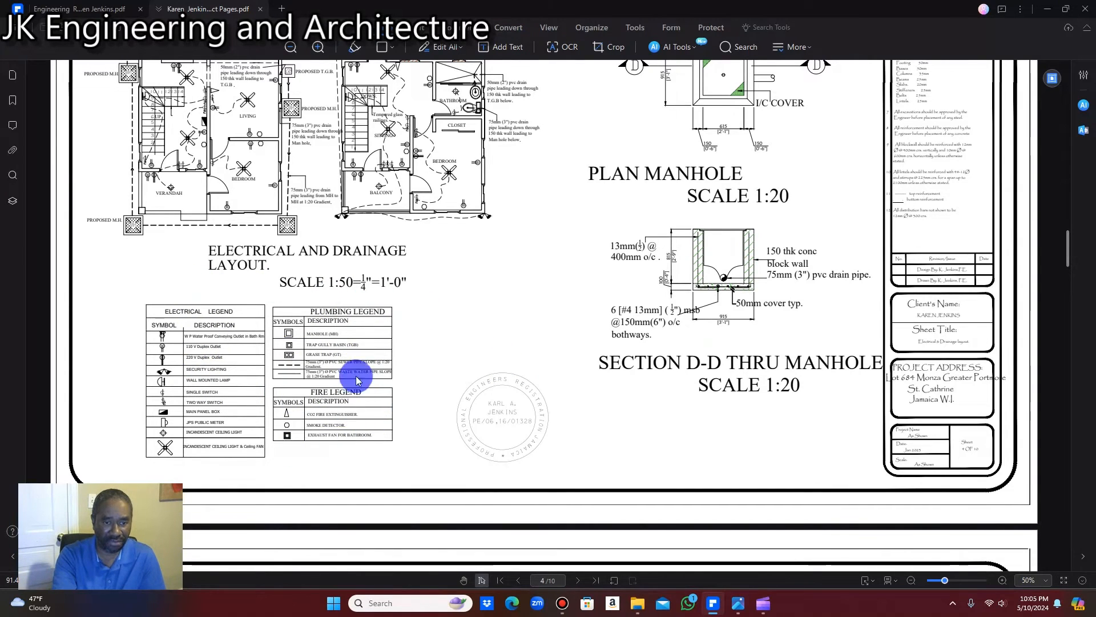
left_click(578, 580)
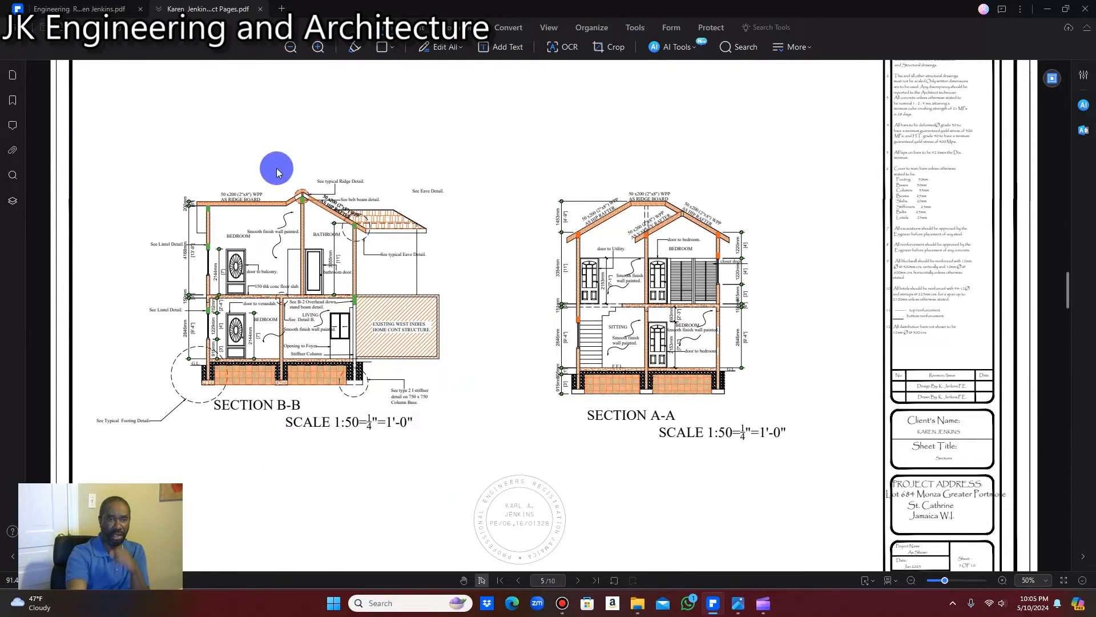
mouse_move(185, 257)
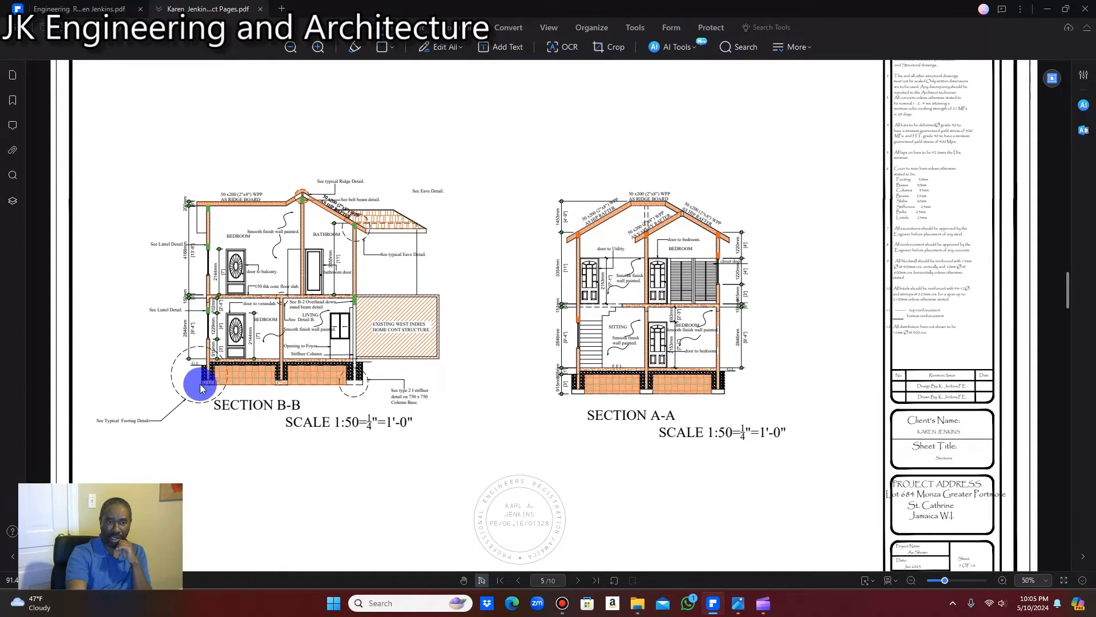
mouse_move(312, 447)
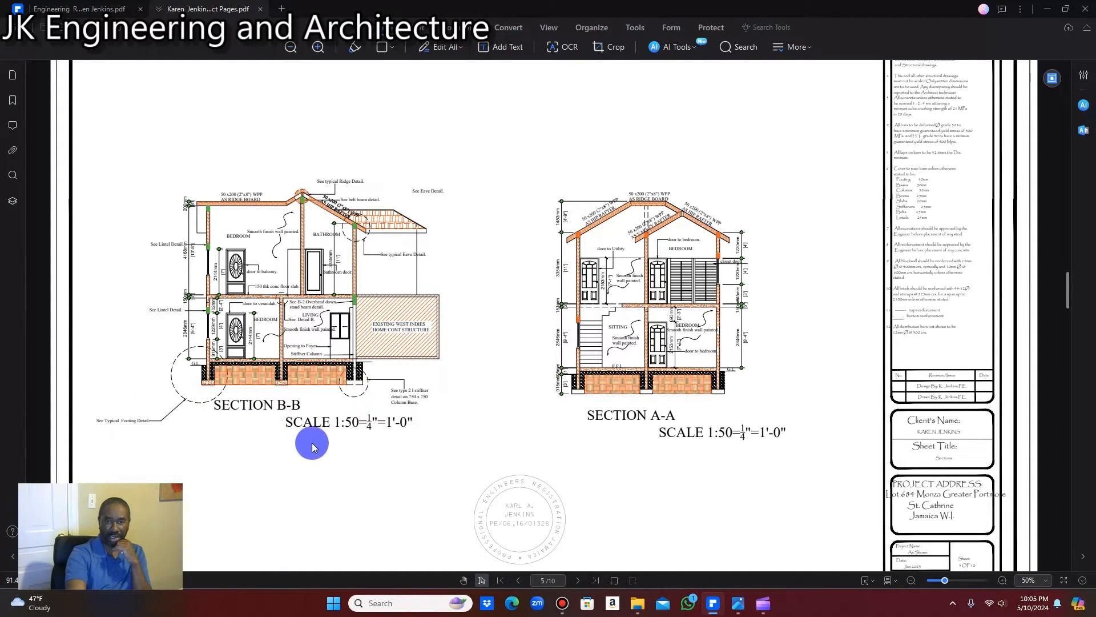
mouse_move(186, 497)
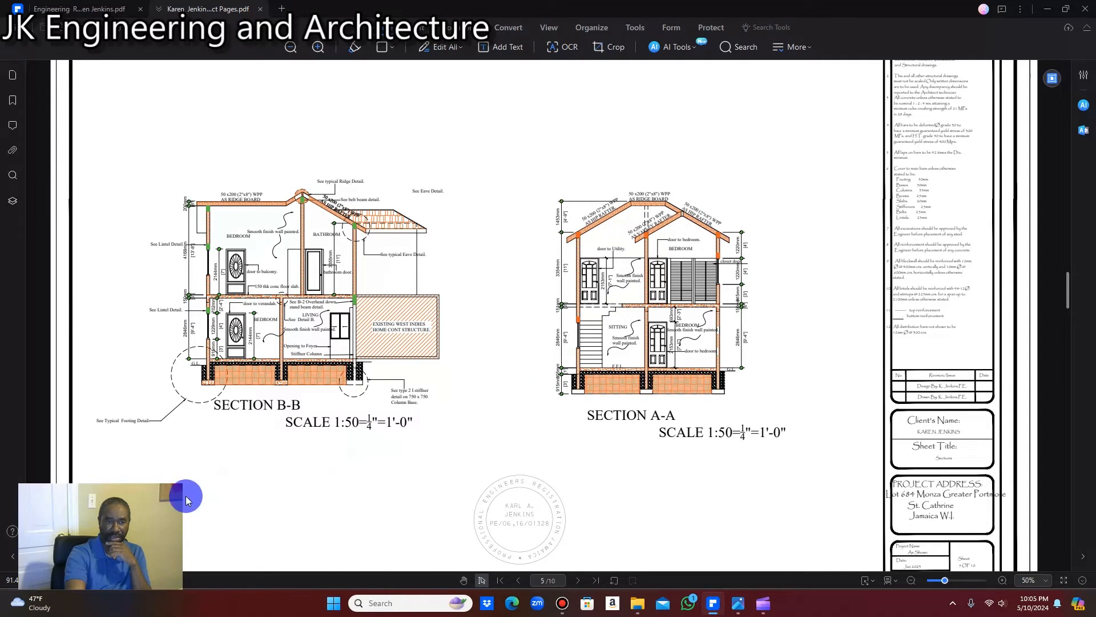
mouse_move(553, 263)
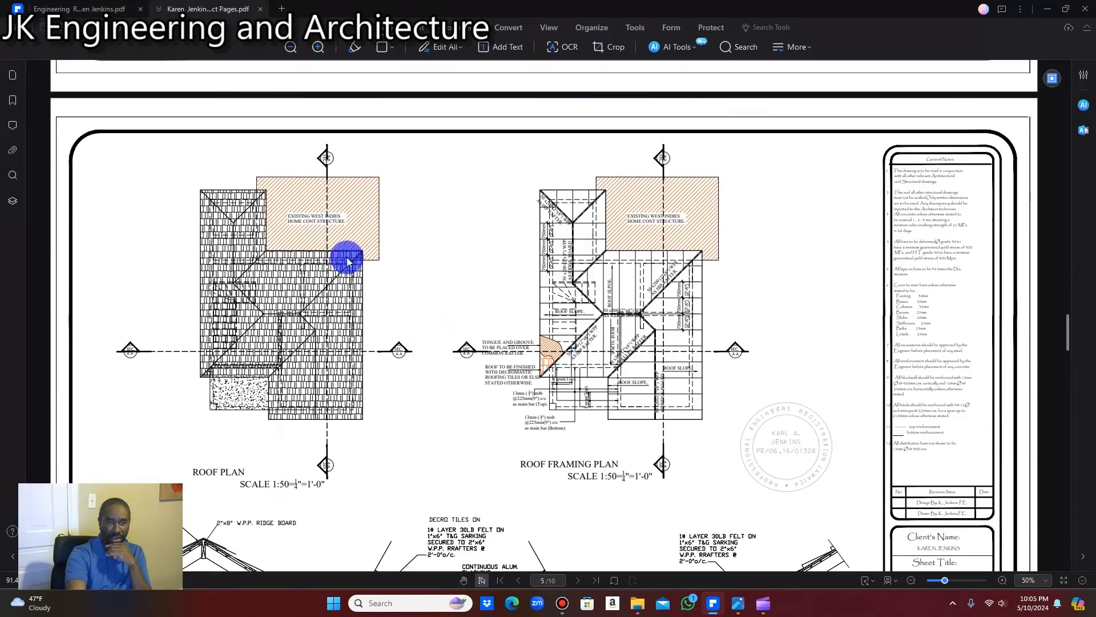
mouse_move(409, 416)
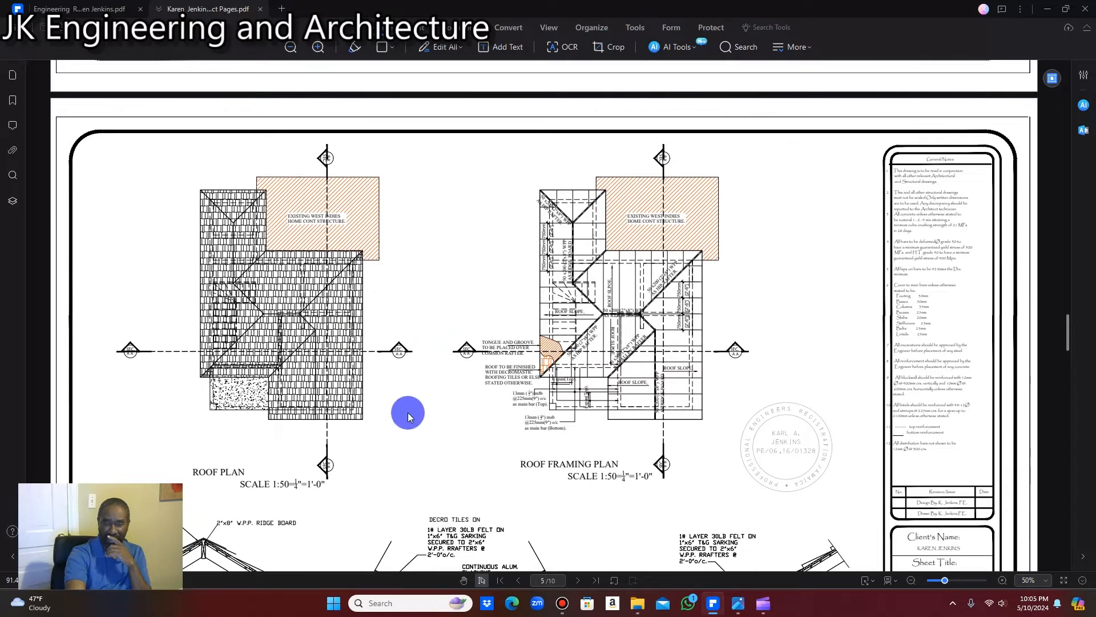
mouse_move(675, 339)
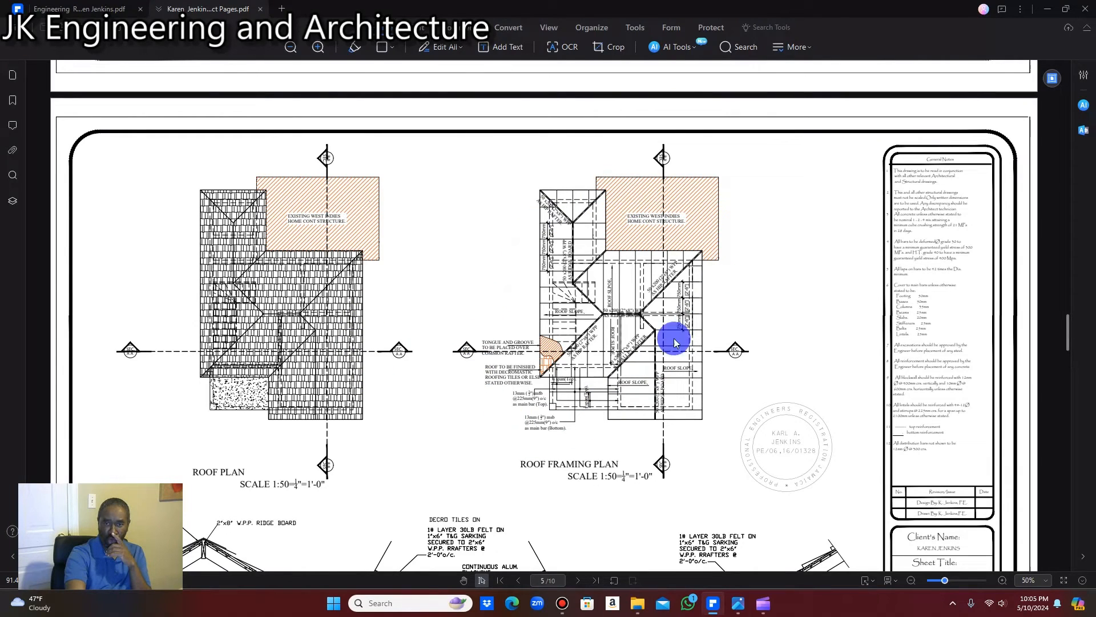
mouse_move(425, 494)
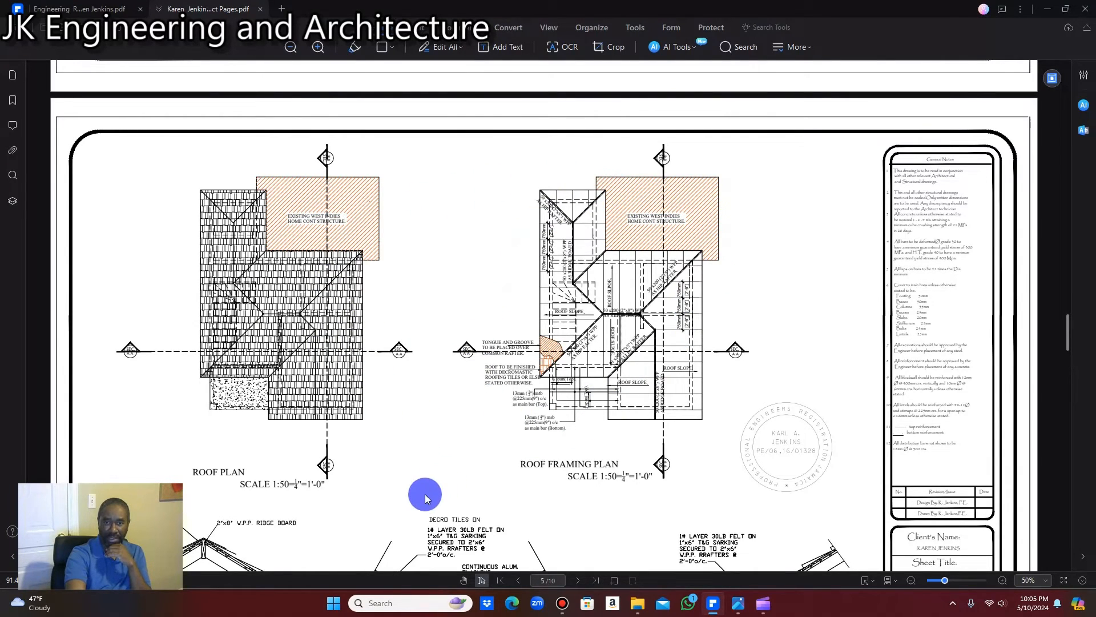
- Scroll past the roof ridge, gutter and eave details down to page 6's floor slab sections
scroll("down", 3)
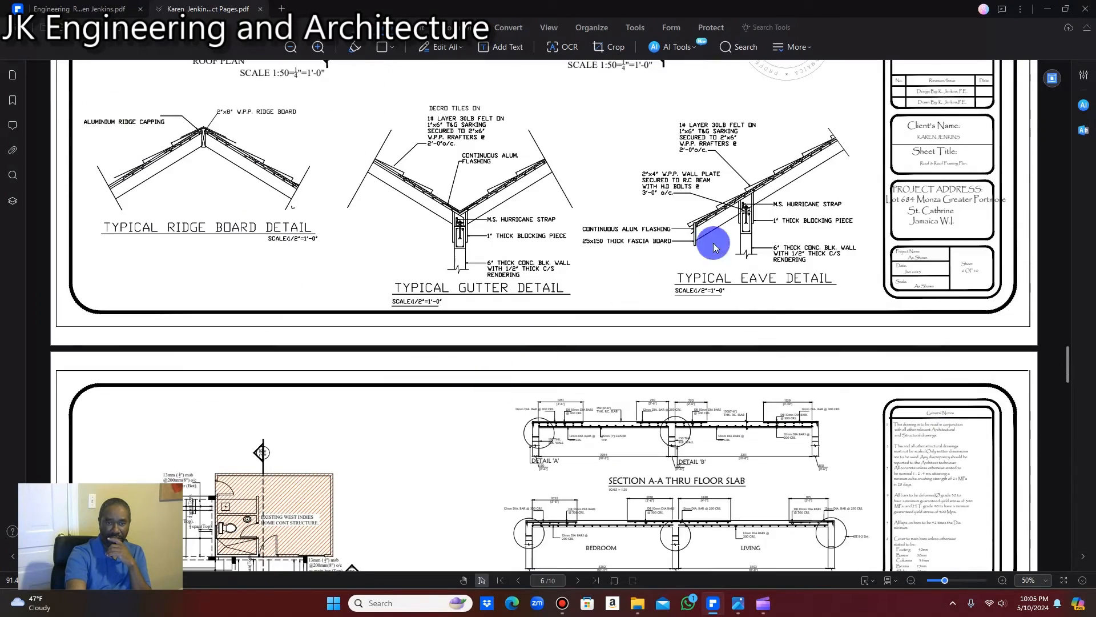
mouse_move(280, 301)
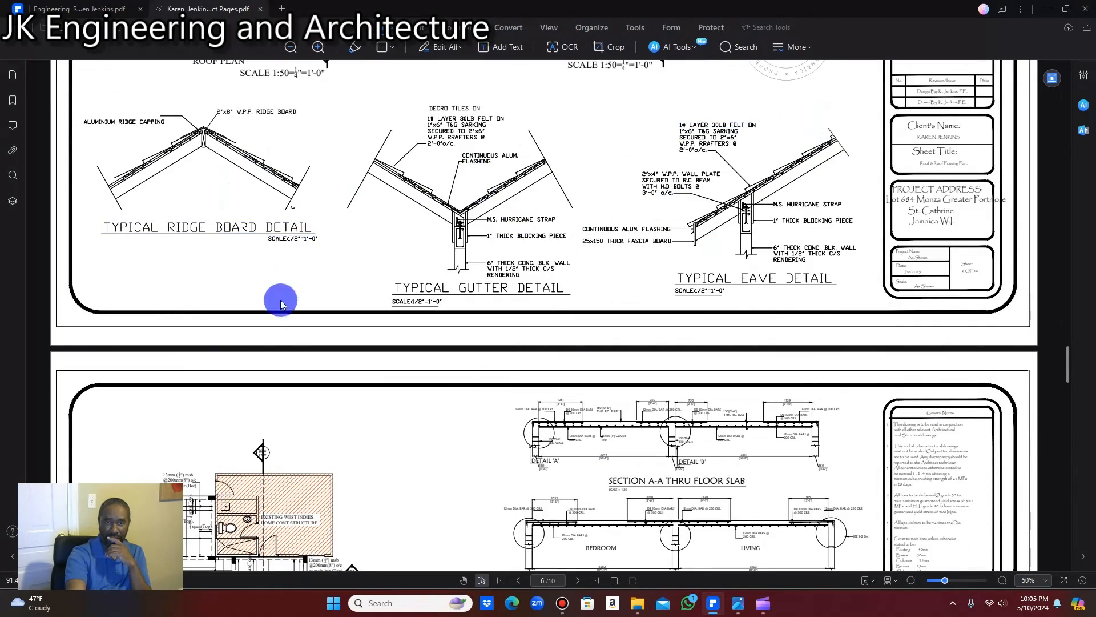
mouse_move(161, 168)
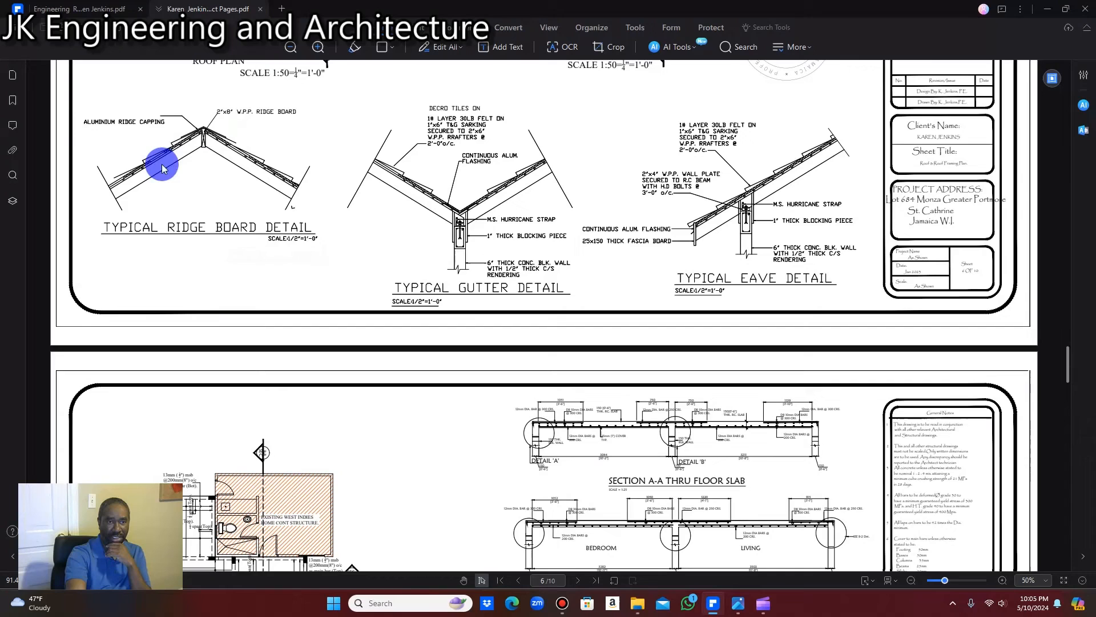
mouse_move(394, 247)
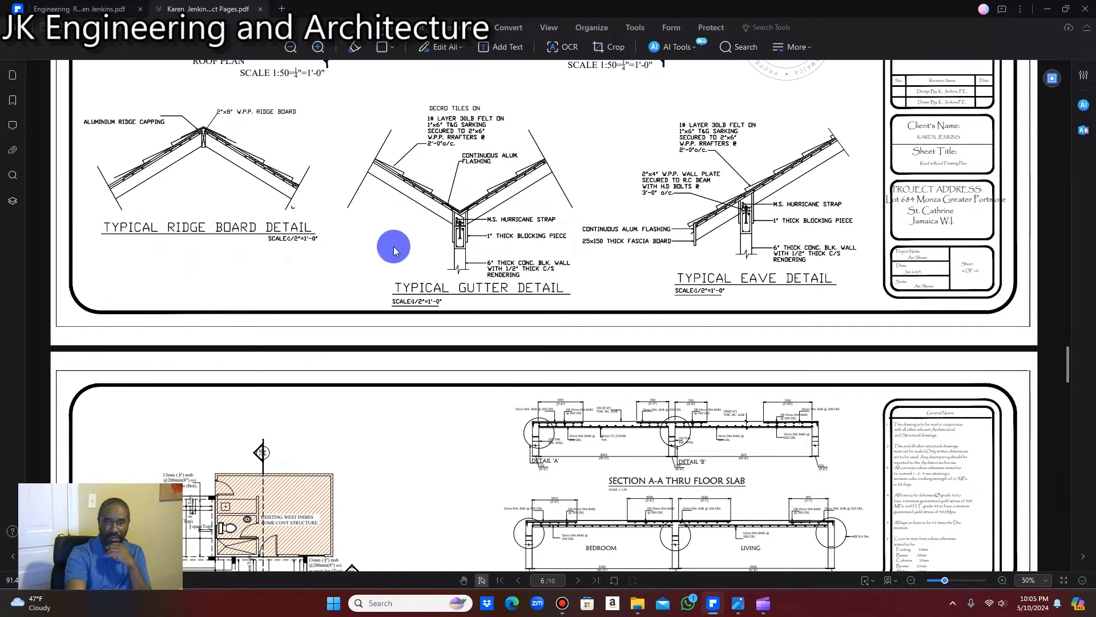
mouse_move(697, 297)
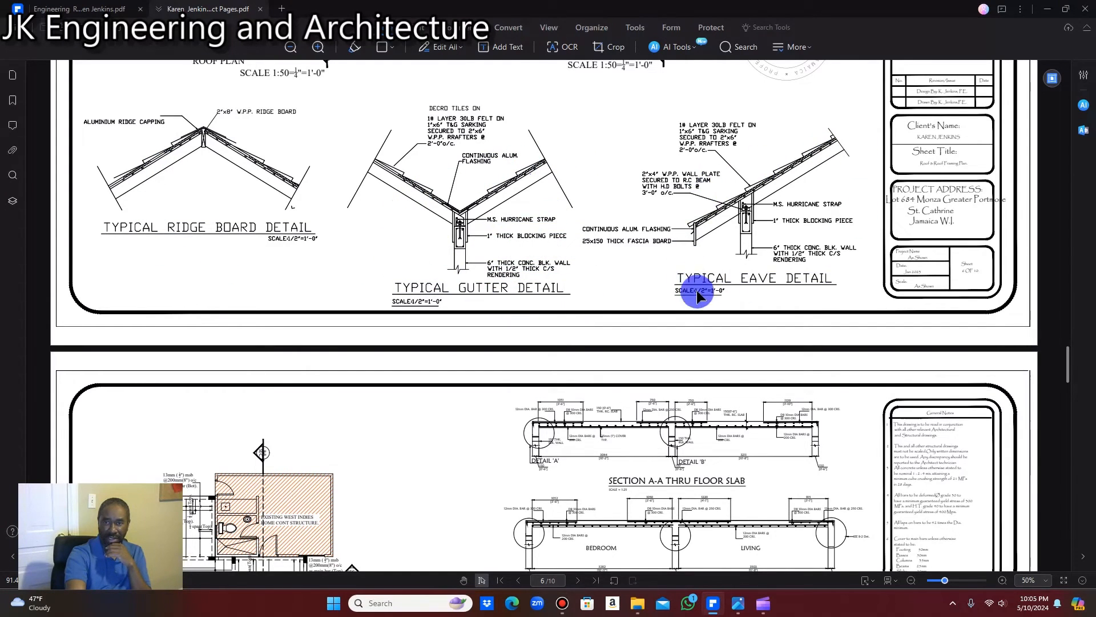
scroll("down", 3)
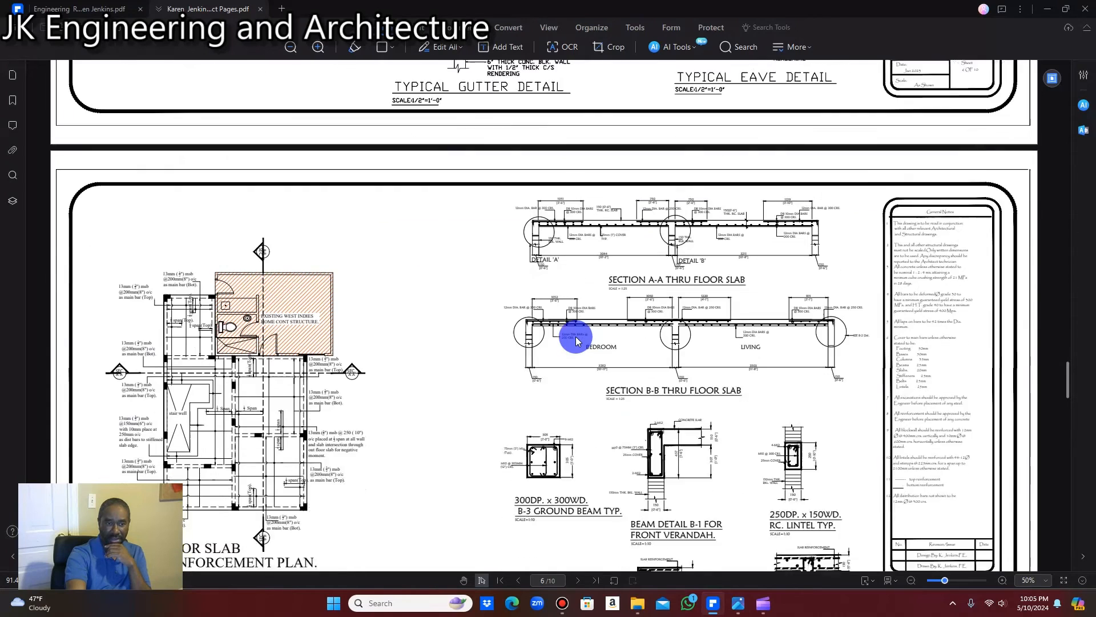
- Scroll through the floor slab reinforcement plan and beam details down to the sheet's title block
scroll("down", 3)
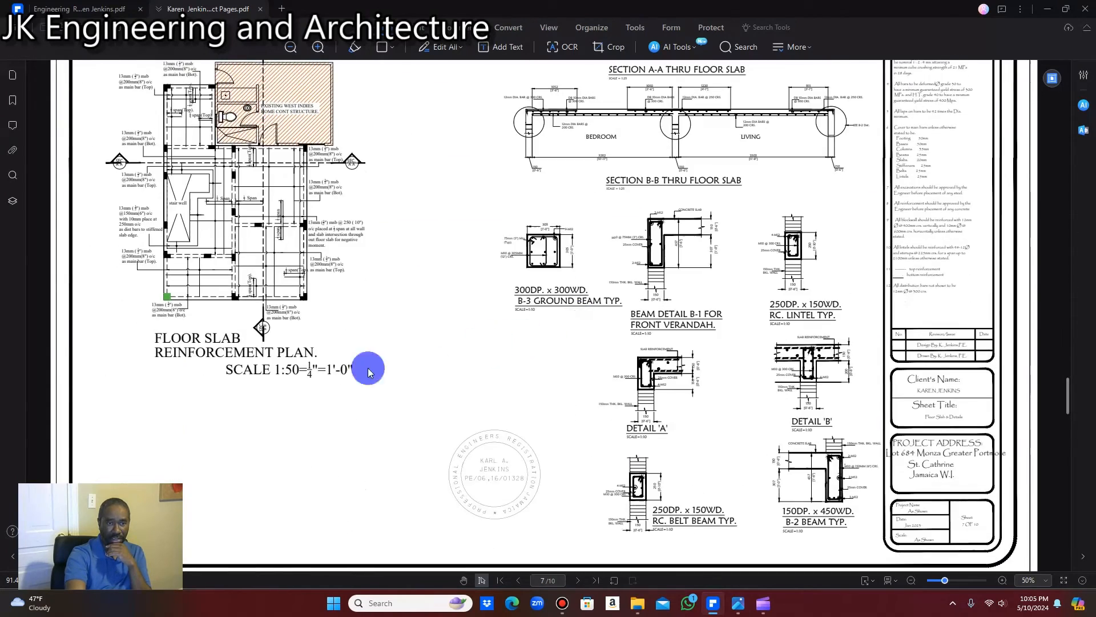
scroll("down", 3)
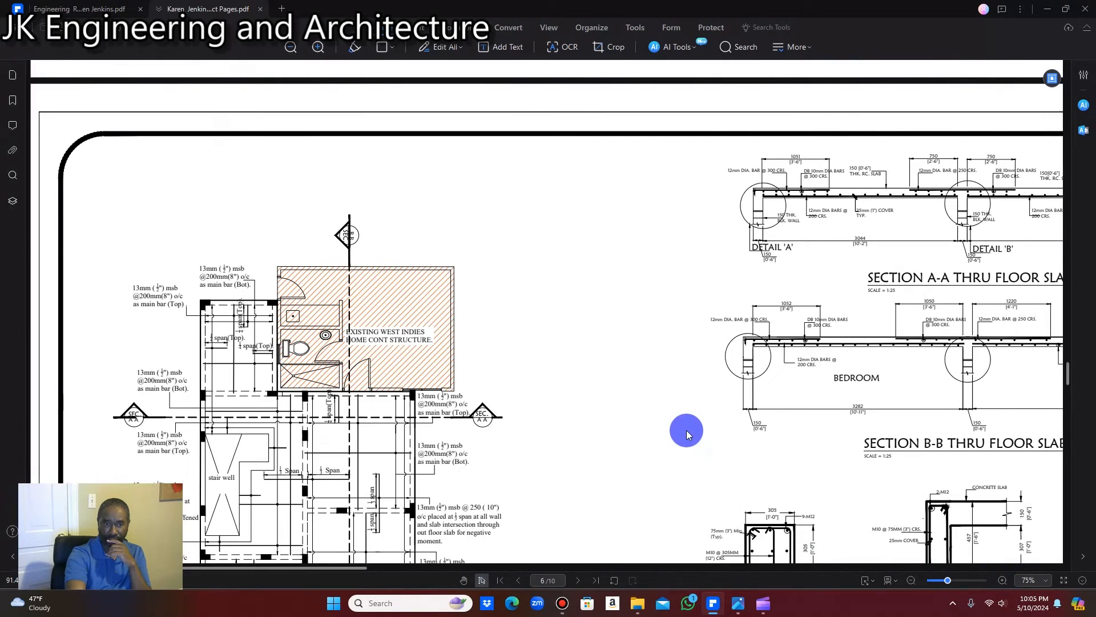
scroll("down", 3)
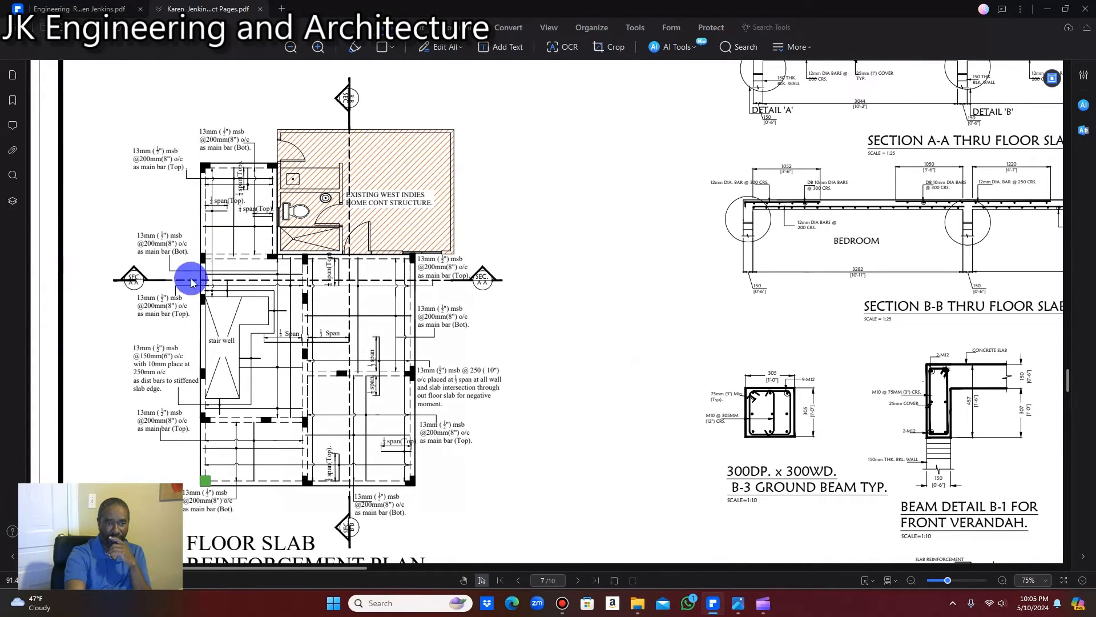
mouse_move(207, 340)
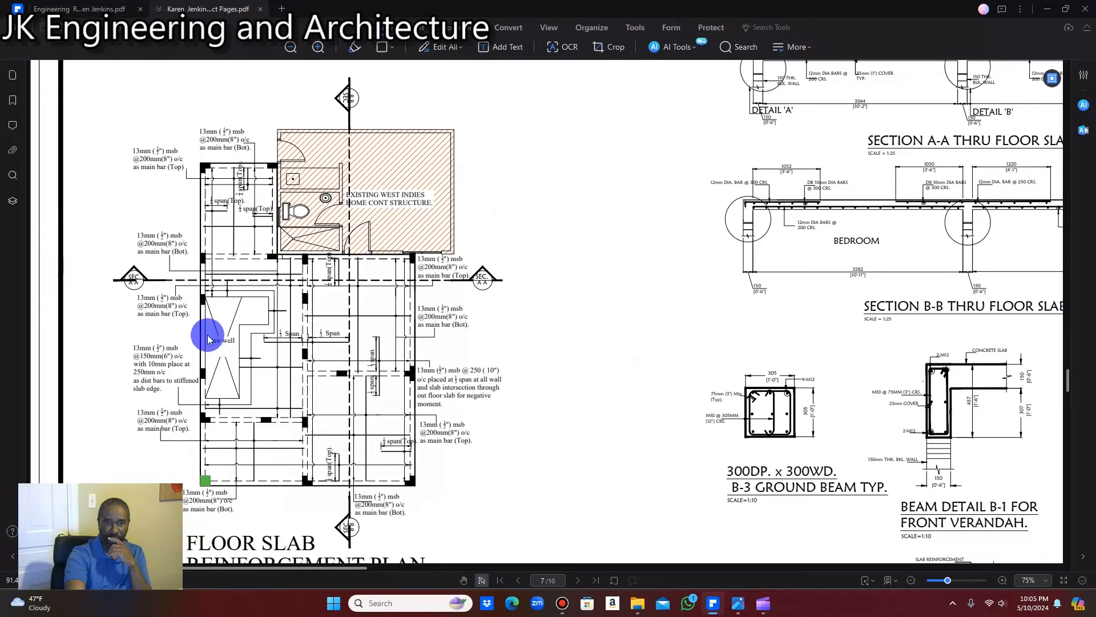
mouse_move(317, 353)
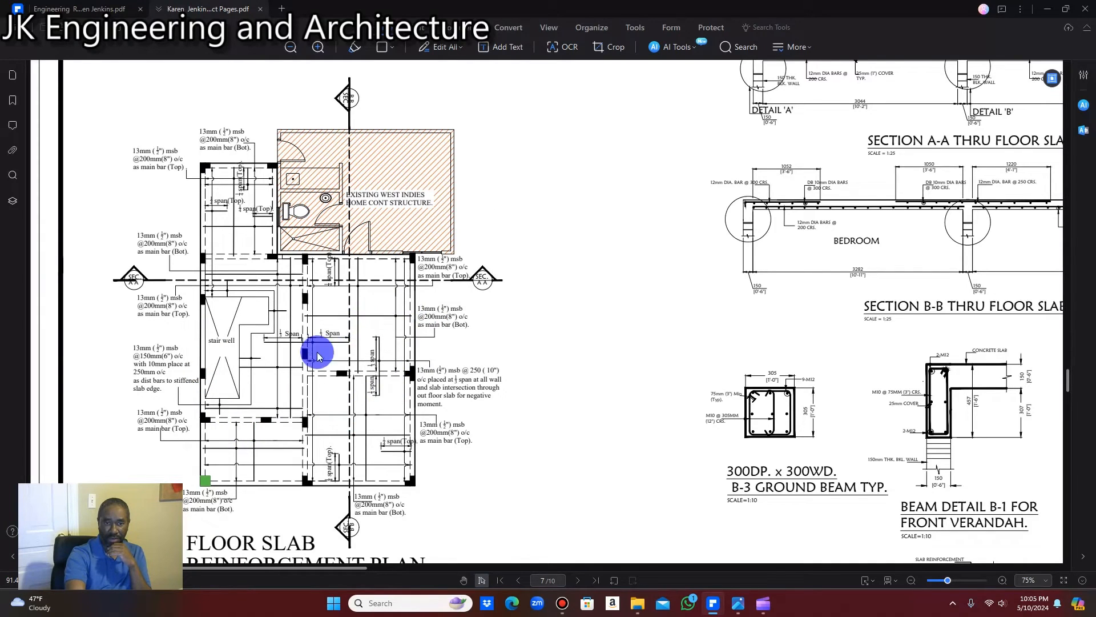
mouse_move(334, 566)
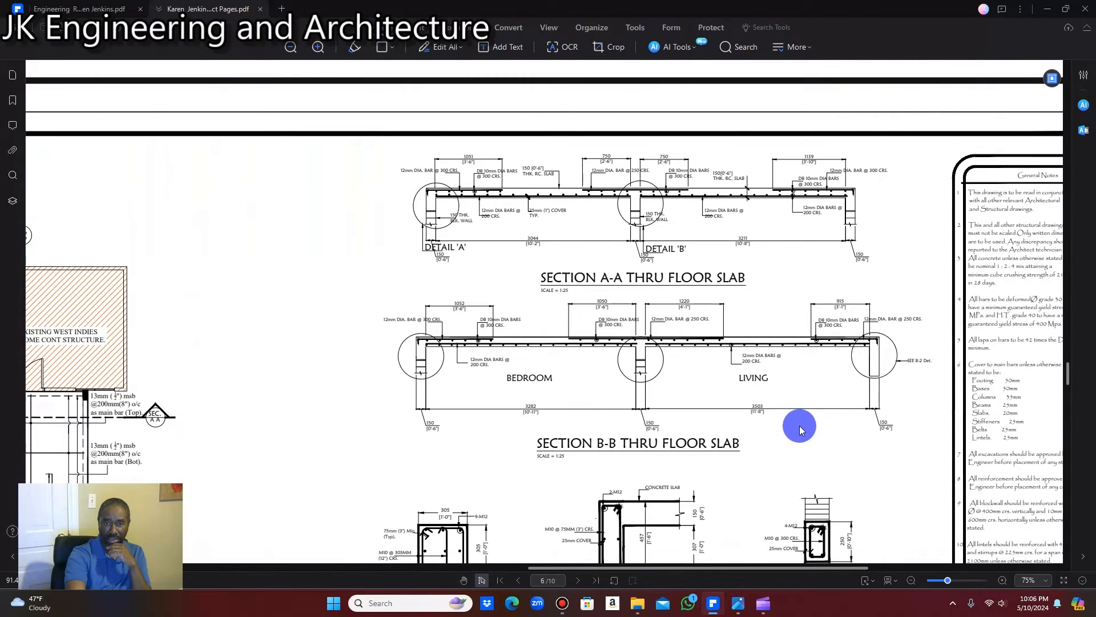
mouse_move(451, 294)
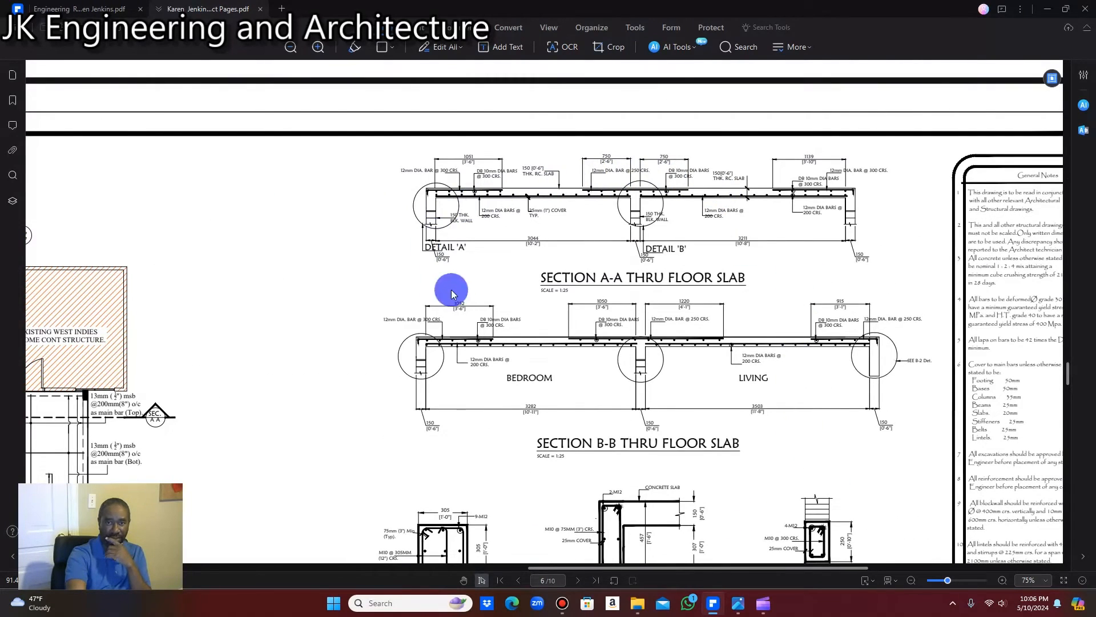
mouse_move(538, 480)
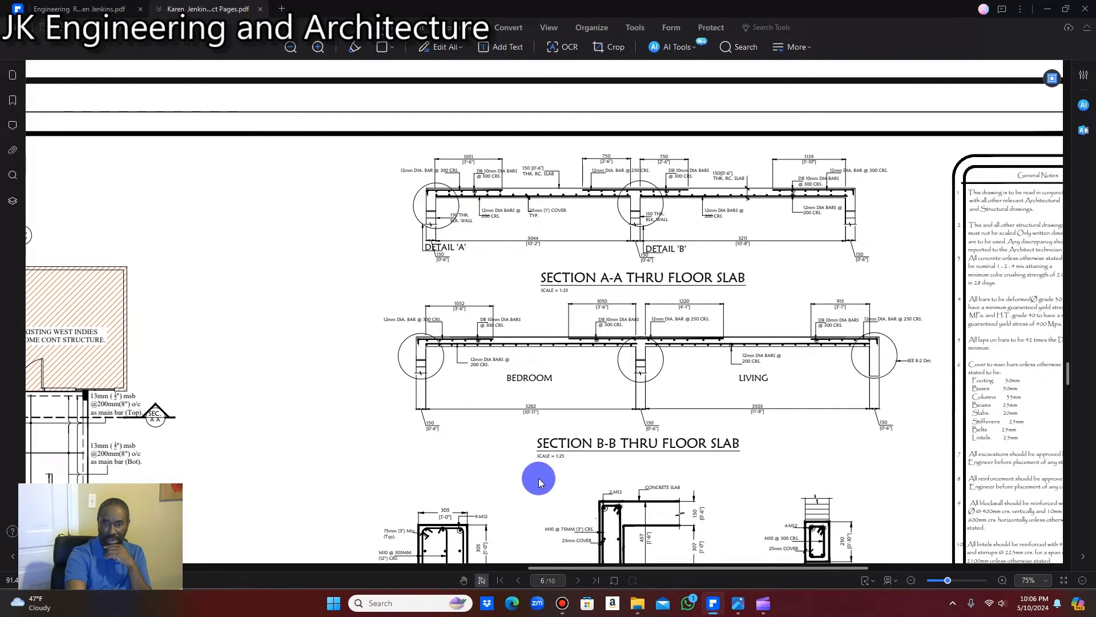
mouse_move(361, 467)
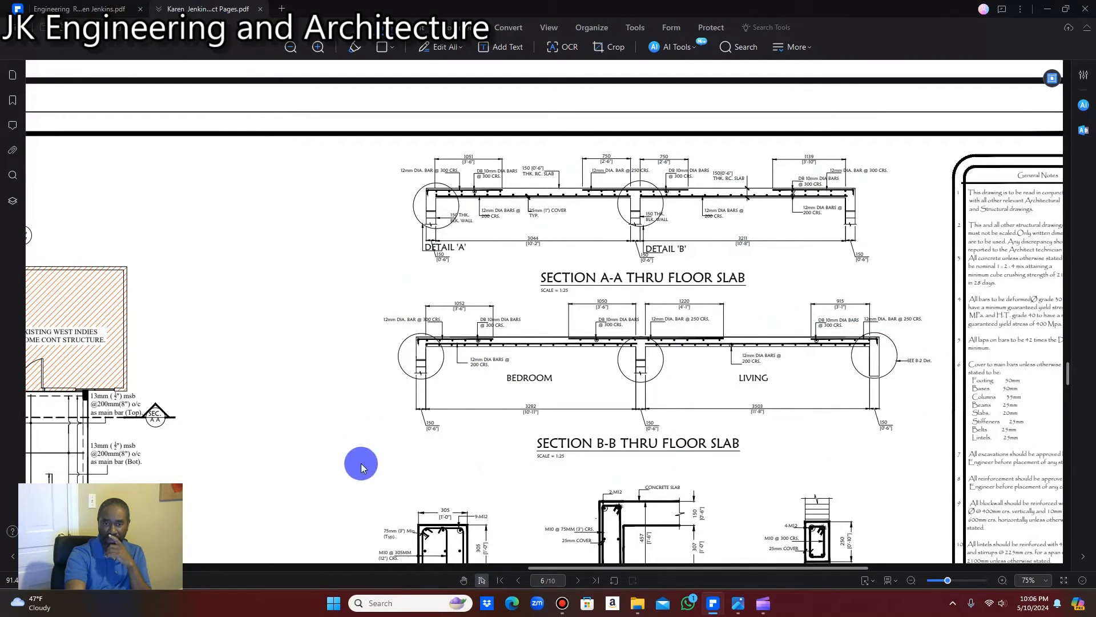
mouse_move(405, 384)
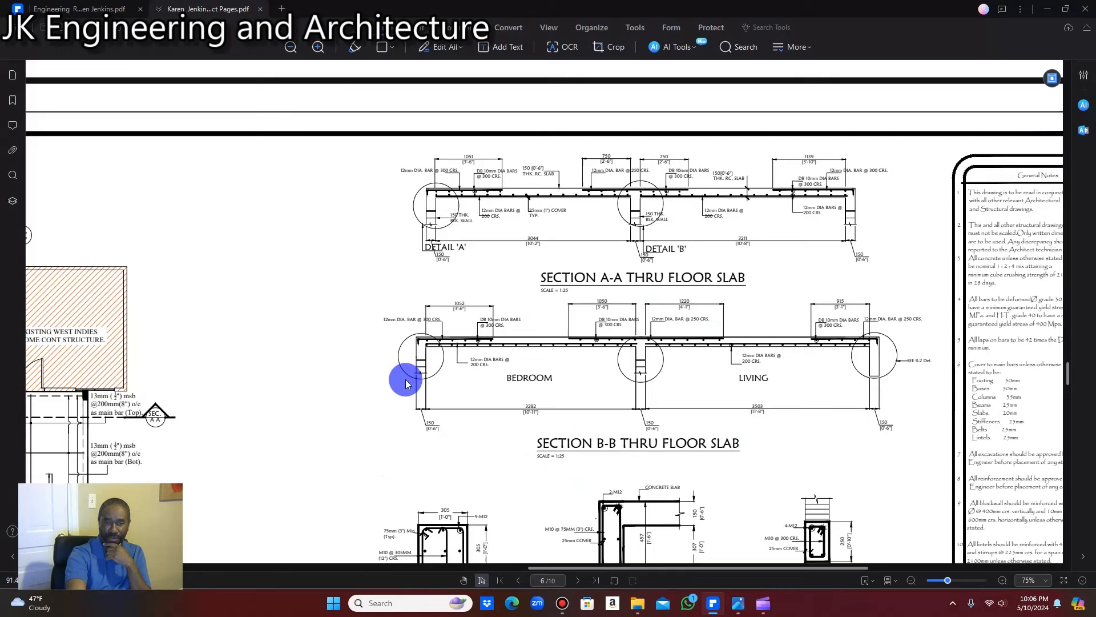
scroll("down", 3)
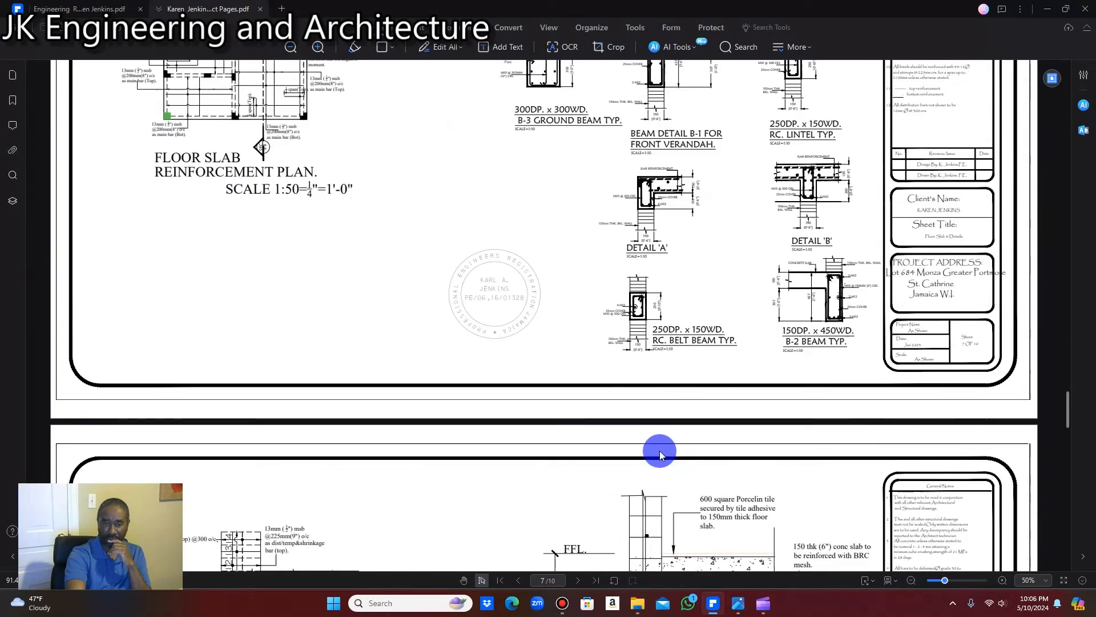
- Scroll onto page 8 to the Section E-E staircase reinforcement and footing detail
scroll("down", 3)
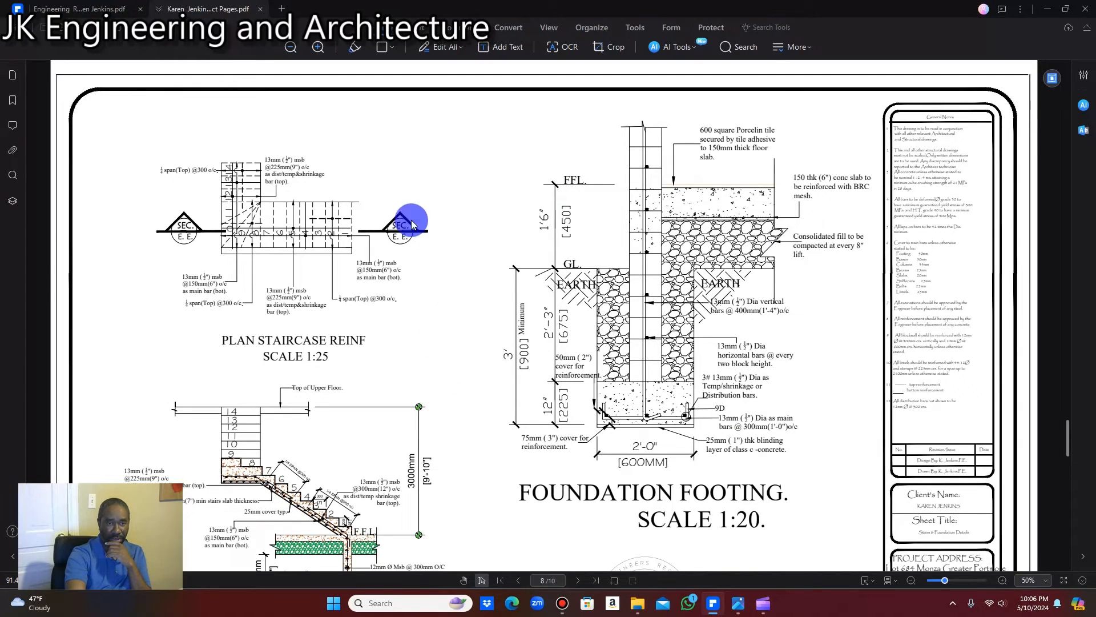
mouse_move(353, 178)
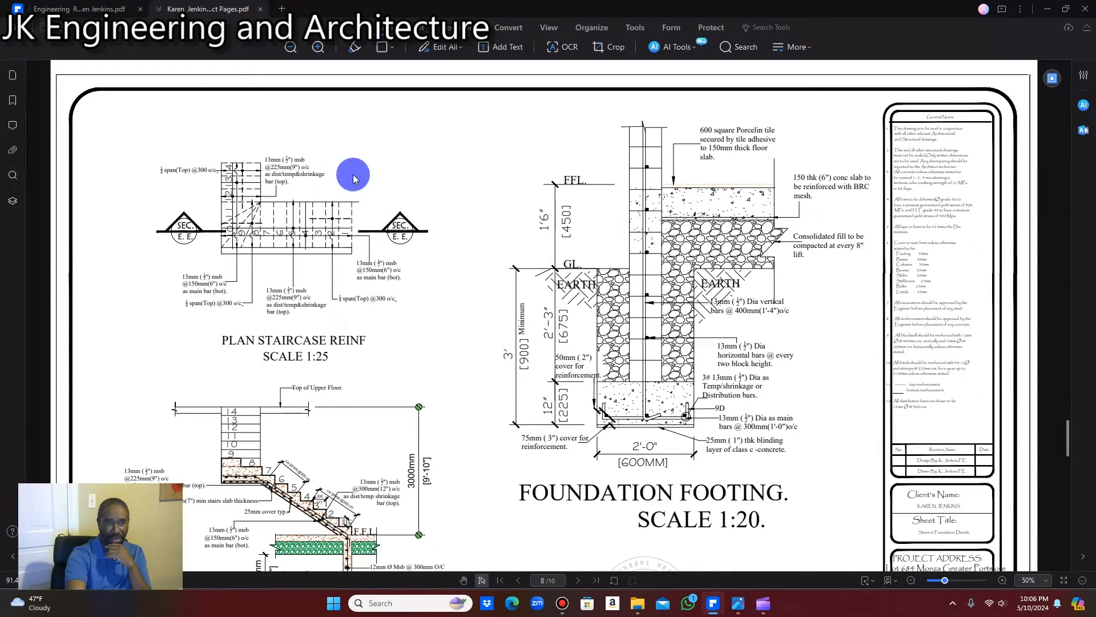
mouse_move(407, 336)
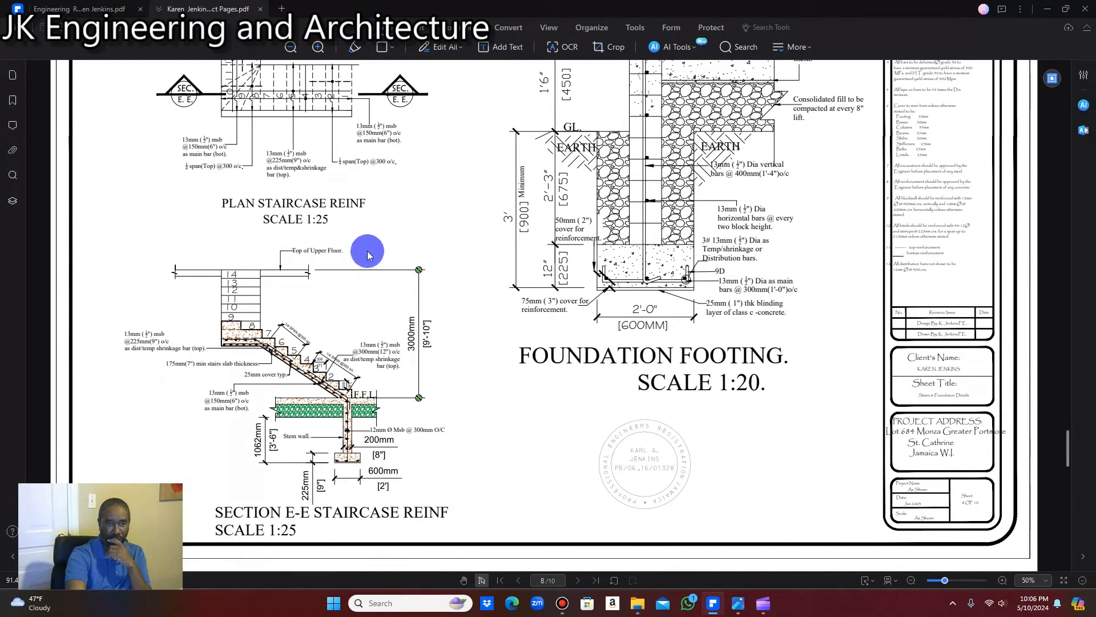
mouse_move(183, 475)
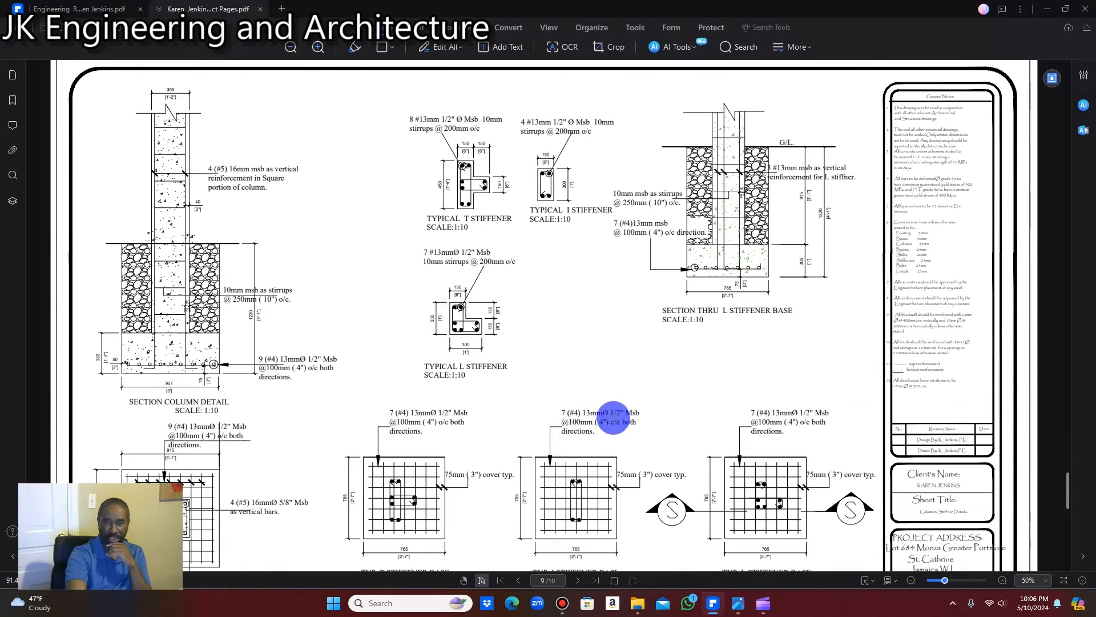
- Scroll past page 9's column and stiffener details to page 10's balcony guide-rail and T.G.B. details
scroll("down", 3)
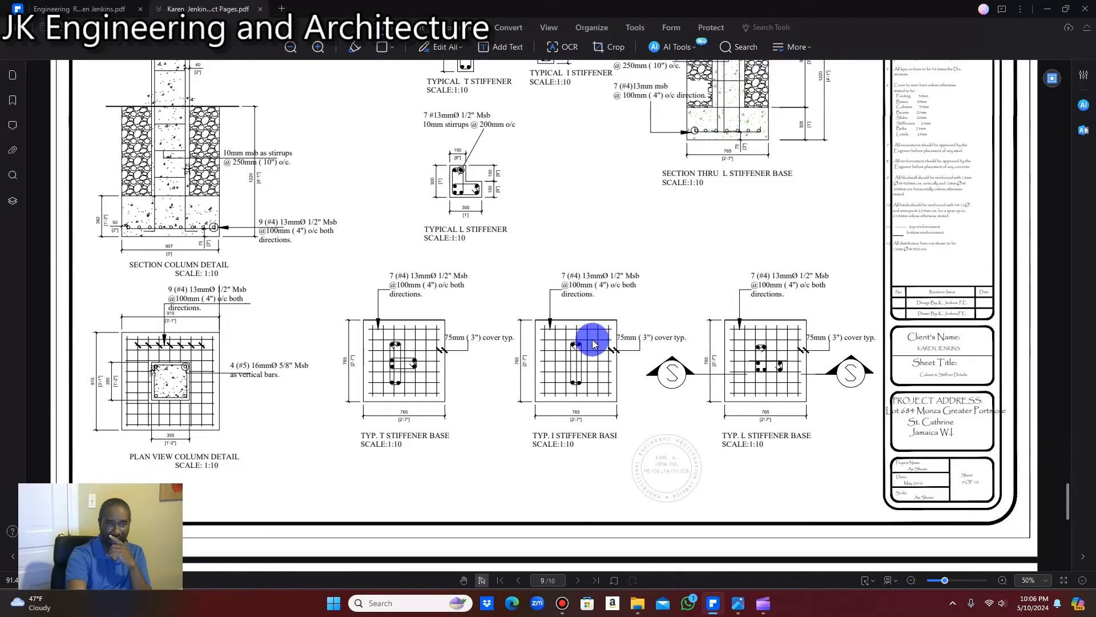
scroll("down", 3)
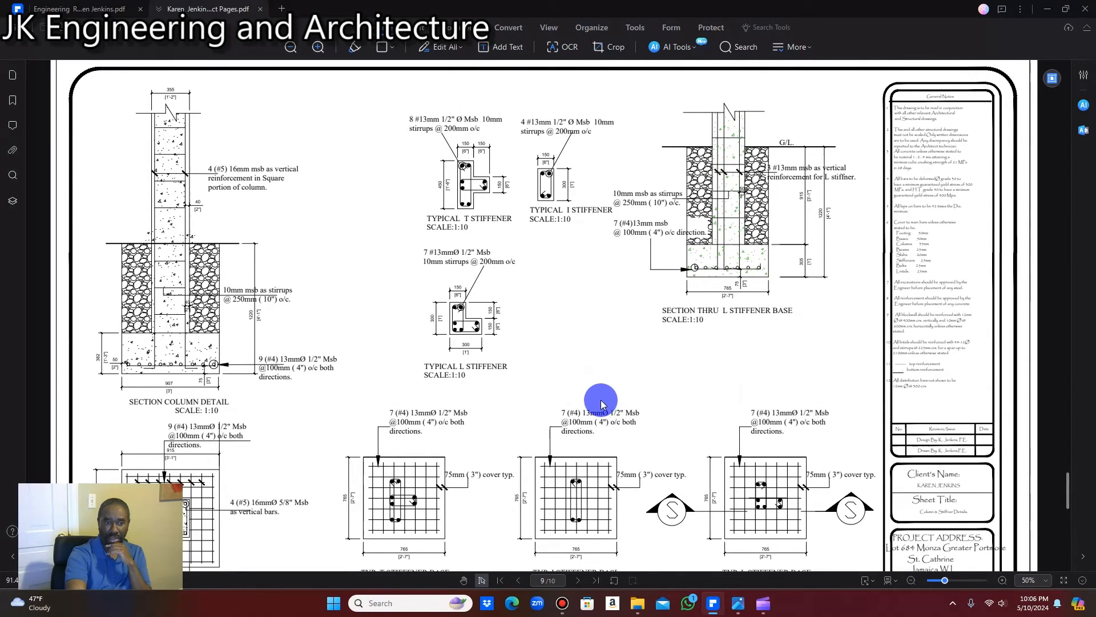
scroll("down", 3)
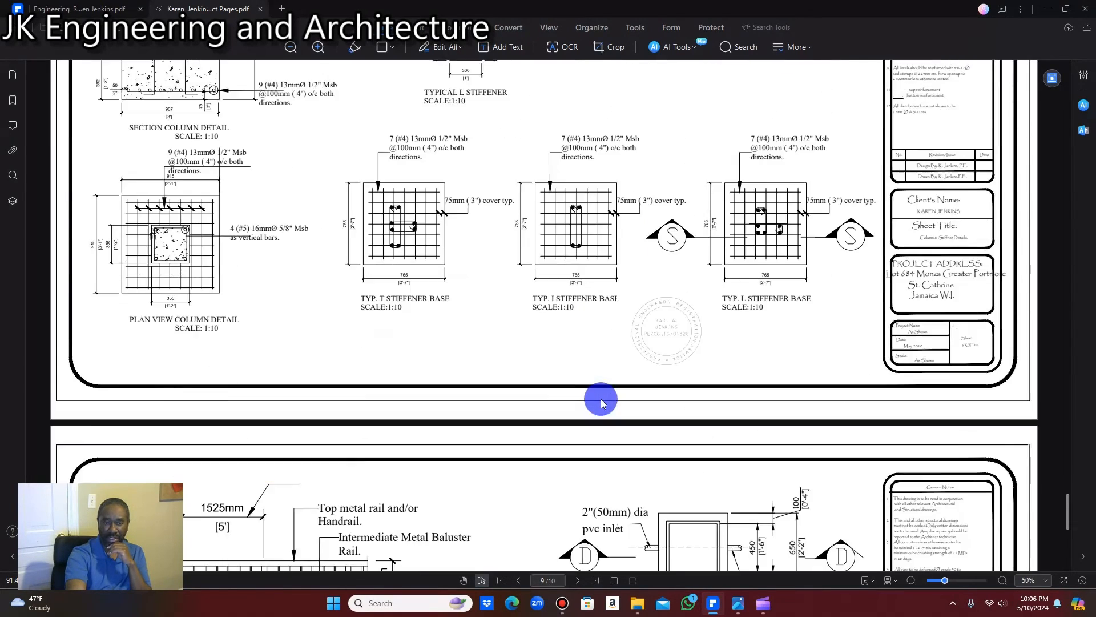
scroll("down", 3)
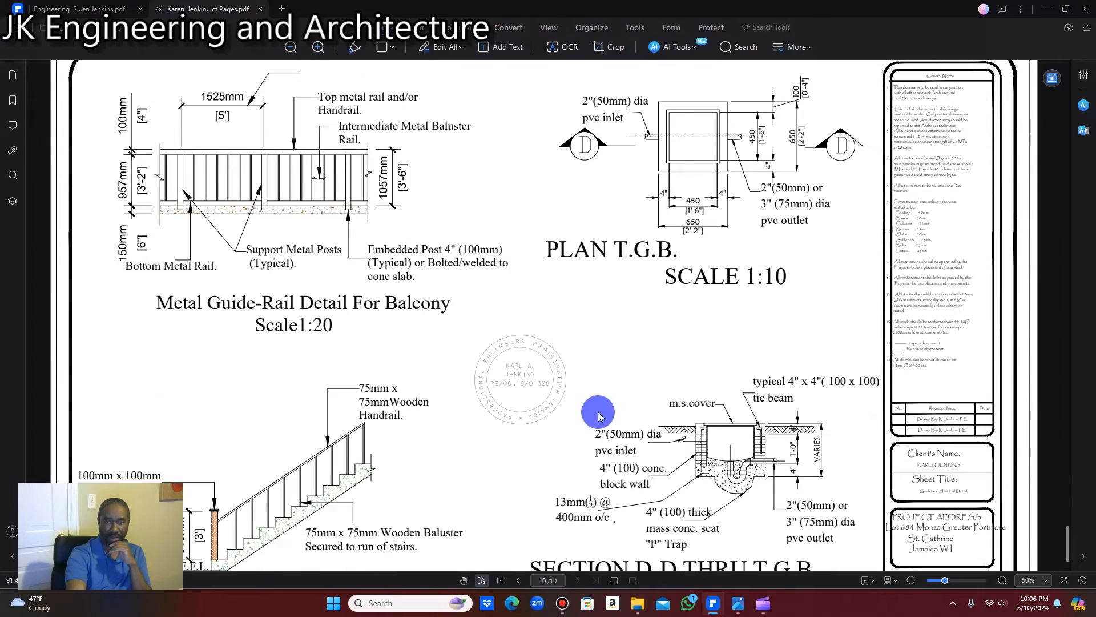
mouse_move(179, 299)
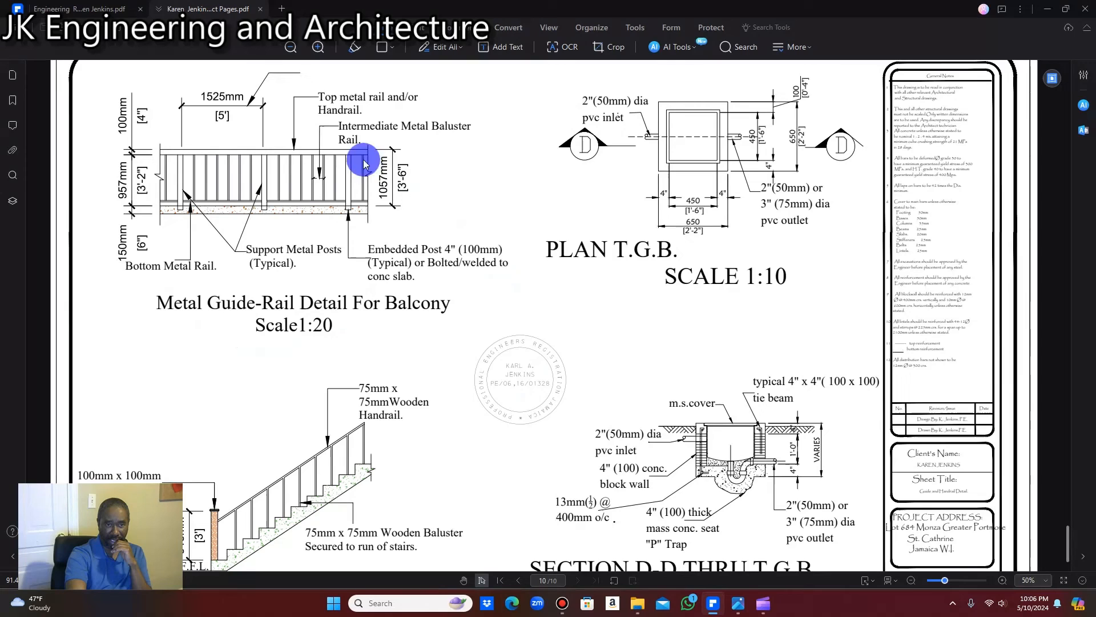
scroll("down", 3)
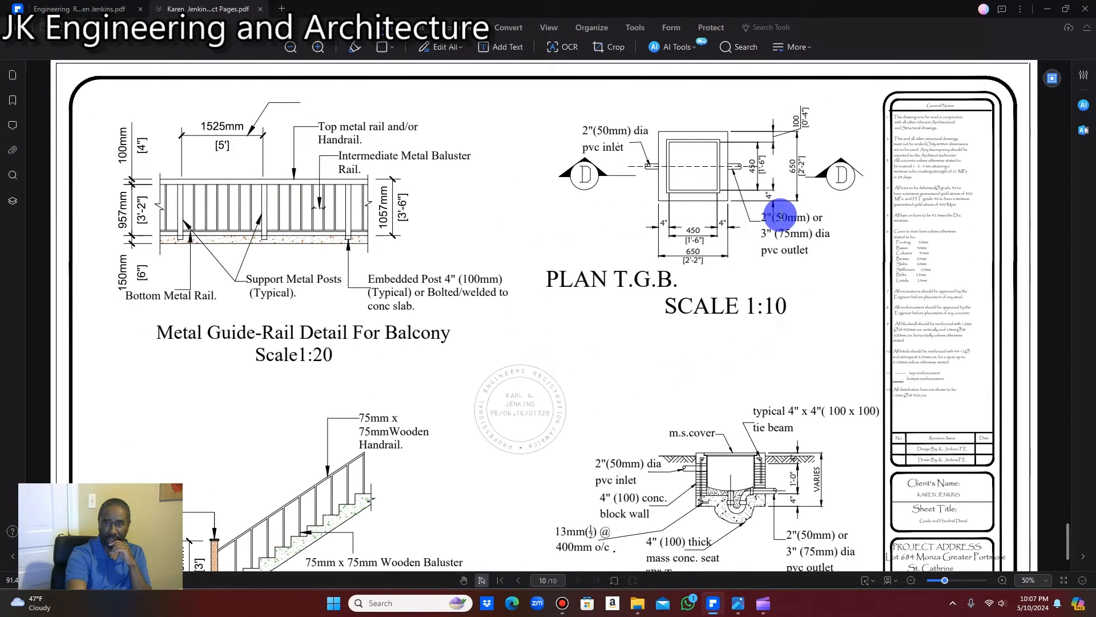
scroll("down", 3)
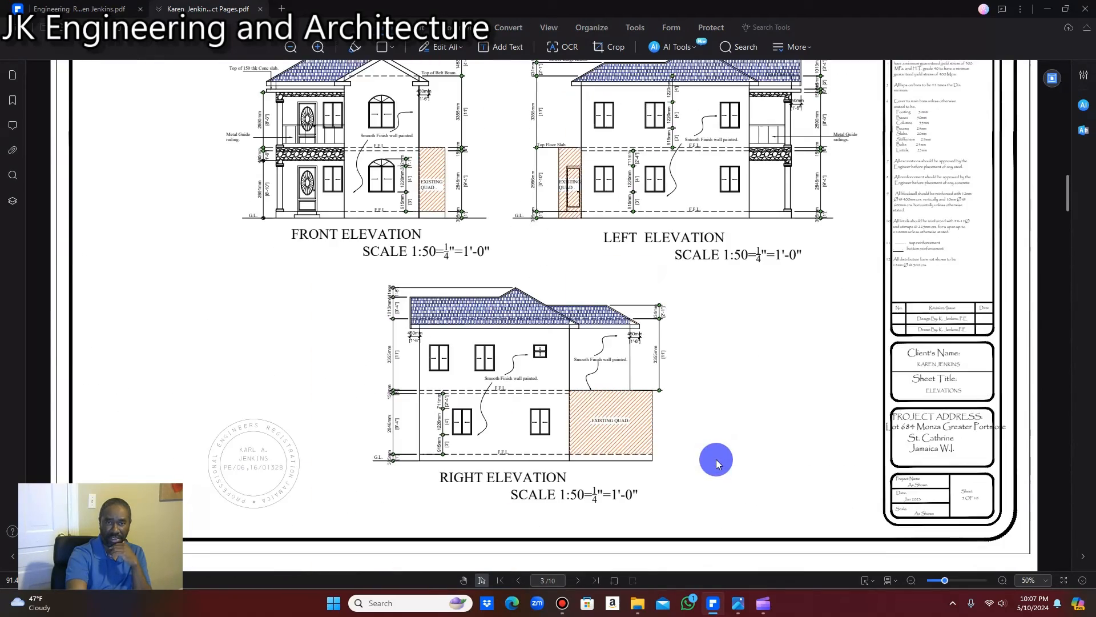
mouse_move(717, 458)
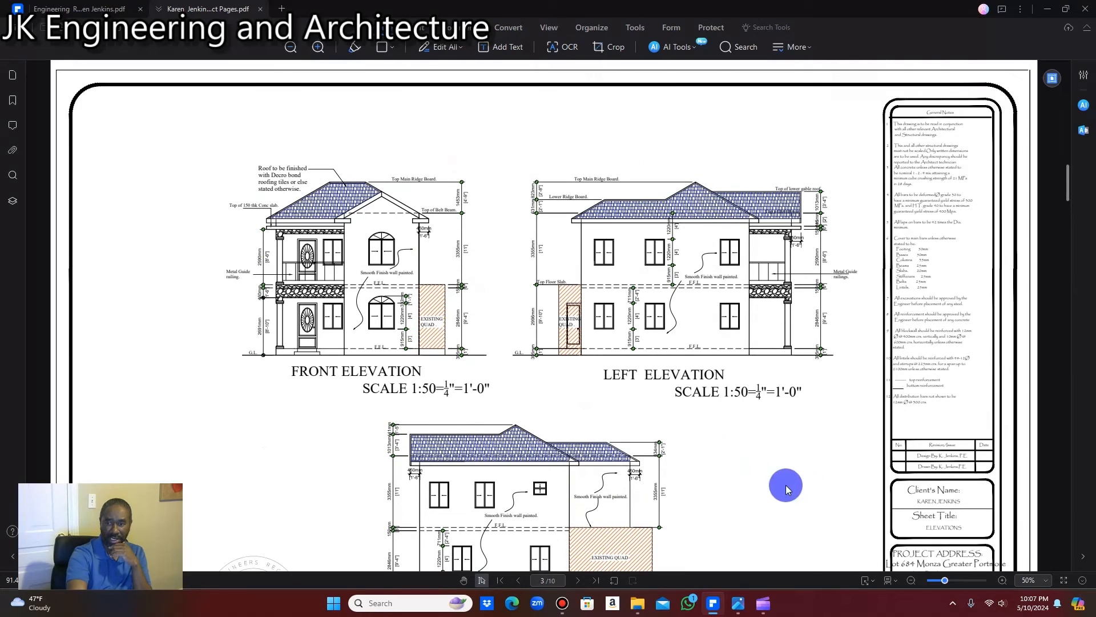
mouse_move(644, 521)
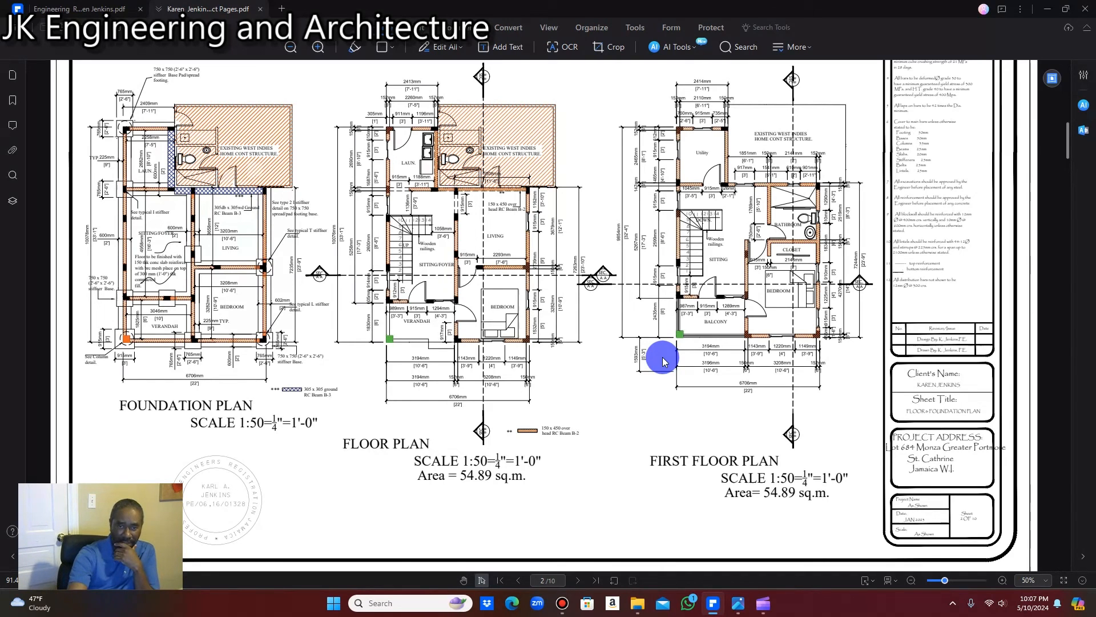
- Scroll past the elevations sheet back to page 2's foundation, floor and first floor plans
scroll("down", 3)
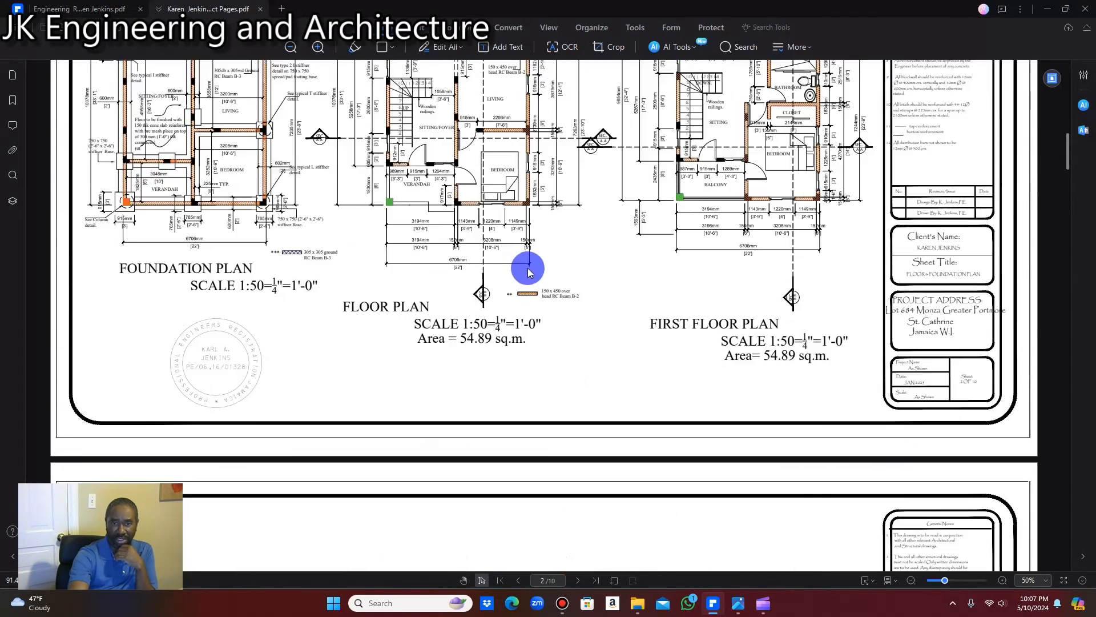
scroll("down", 3)
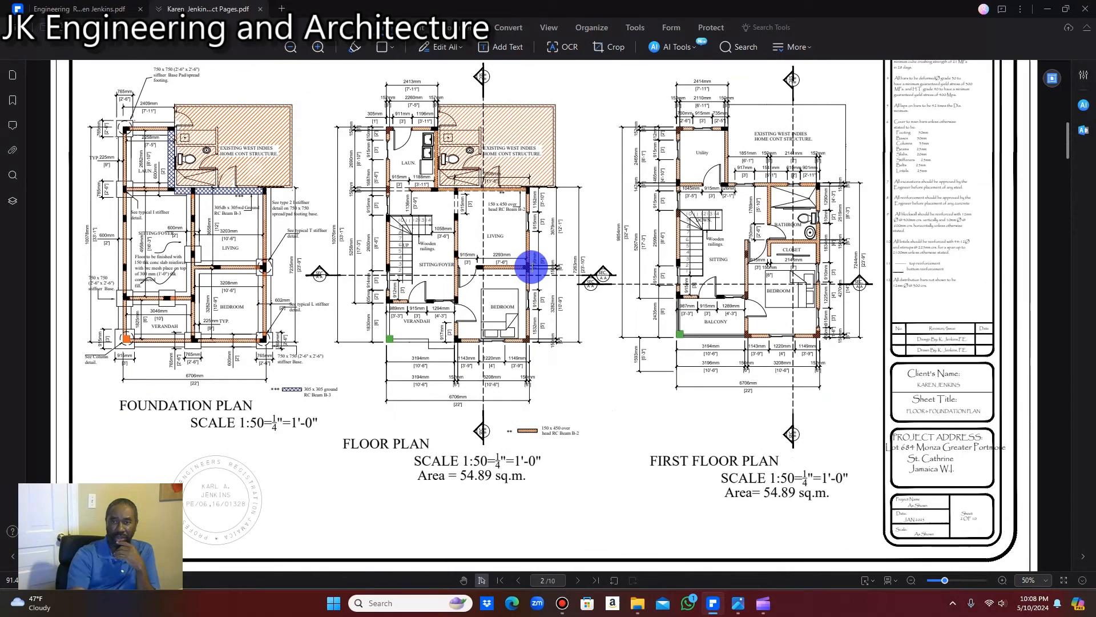